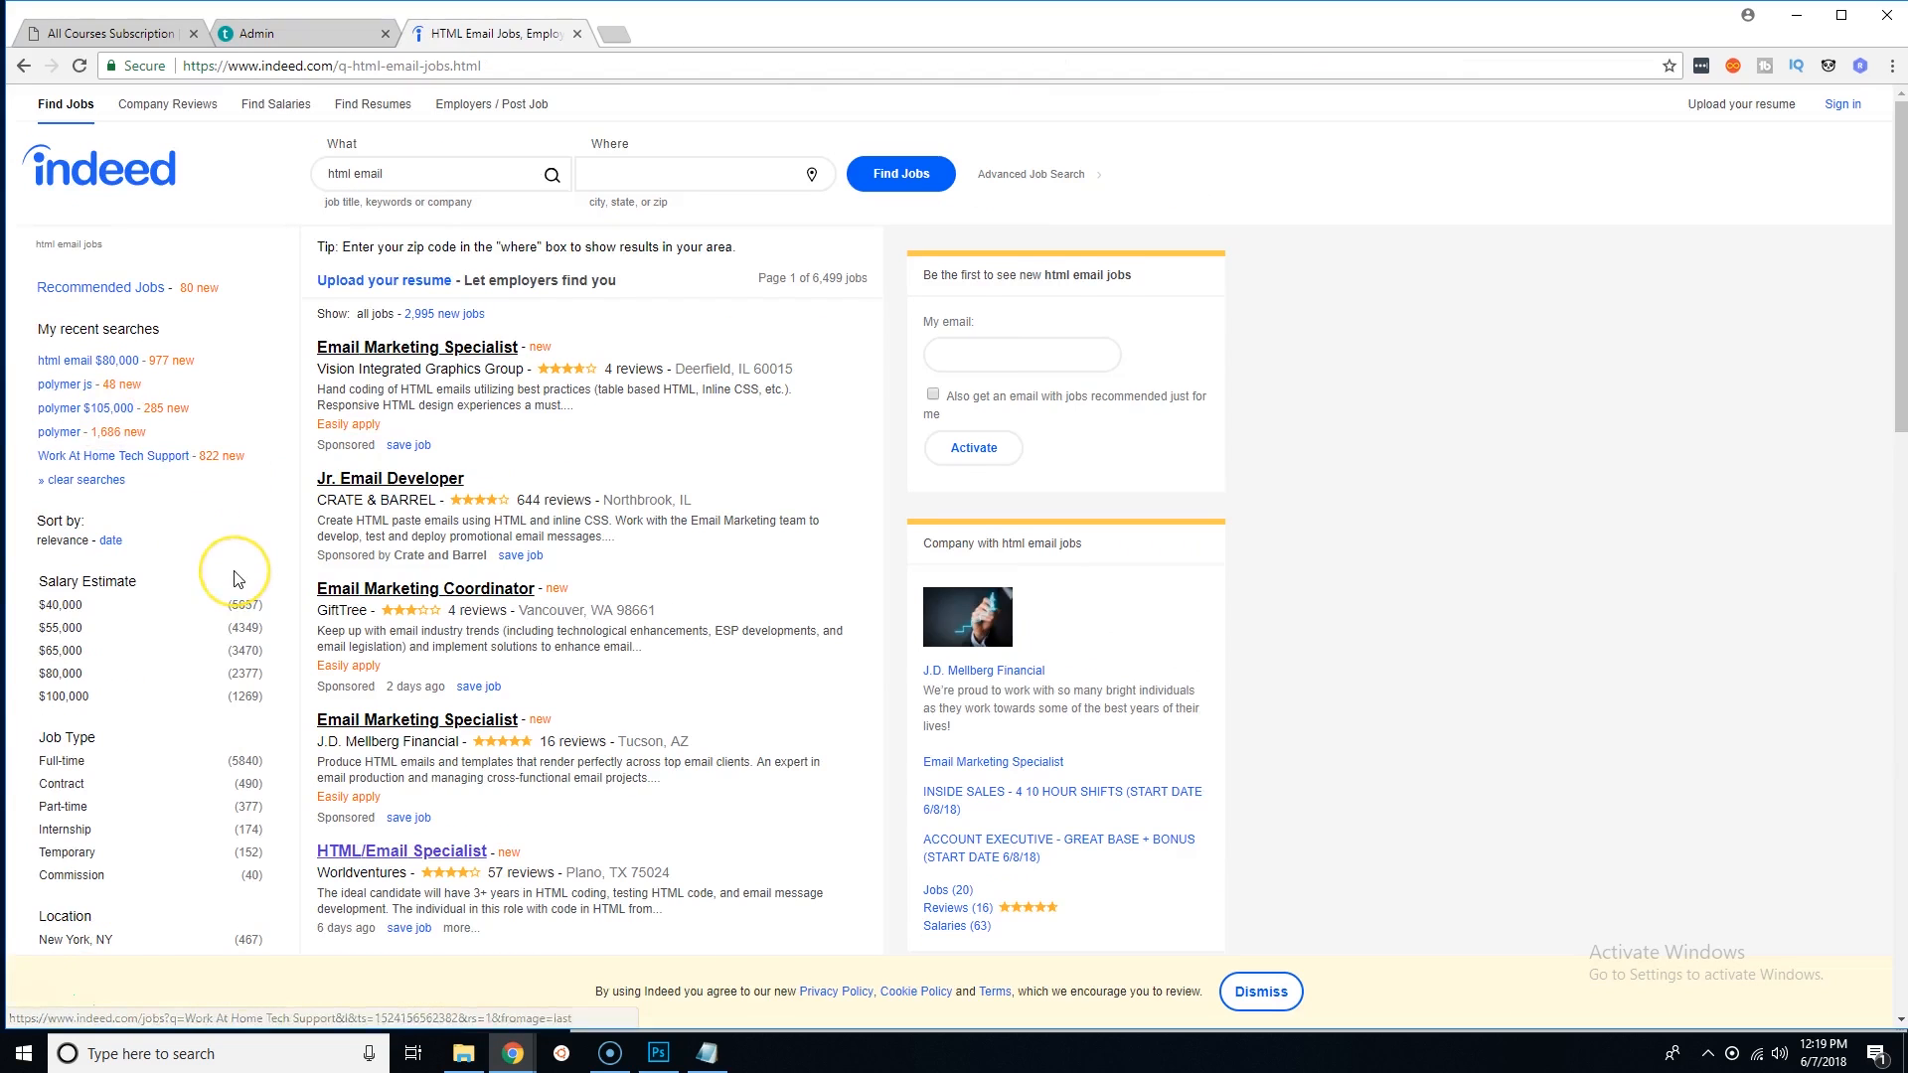
Filter the Indeed html email jobs to $100,000+ salaries and browse the ~1,269 listings
{"action": "scroll", "scroll_direction": "down", "scroll_amount": 3}
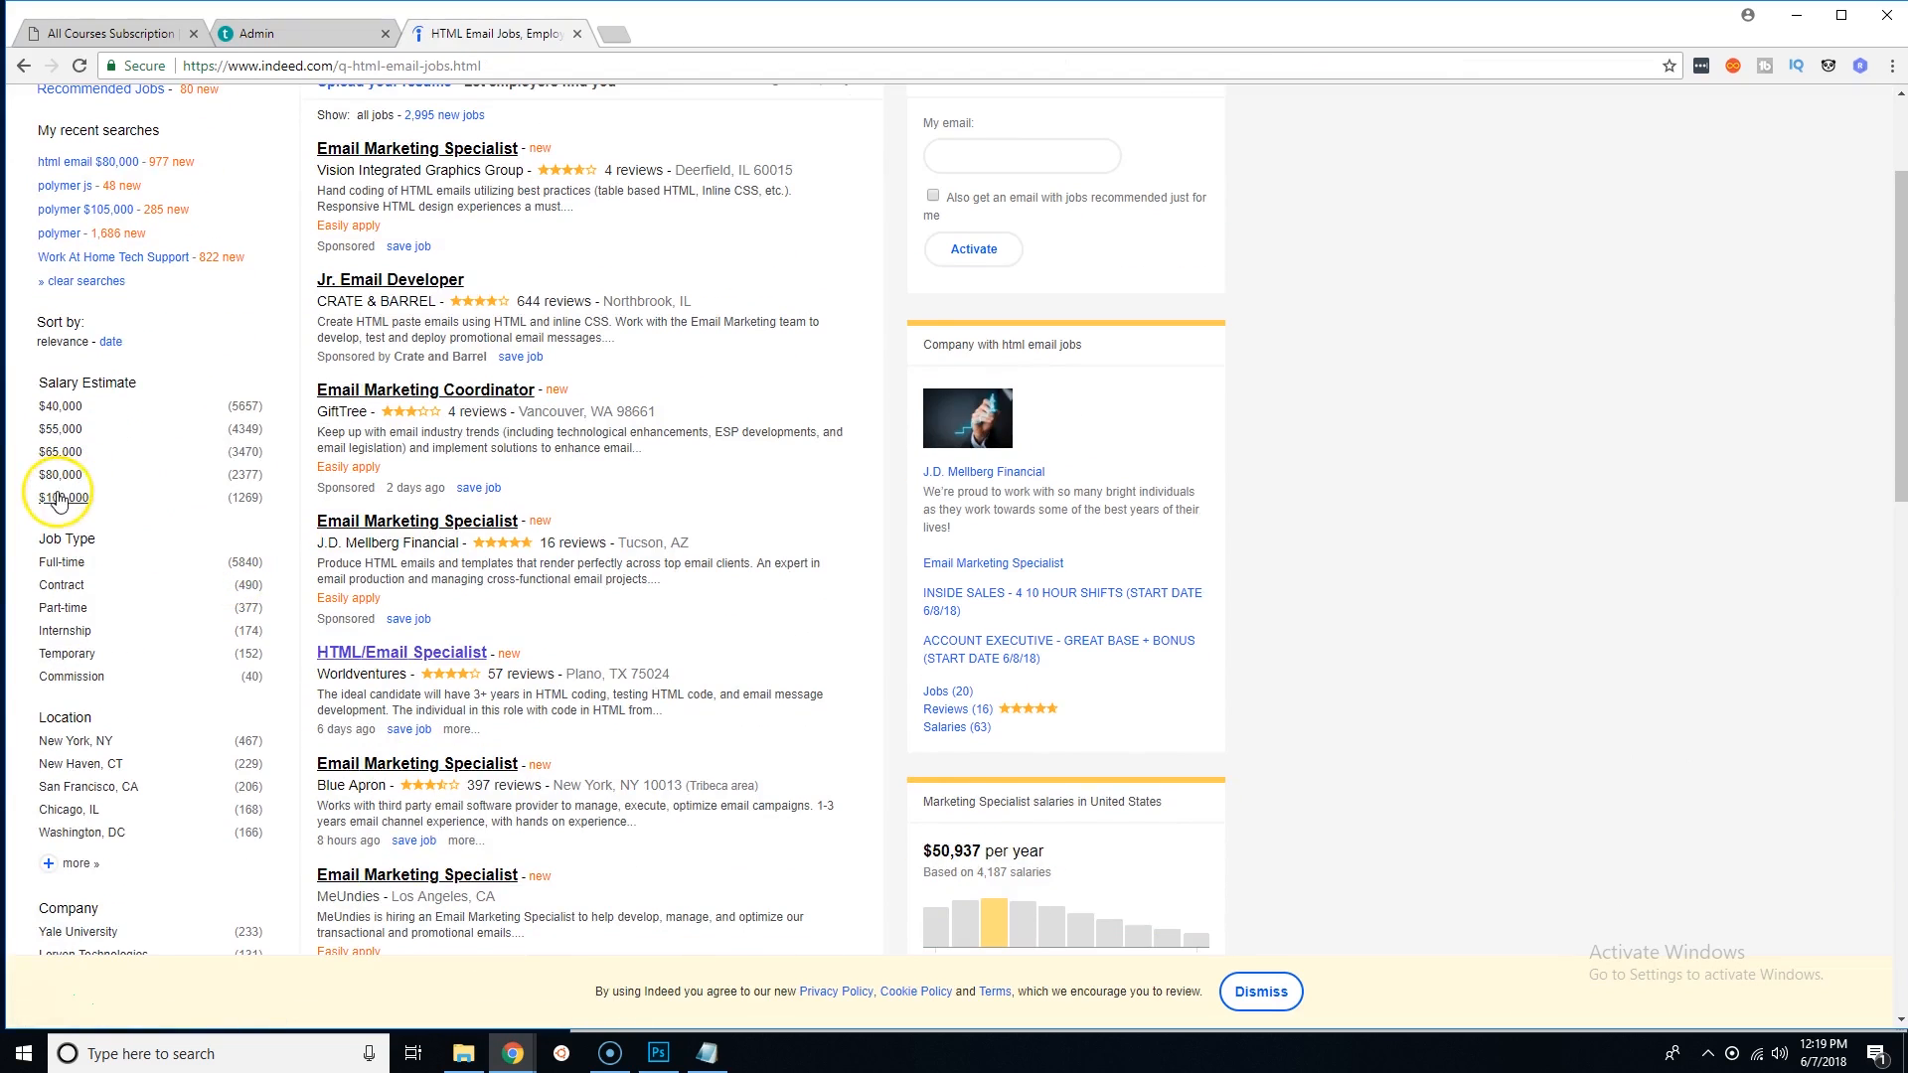
{"action": "left_click", "coordinate": [59, 498]}
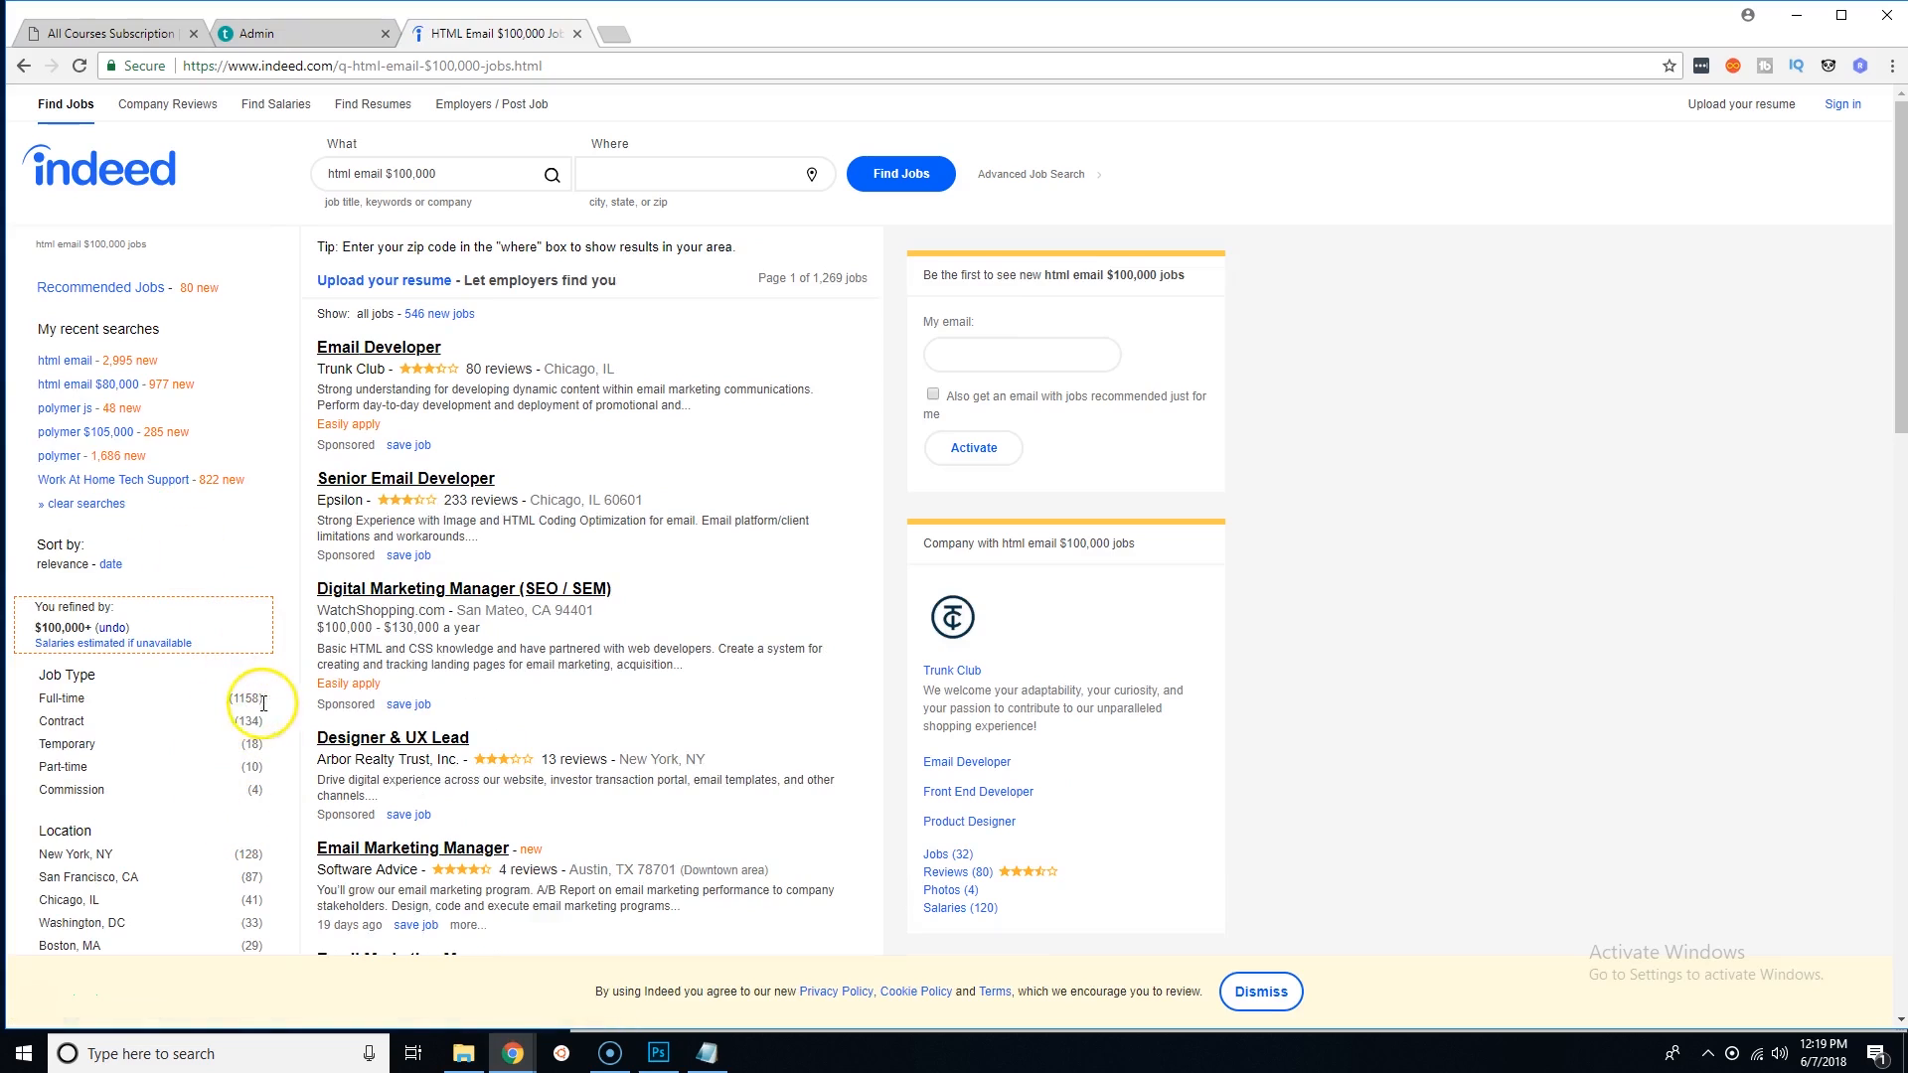
{"action": "scroll", "scroll_direction": "down", "scroll_amount": 3}
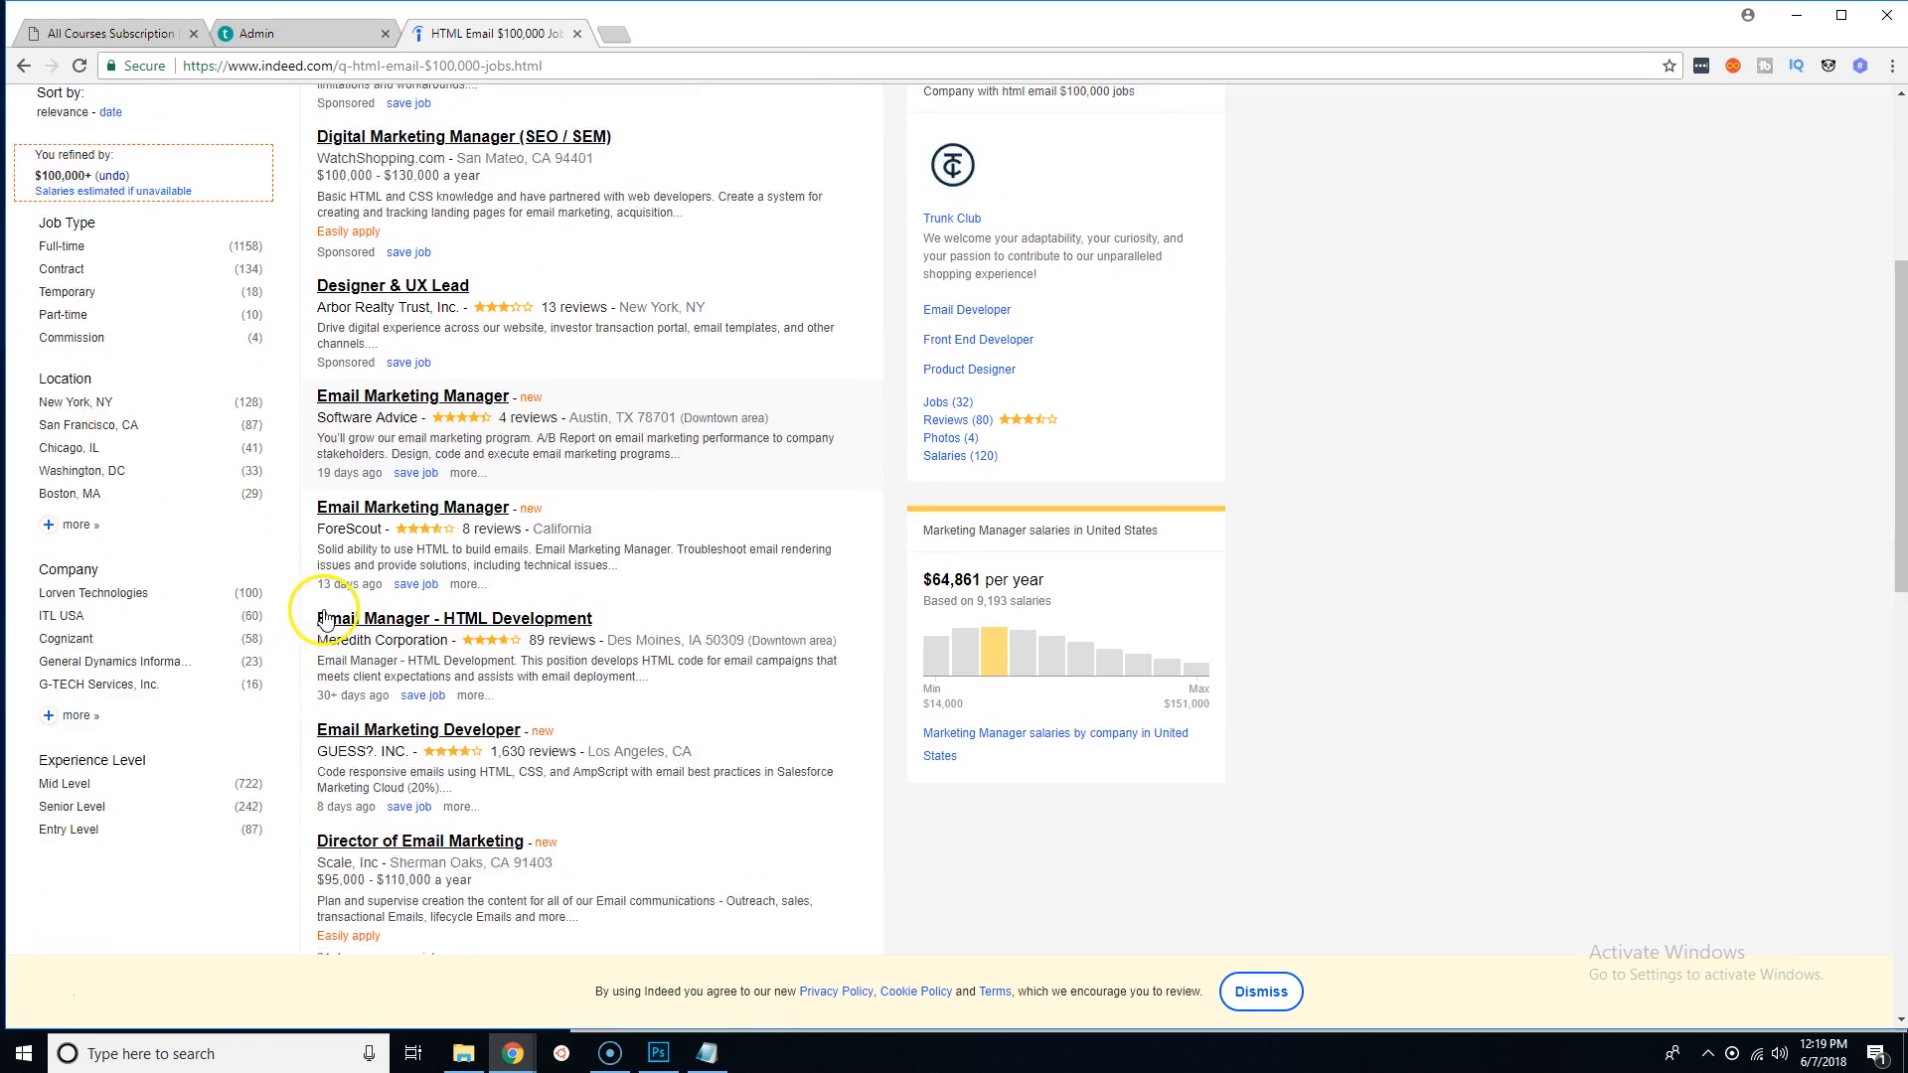
{"action": "scroll", "scroll_direction": "down", "scroll_amount": 3}
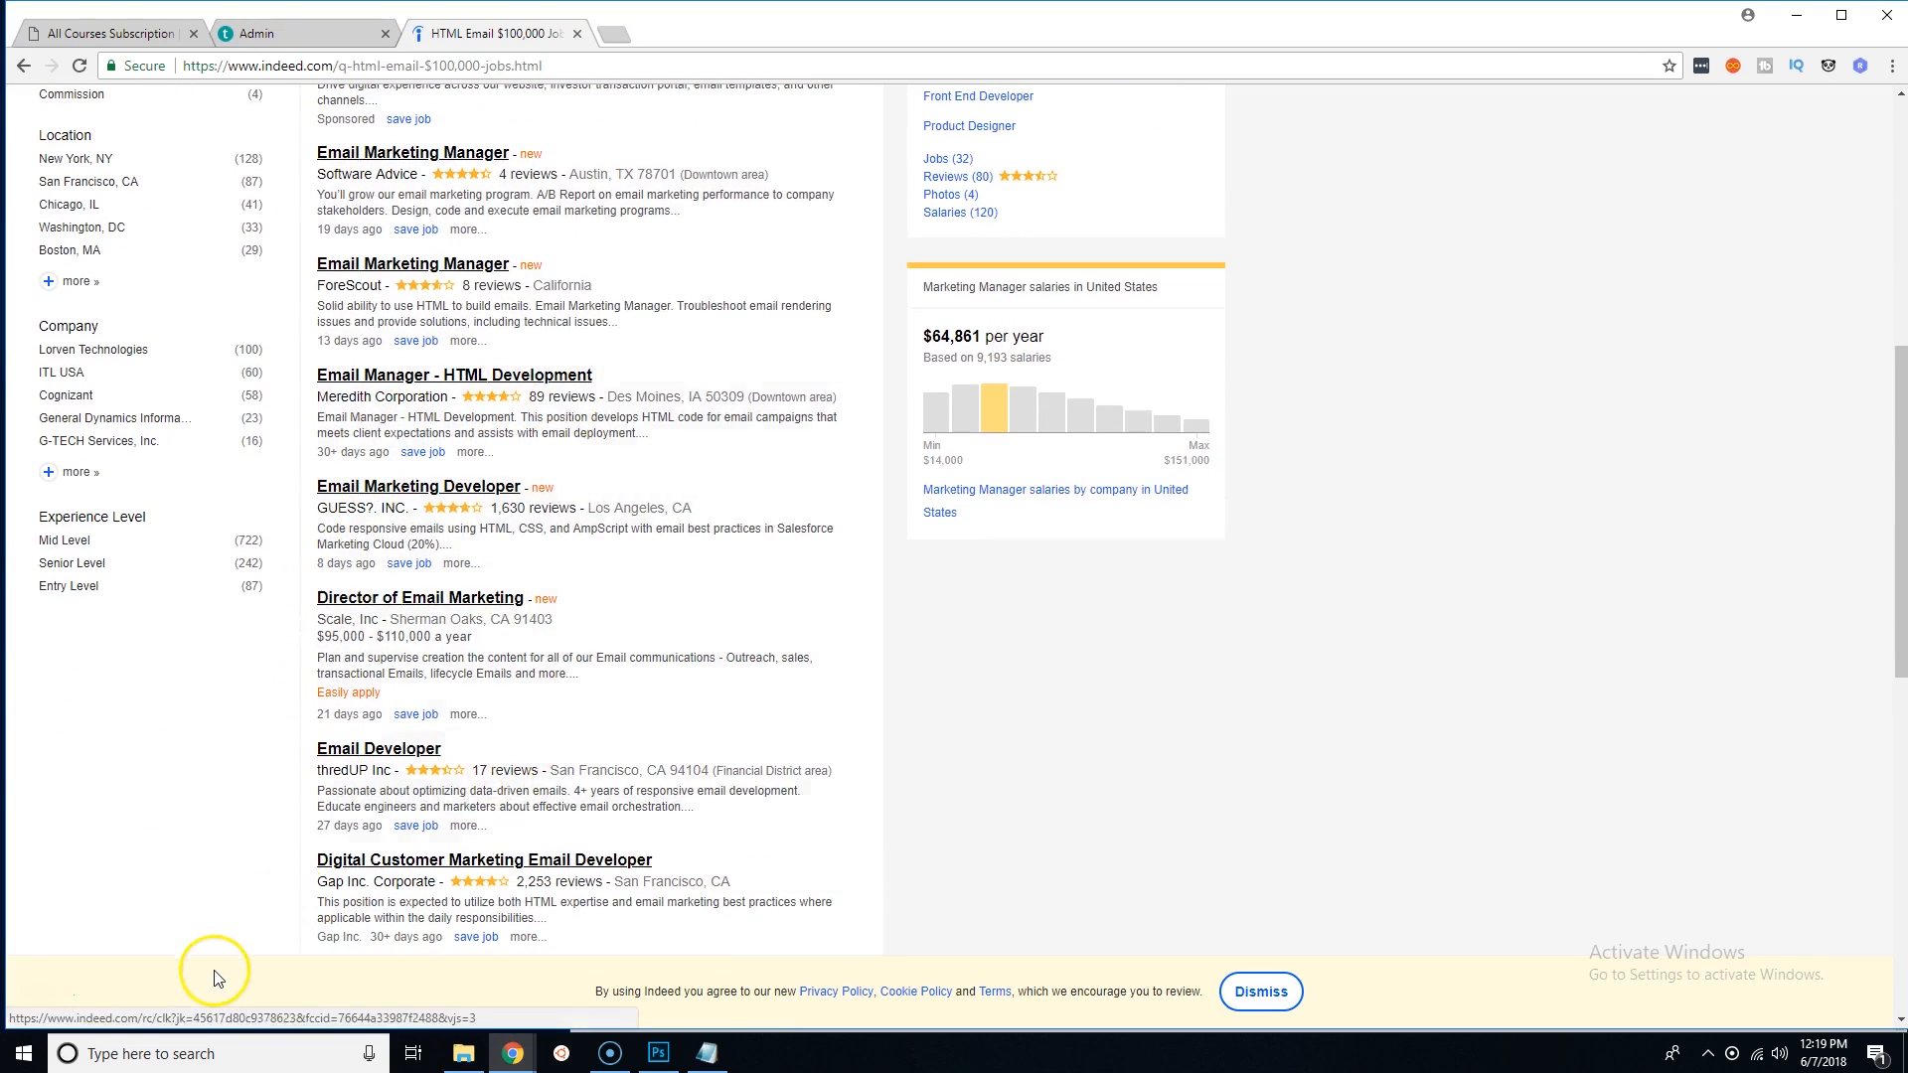
{"action": "scroll", "scroll_direction": "down", "scroll_amount": 3}
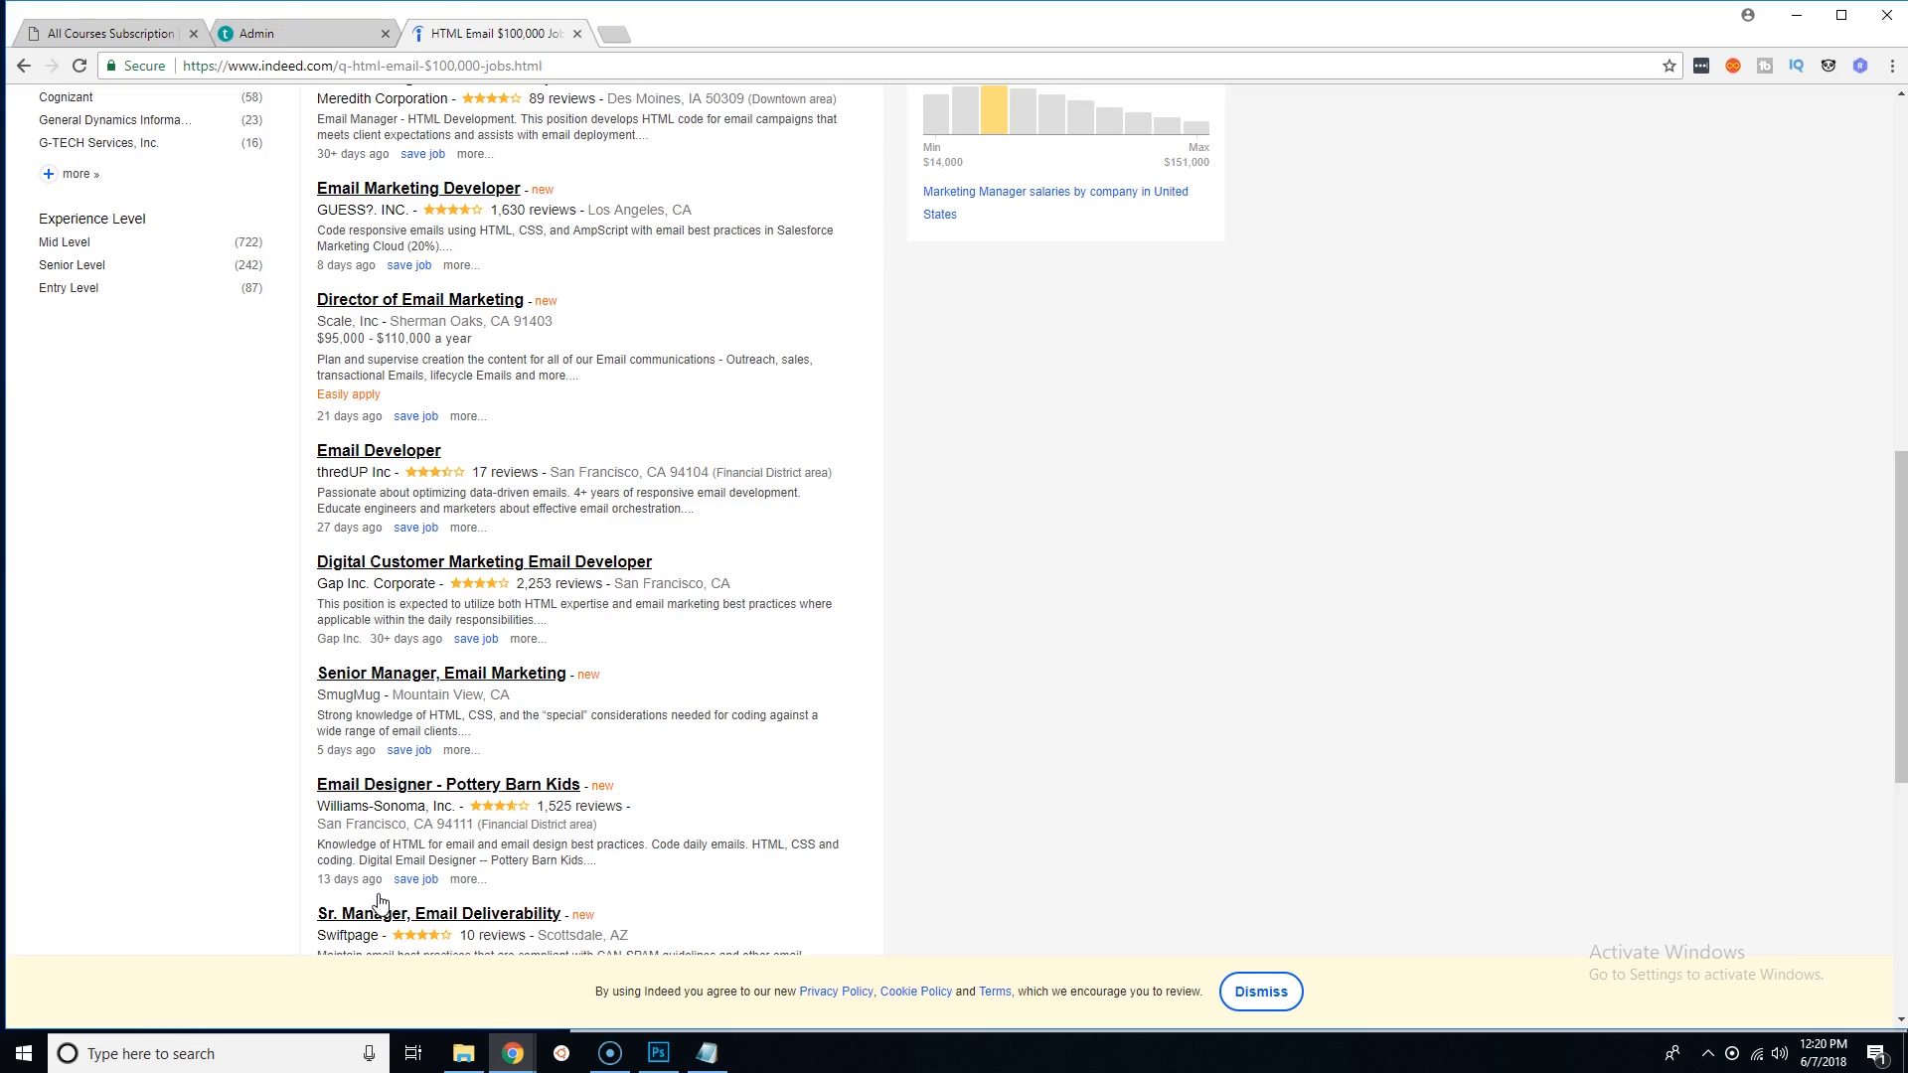
{"action": "mouse_move", "coordinate": [949, 776]}
{"action": "type", "text": "html"}
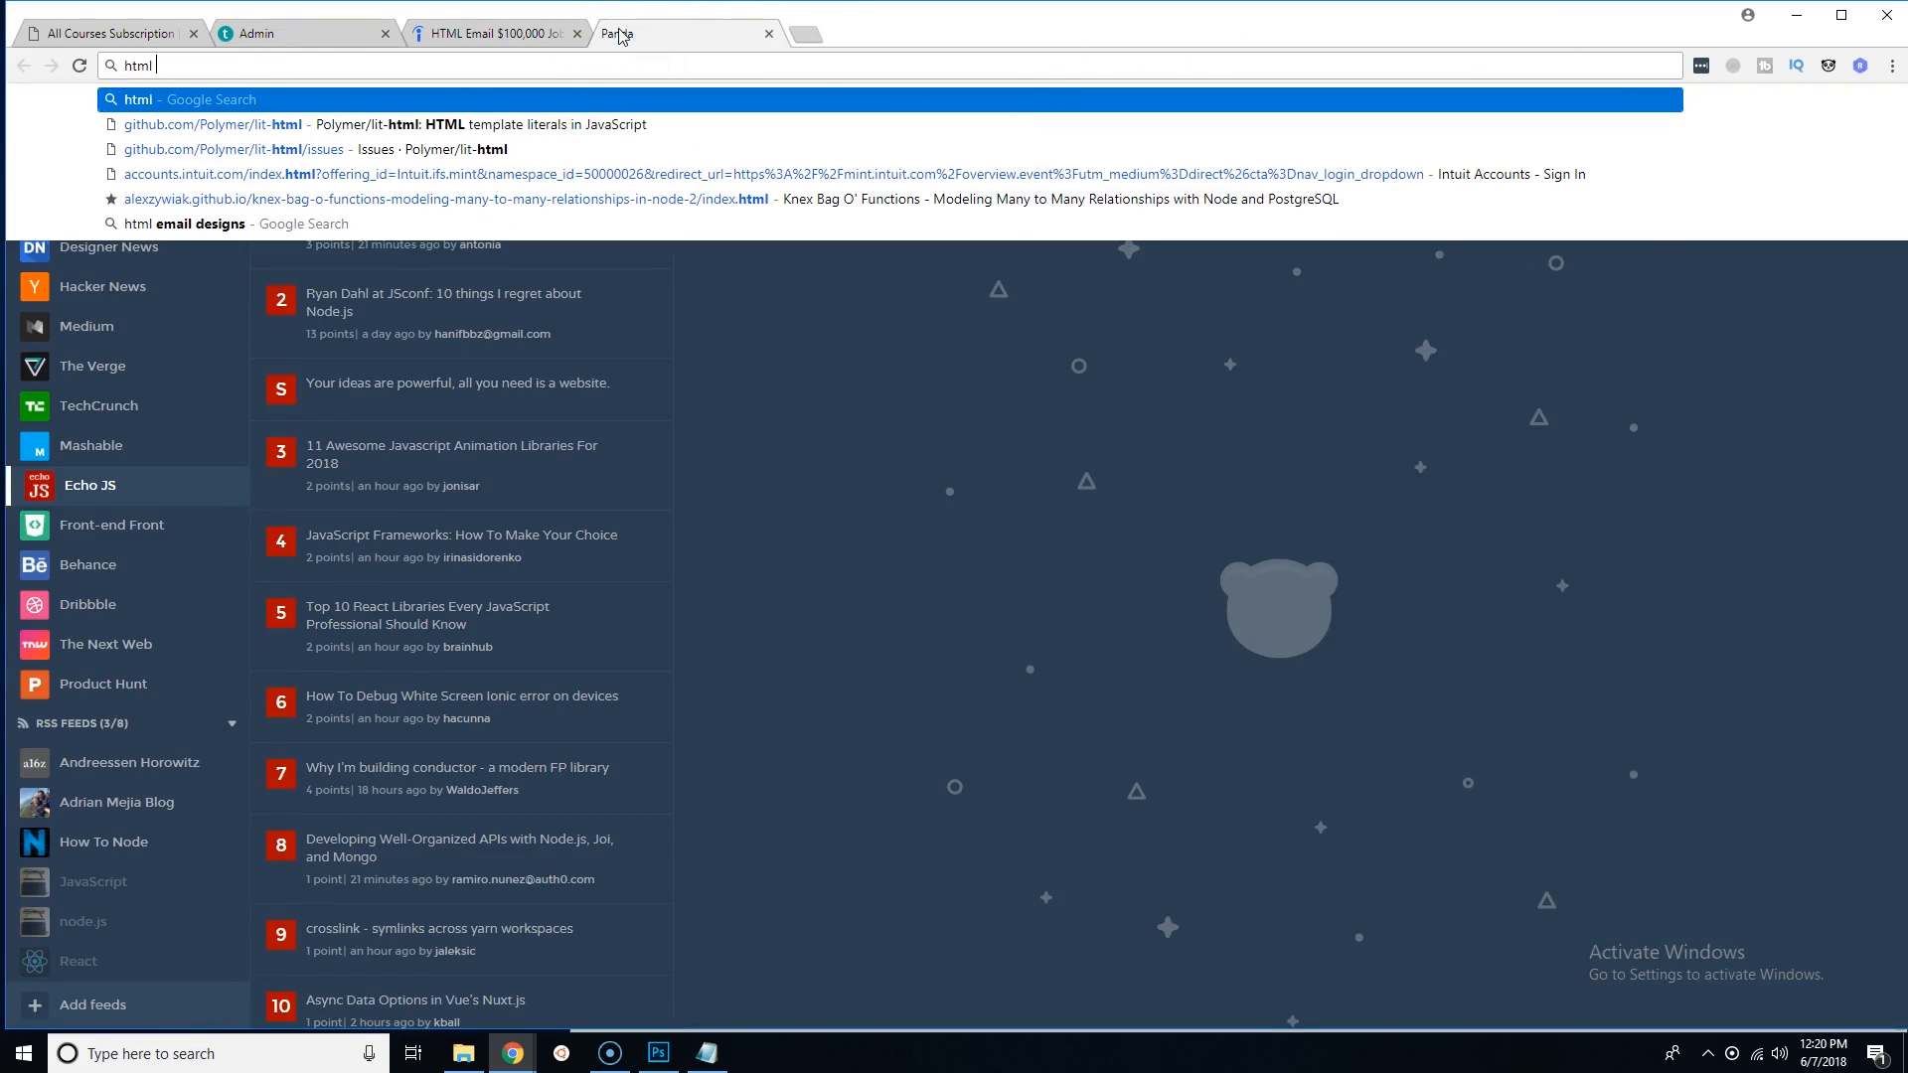
Google 'html table' and open the 'HTML Tables - W3Schools' result
{"action": "type", "text": "ta"}
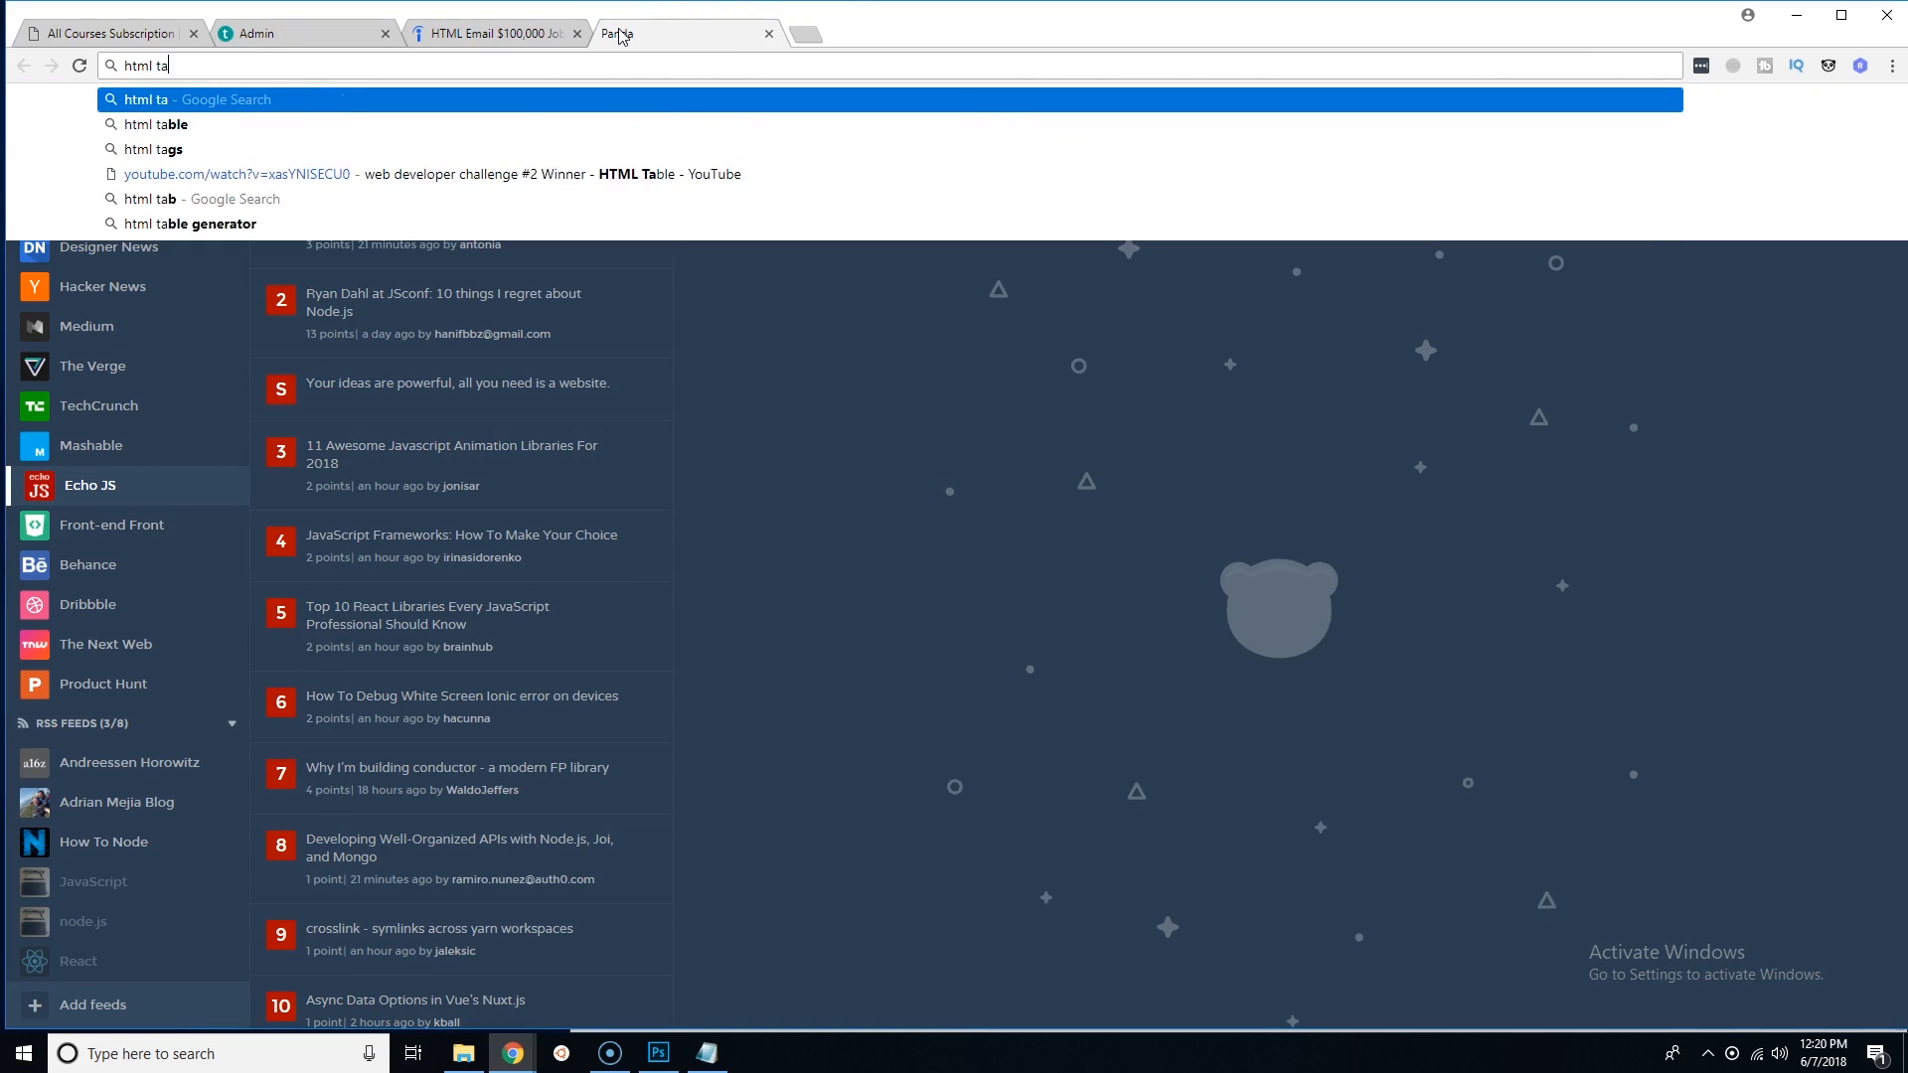
{"action": "left_click", "coordinate": [155, 124]}
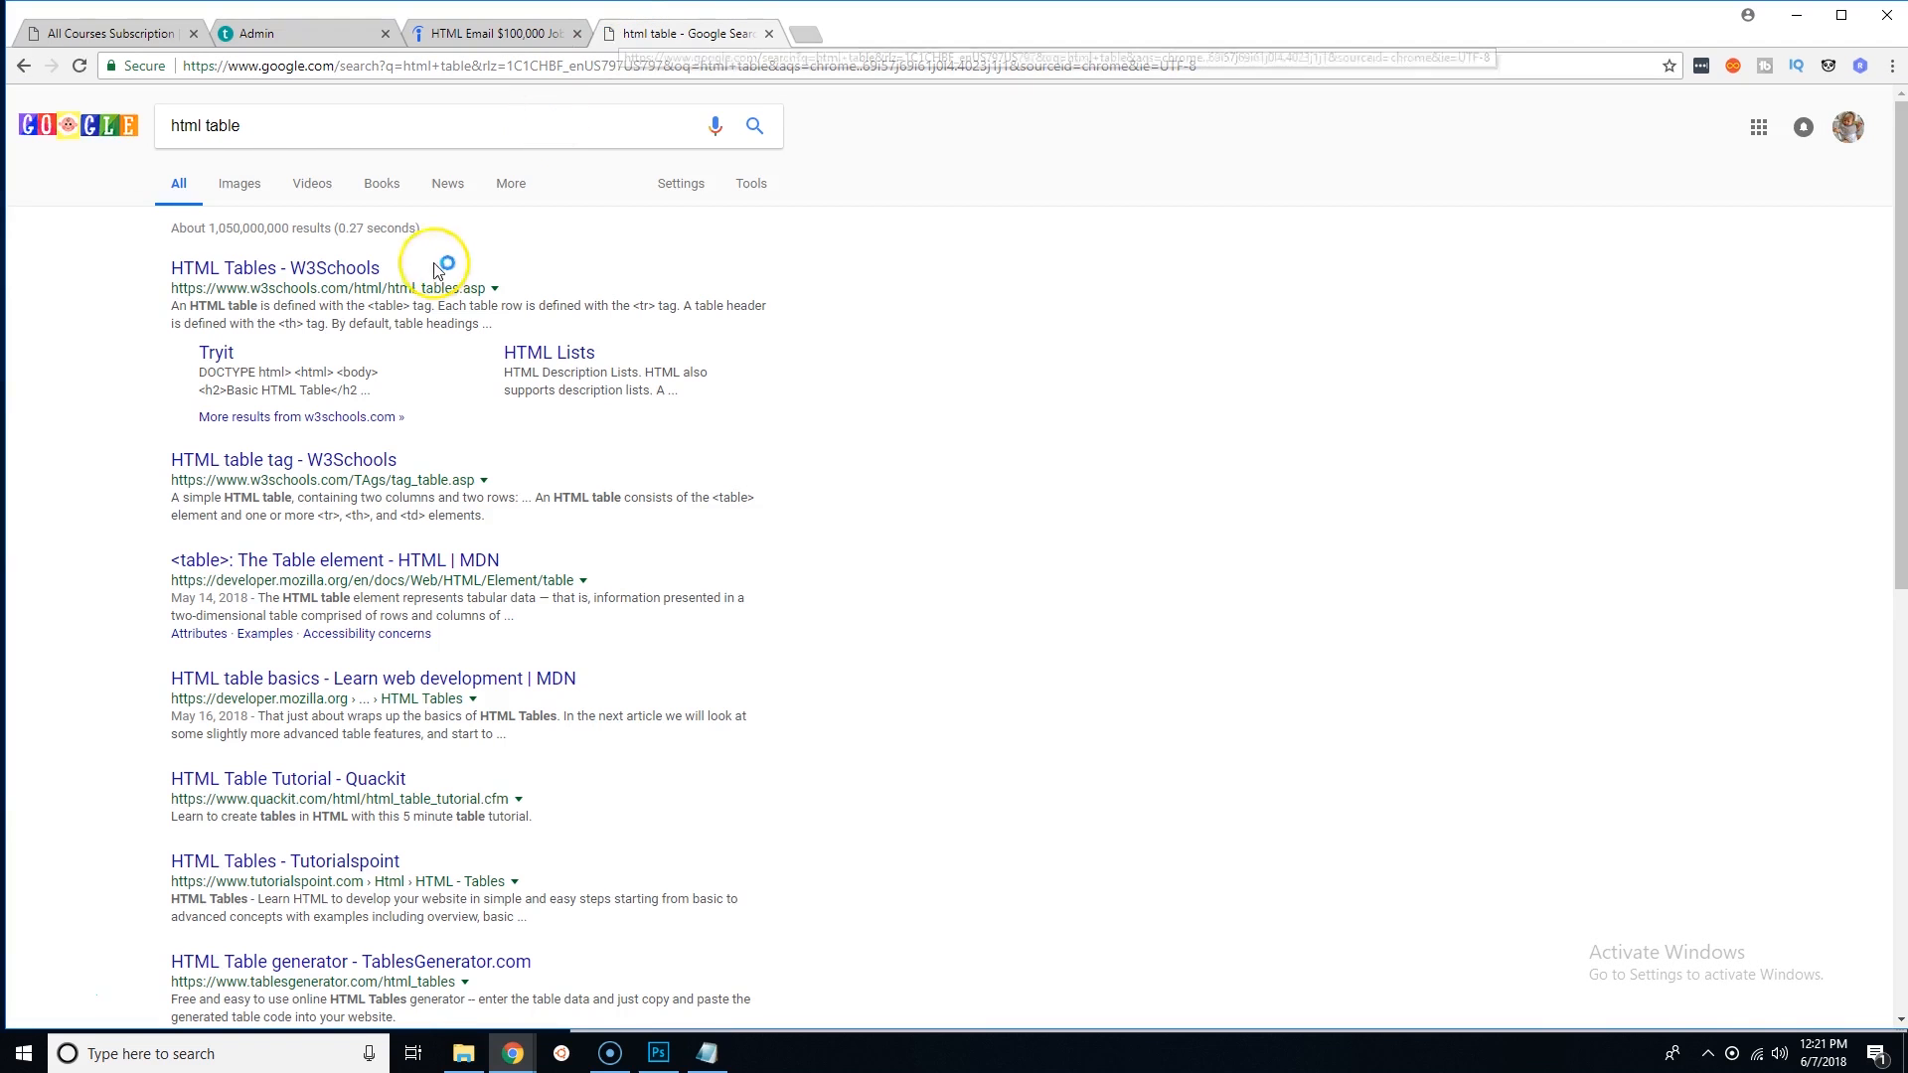
{"action": "left_click", "coordinate": [275, 268]}
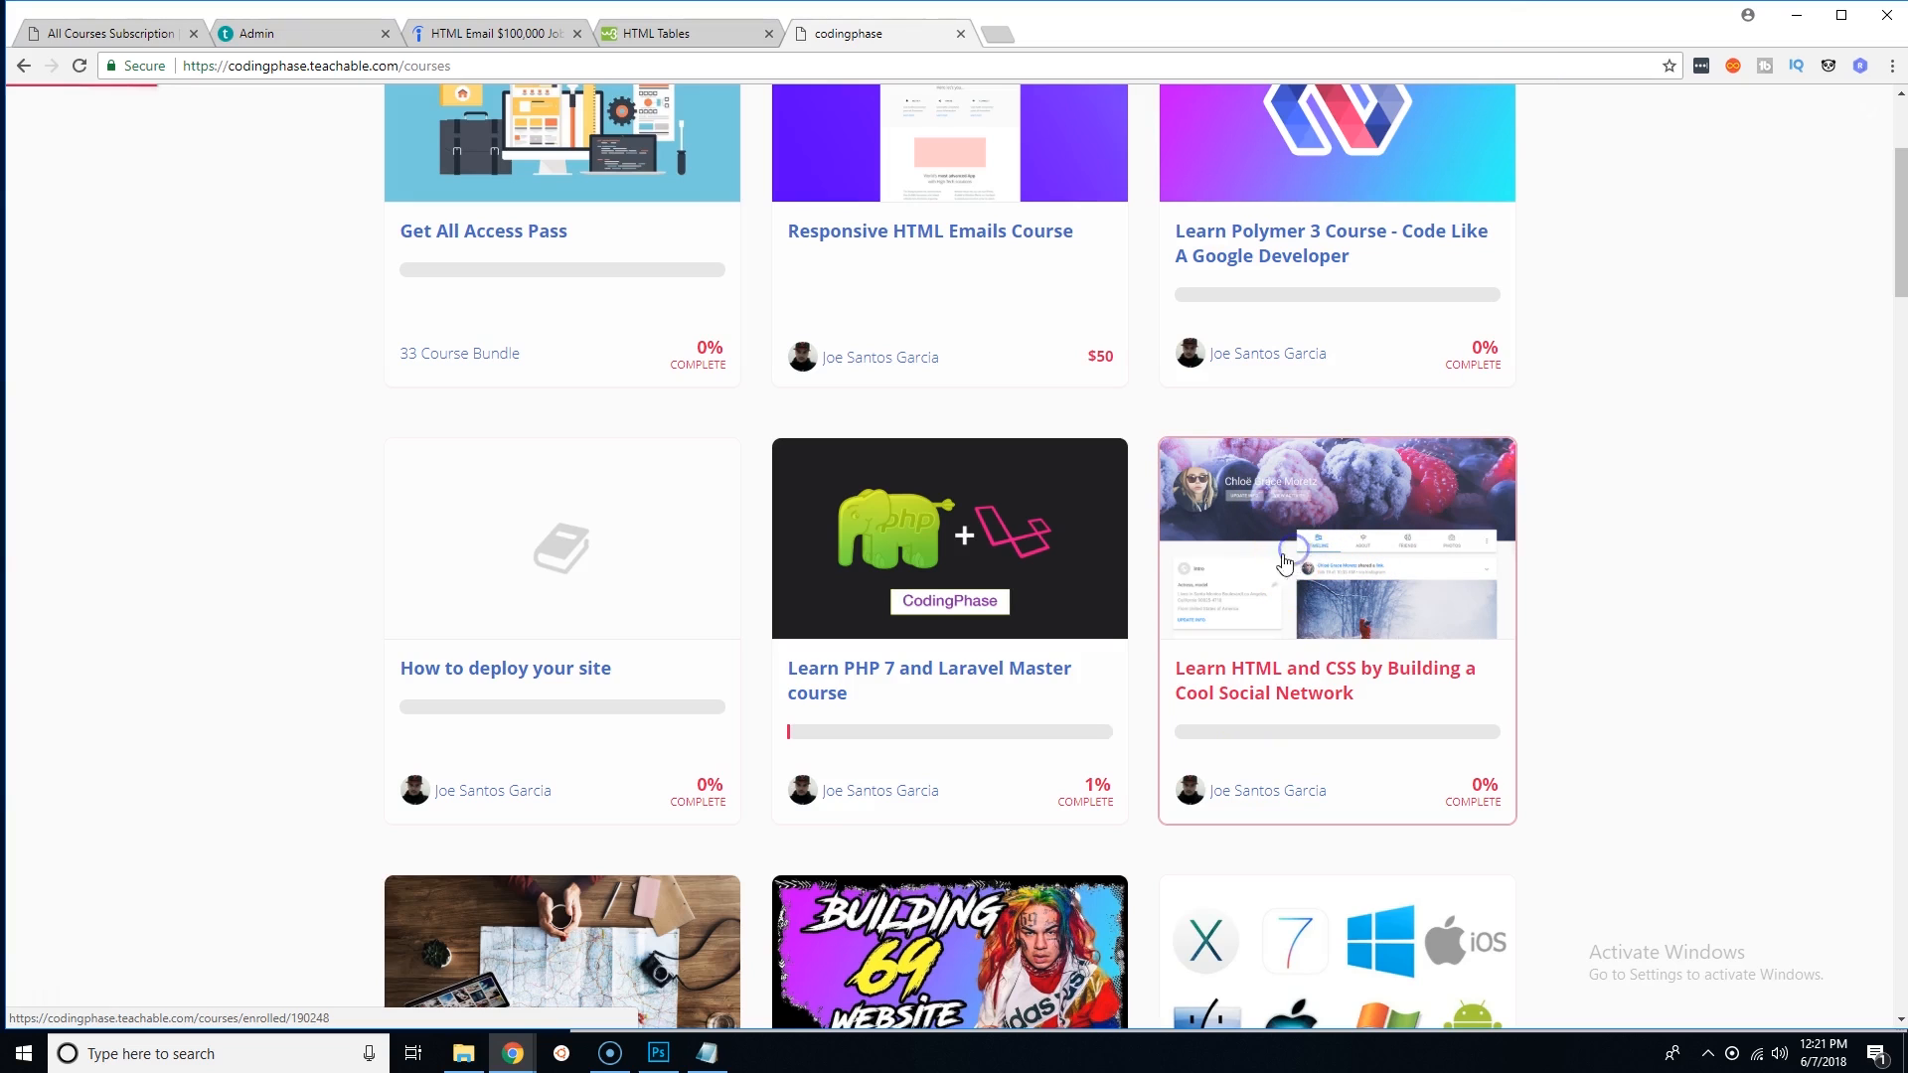
Browse the Social Network course's Class Curriculum, then return to W3Schools HTML Tables
{"action": "left_click", "coordinate": [1334, 538]}
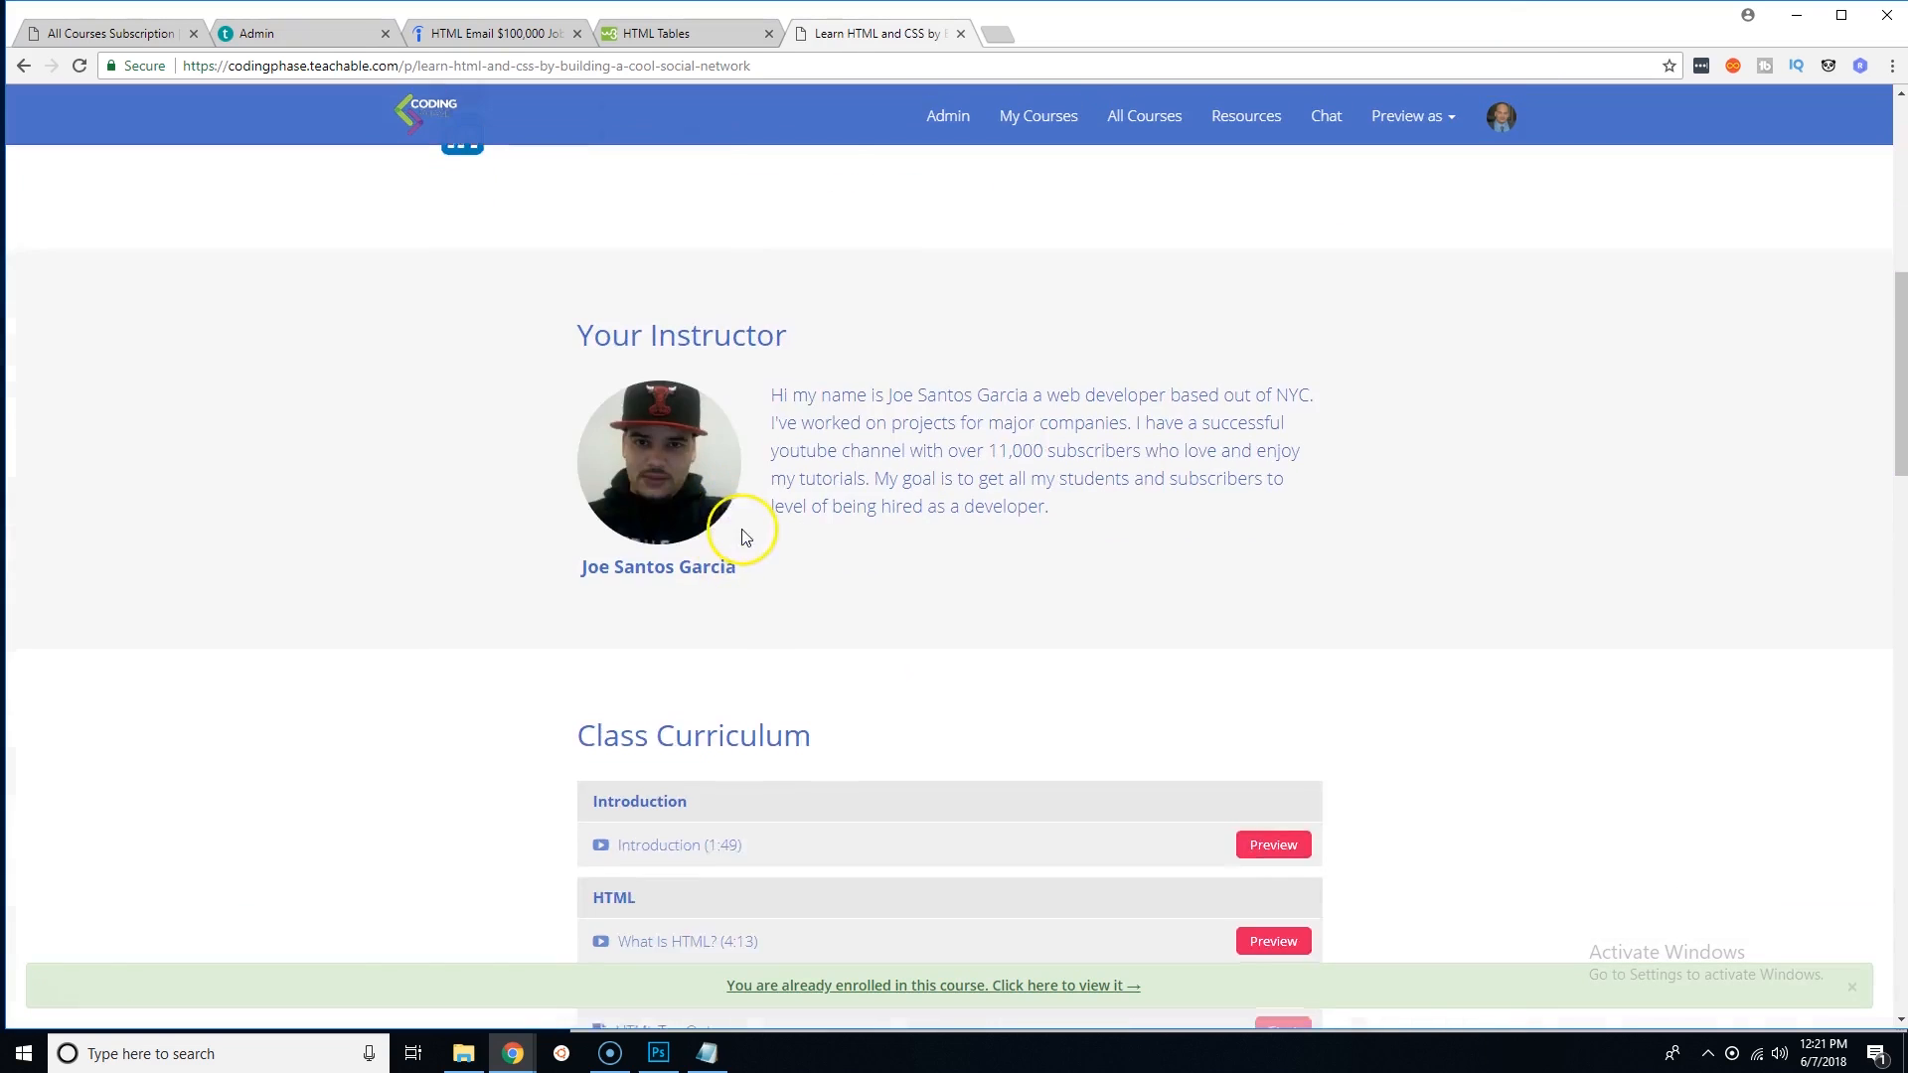
{"action": "scroll", "scroll_direction": "down", "scroll_amount": 3}
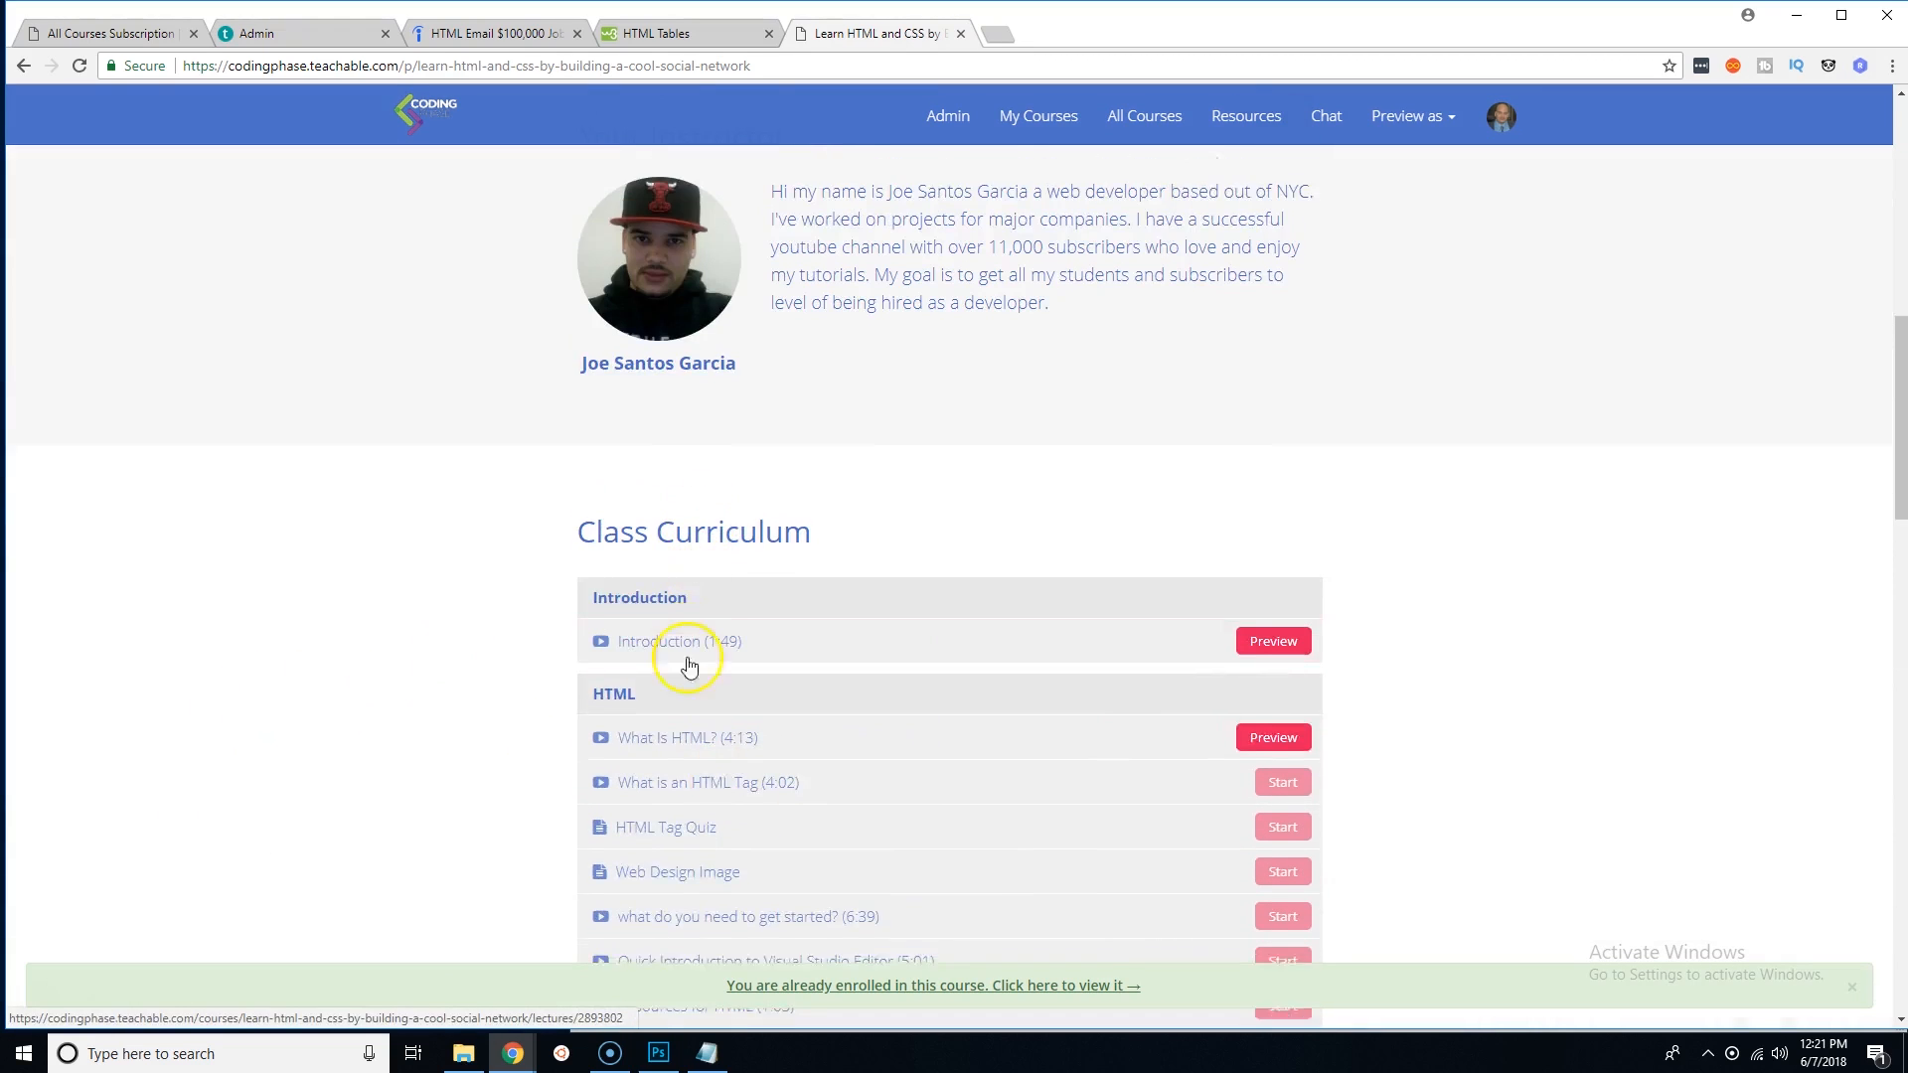
{"action": "scroll", "scroll_direction": "down", "scroll_amount": 3}
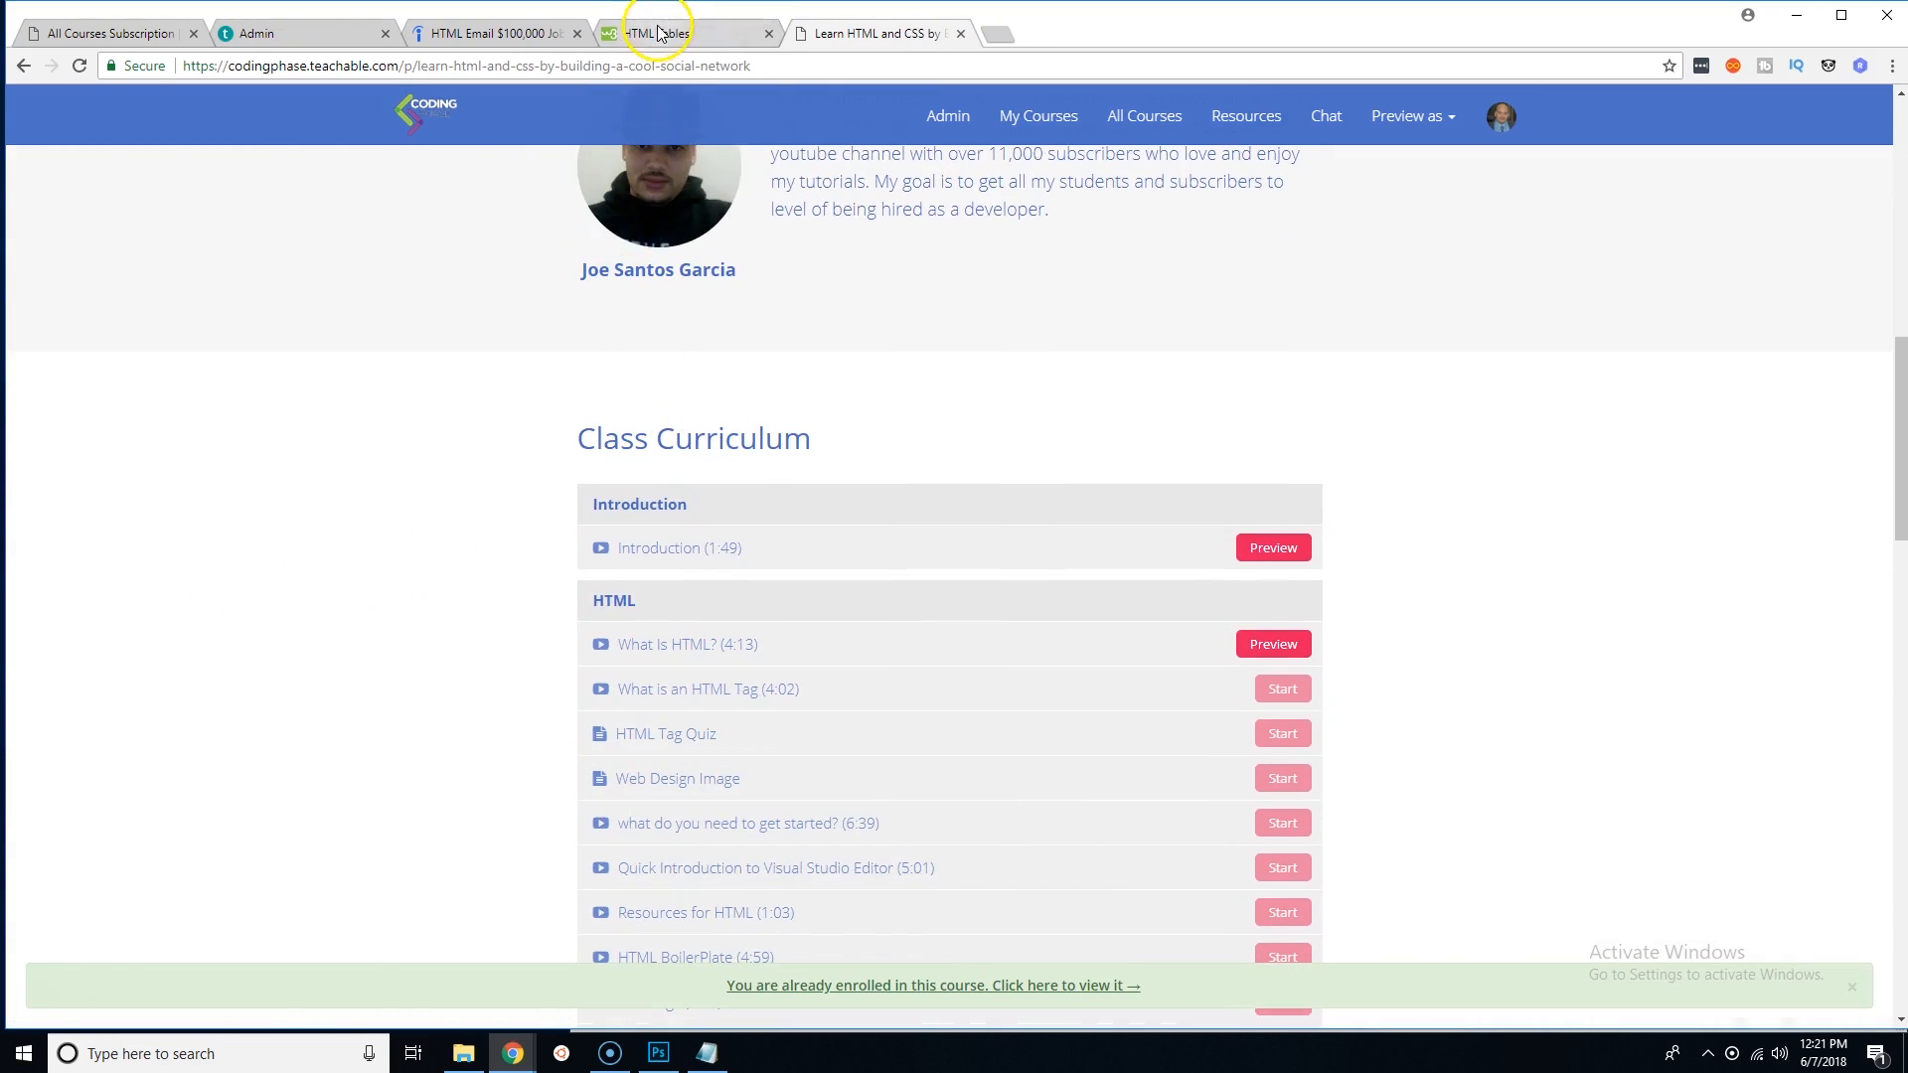
{"action": "left_click", "coordinate": [655, 33]}
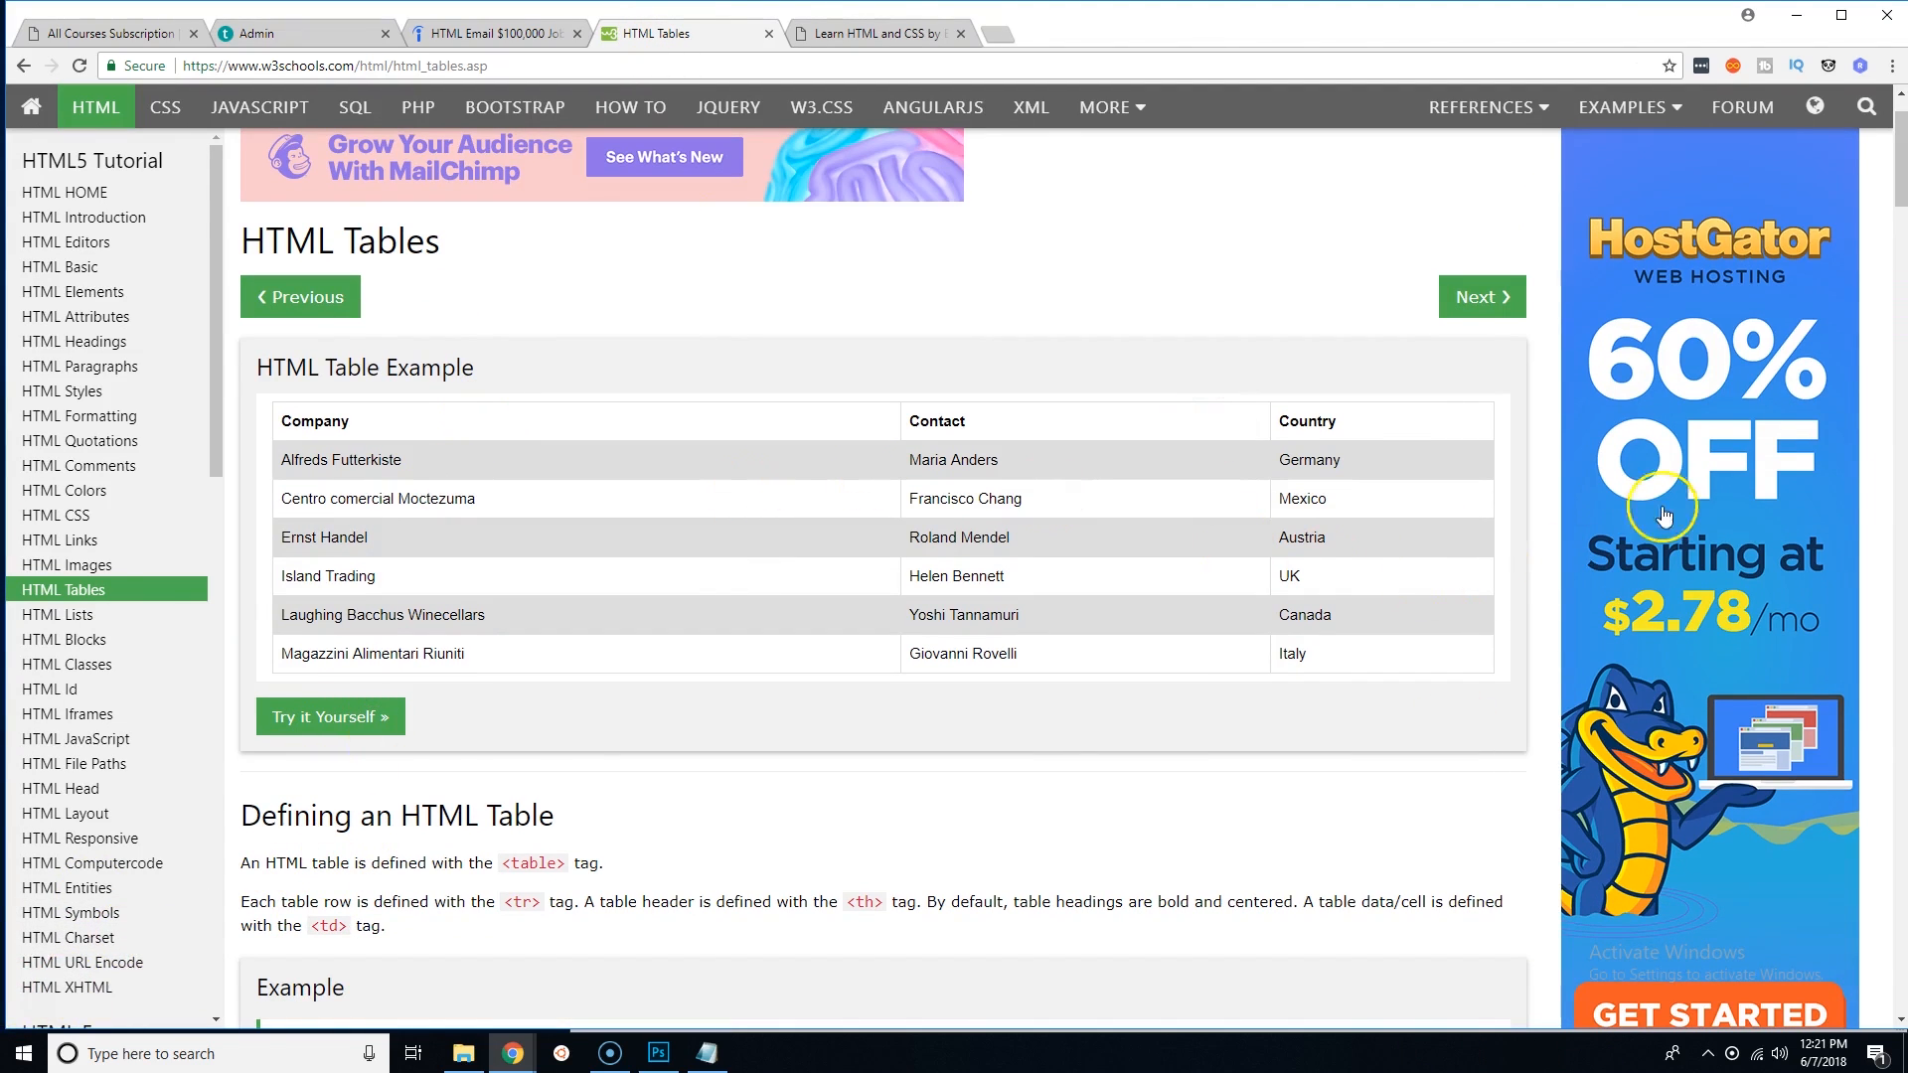
{"action": "mouse_move", "coordinate": [1466, 651]}
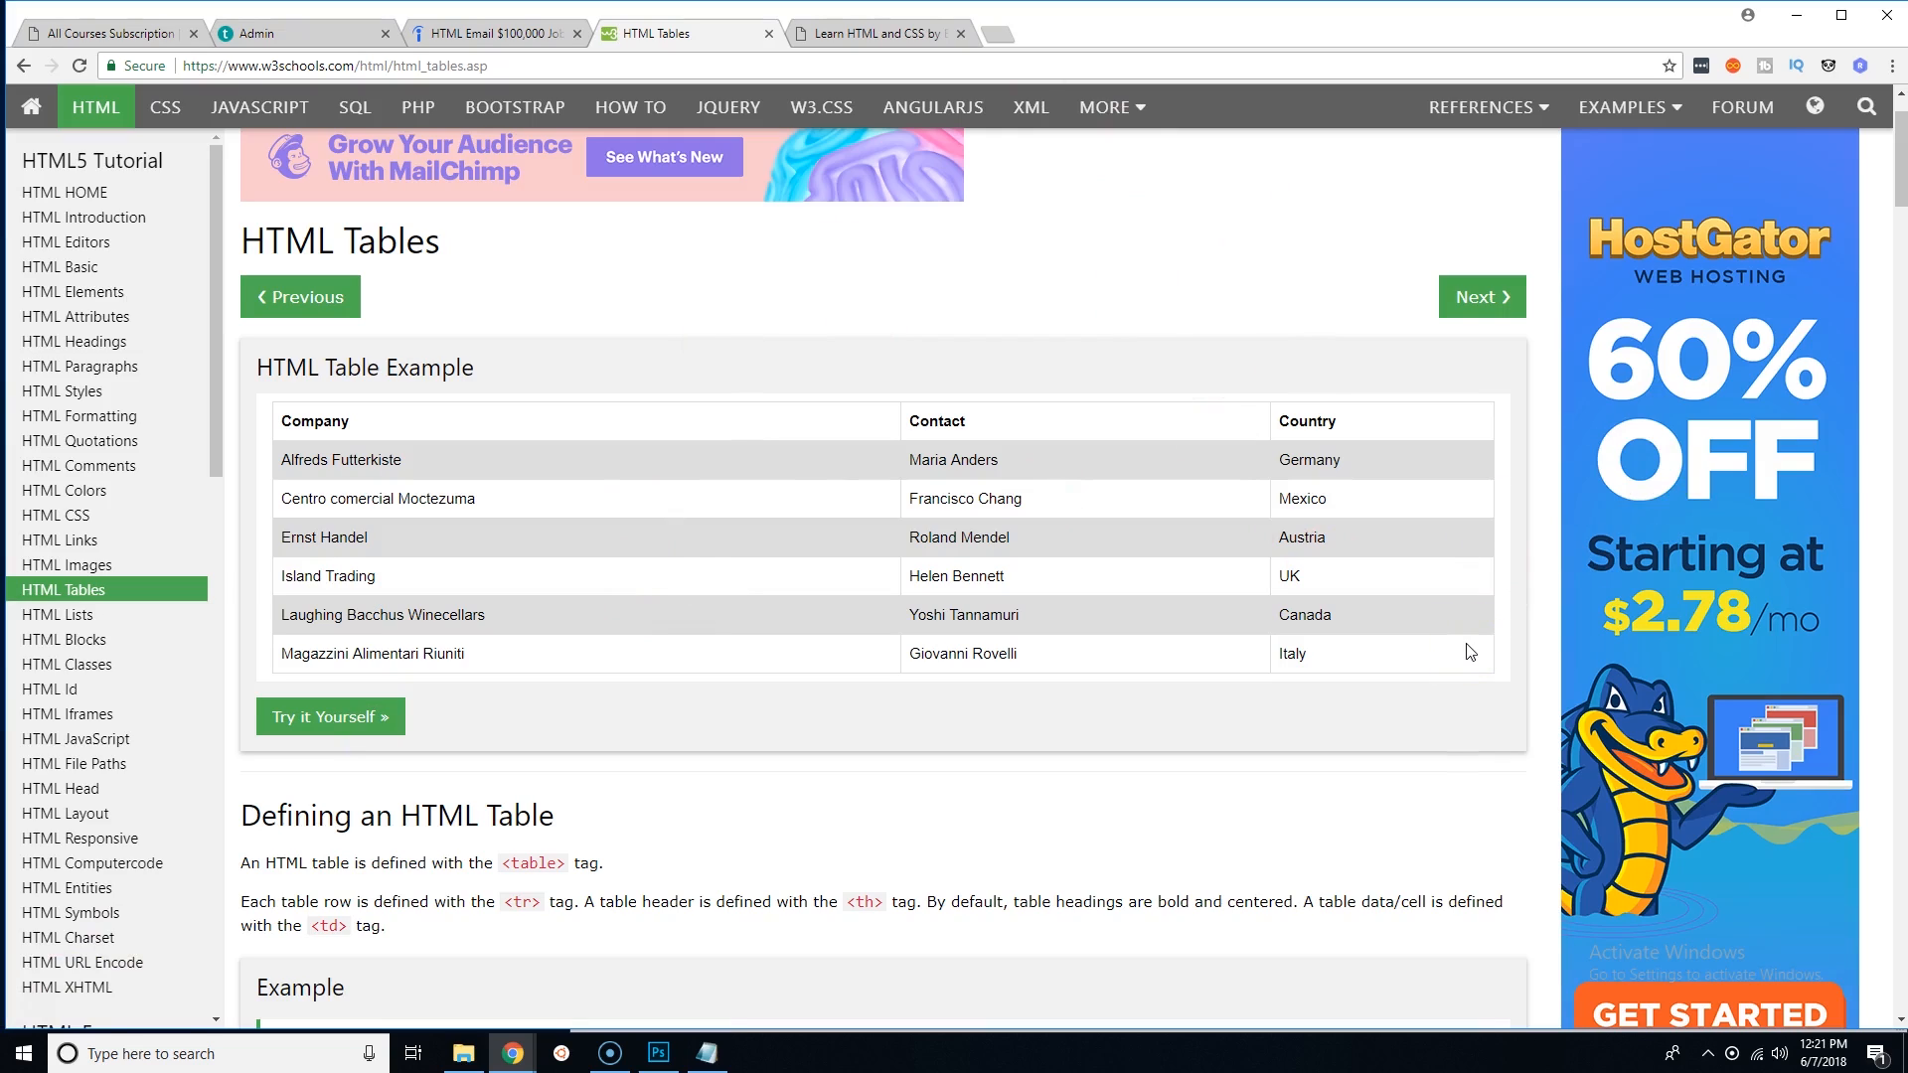
{"action": "mouse_move", "coordinate": [858, 607]}
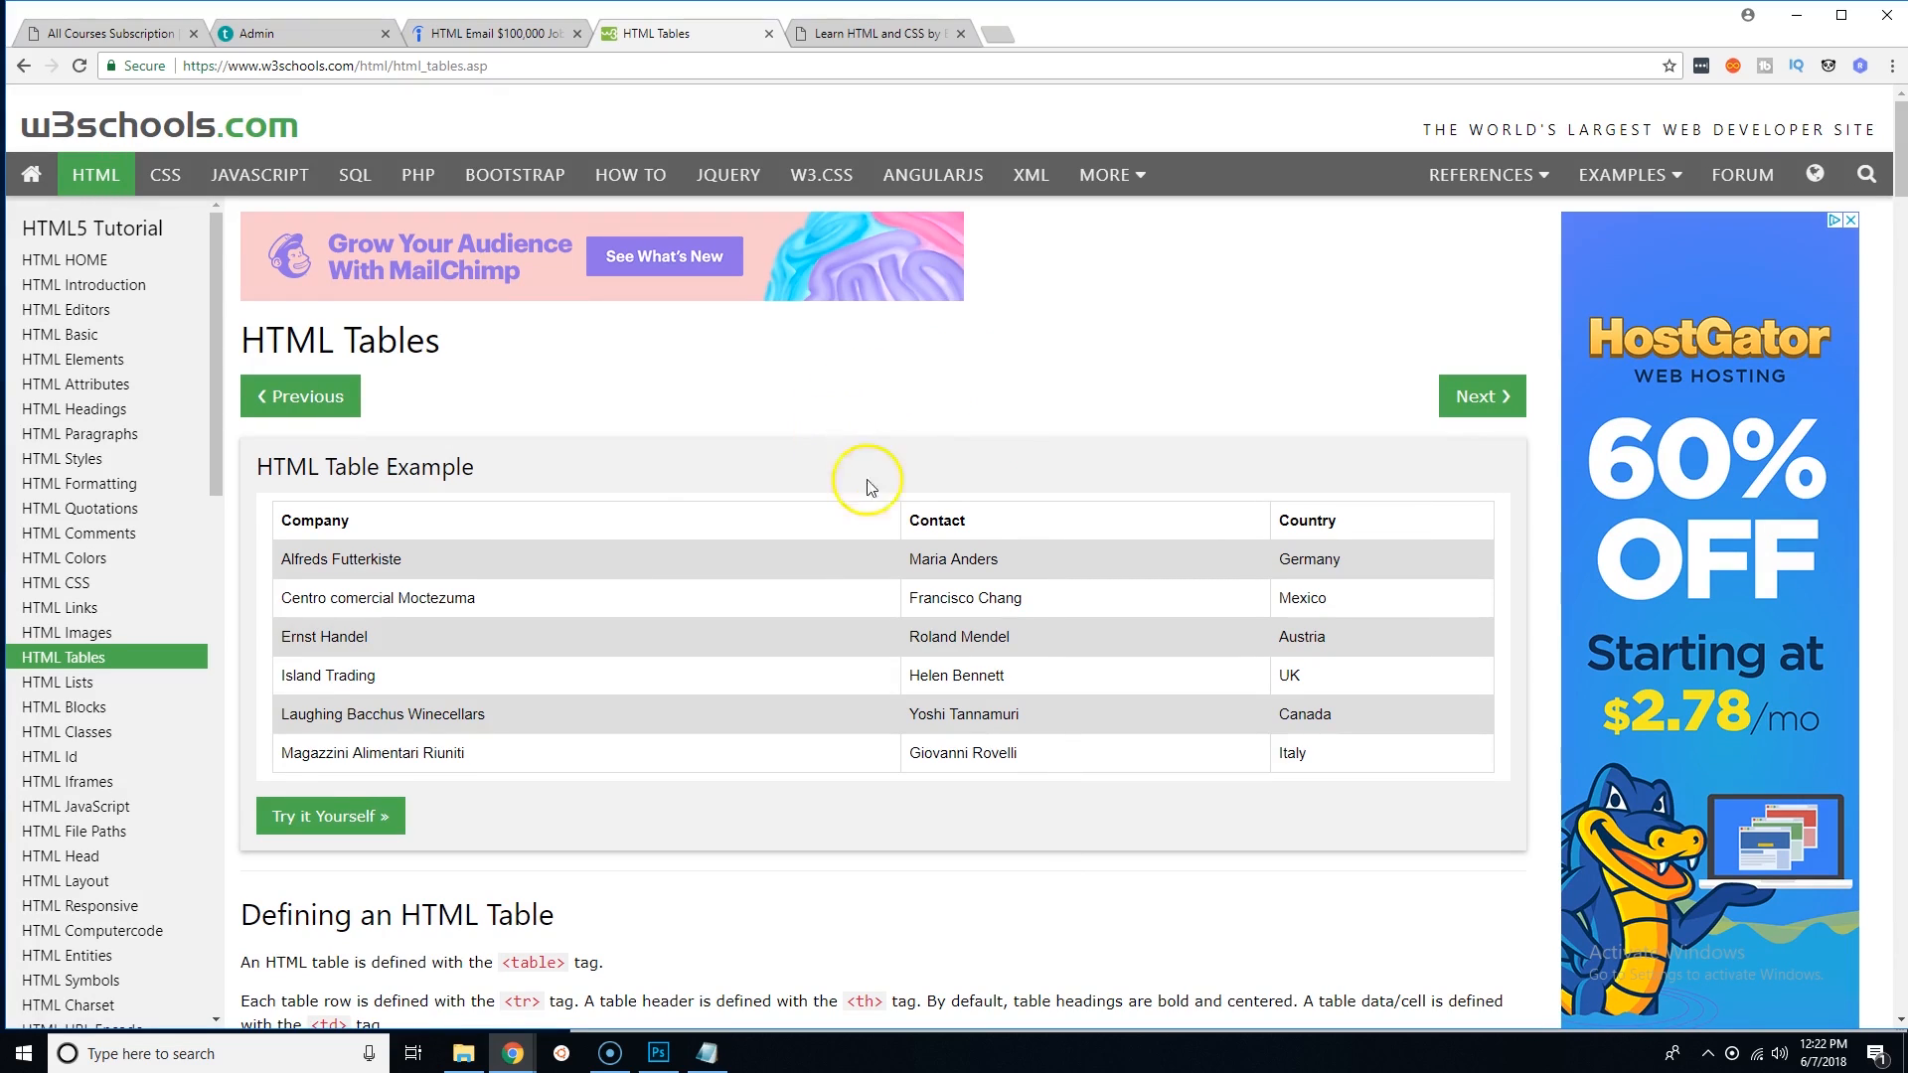
{"action": "mouse_move", "coordinate": [893, 517]}
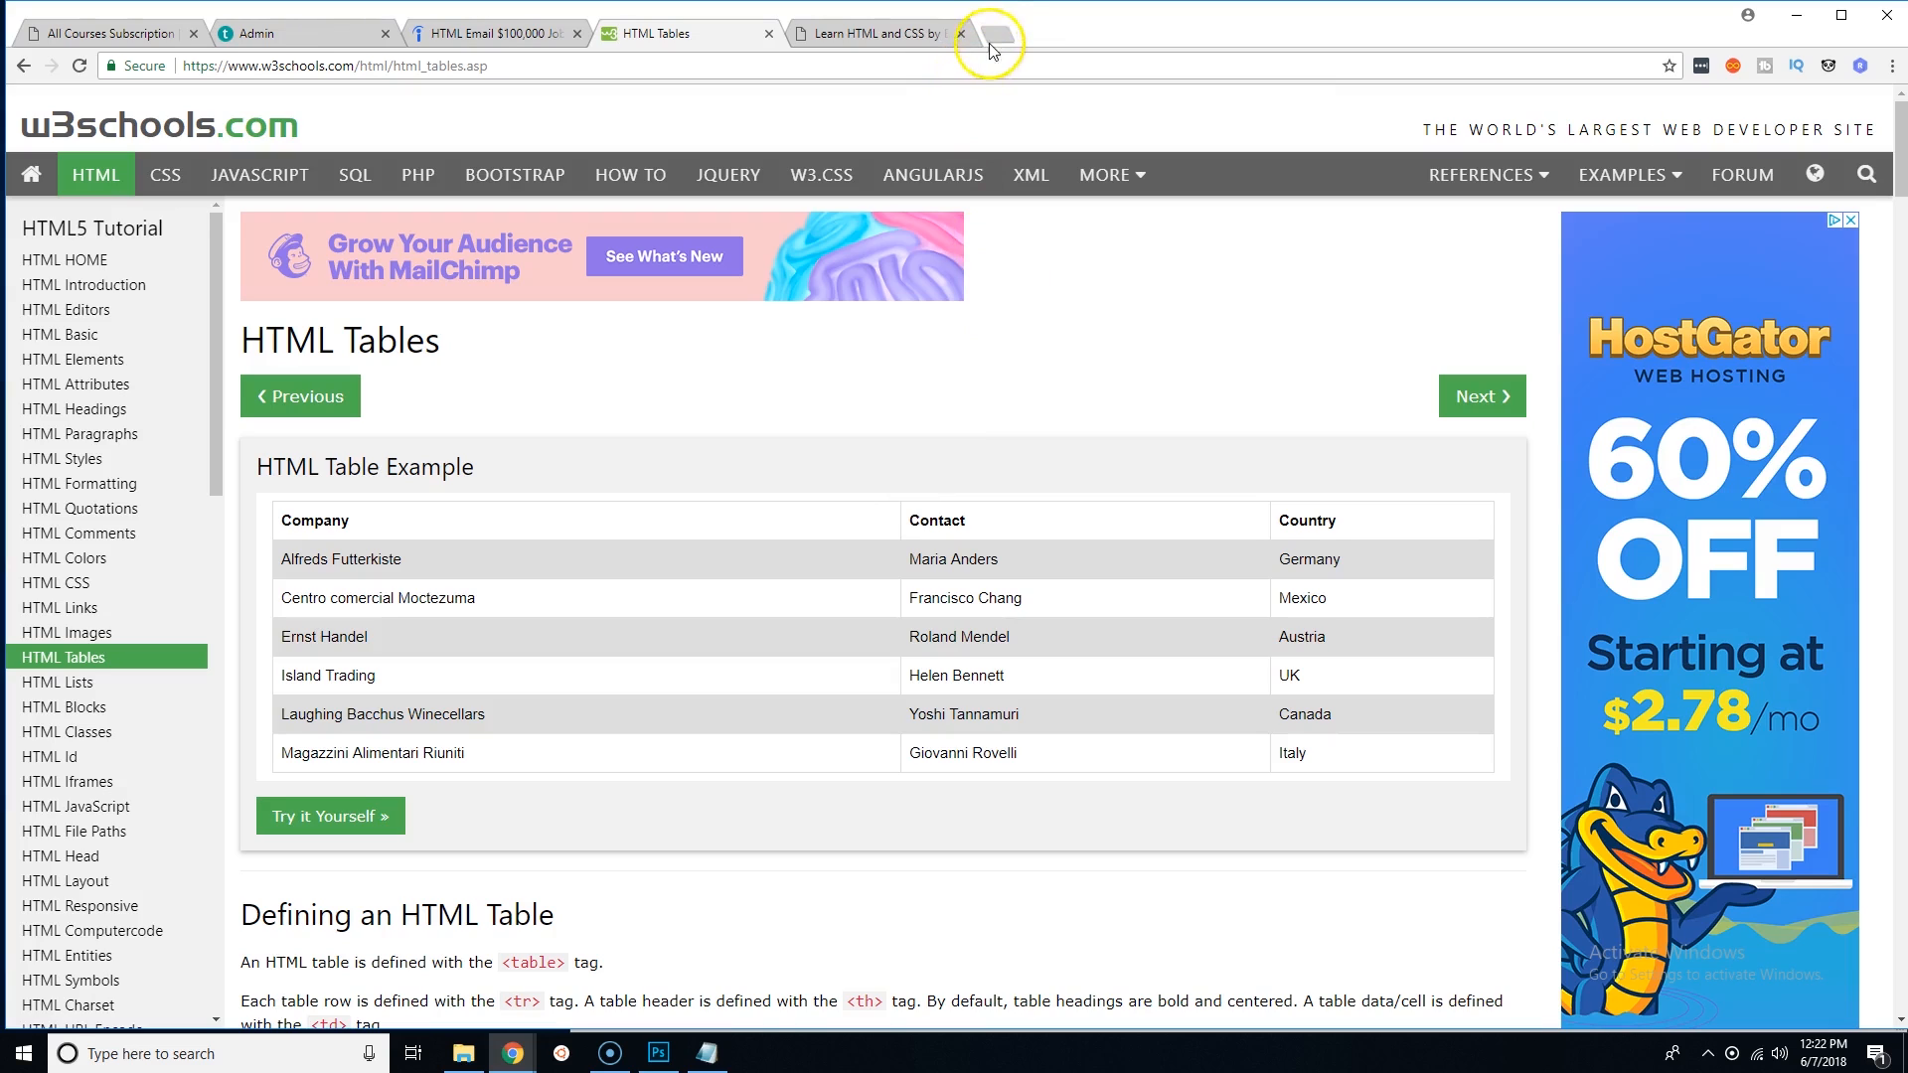
Open a new browser tab and enter codepen.io
{"action": "left_click", "coordinate": [991, 33]}
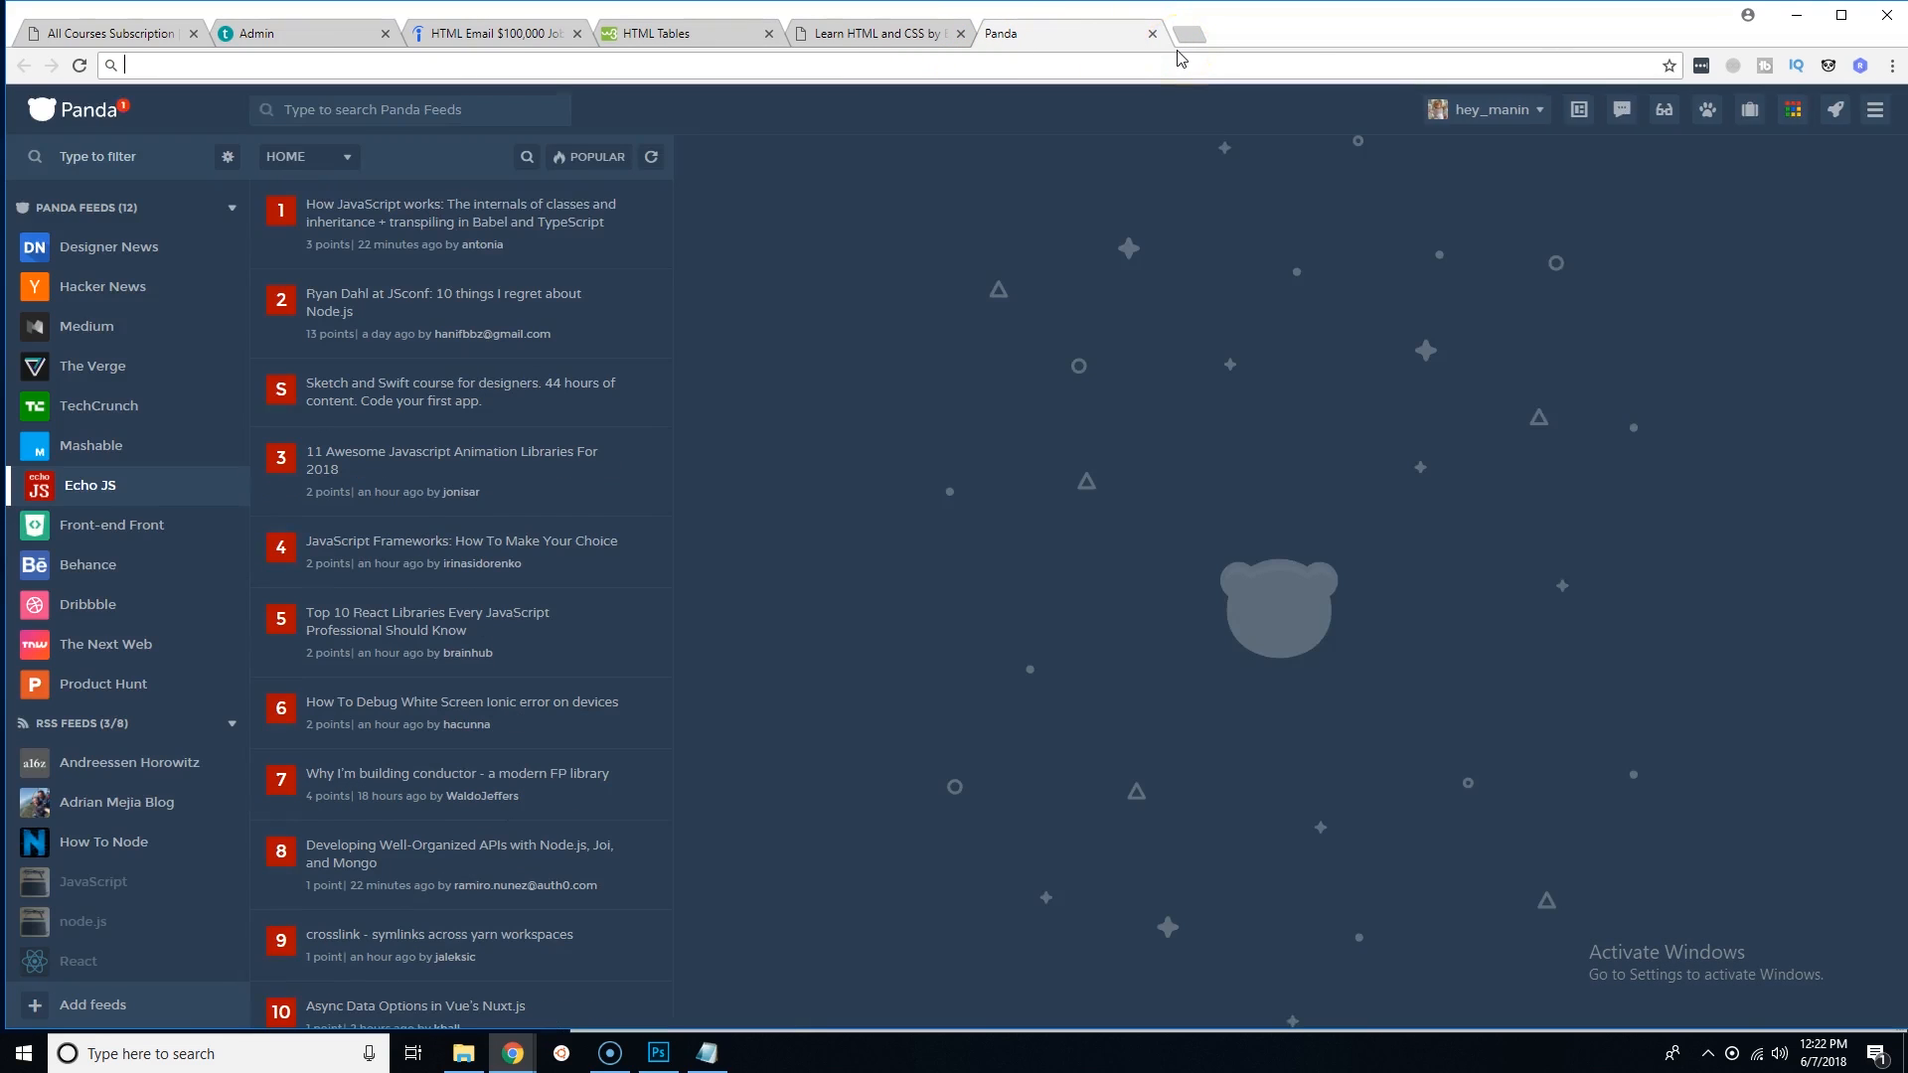
{"action": "type", "text": "codepen.io/pen/?editors=1100"}
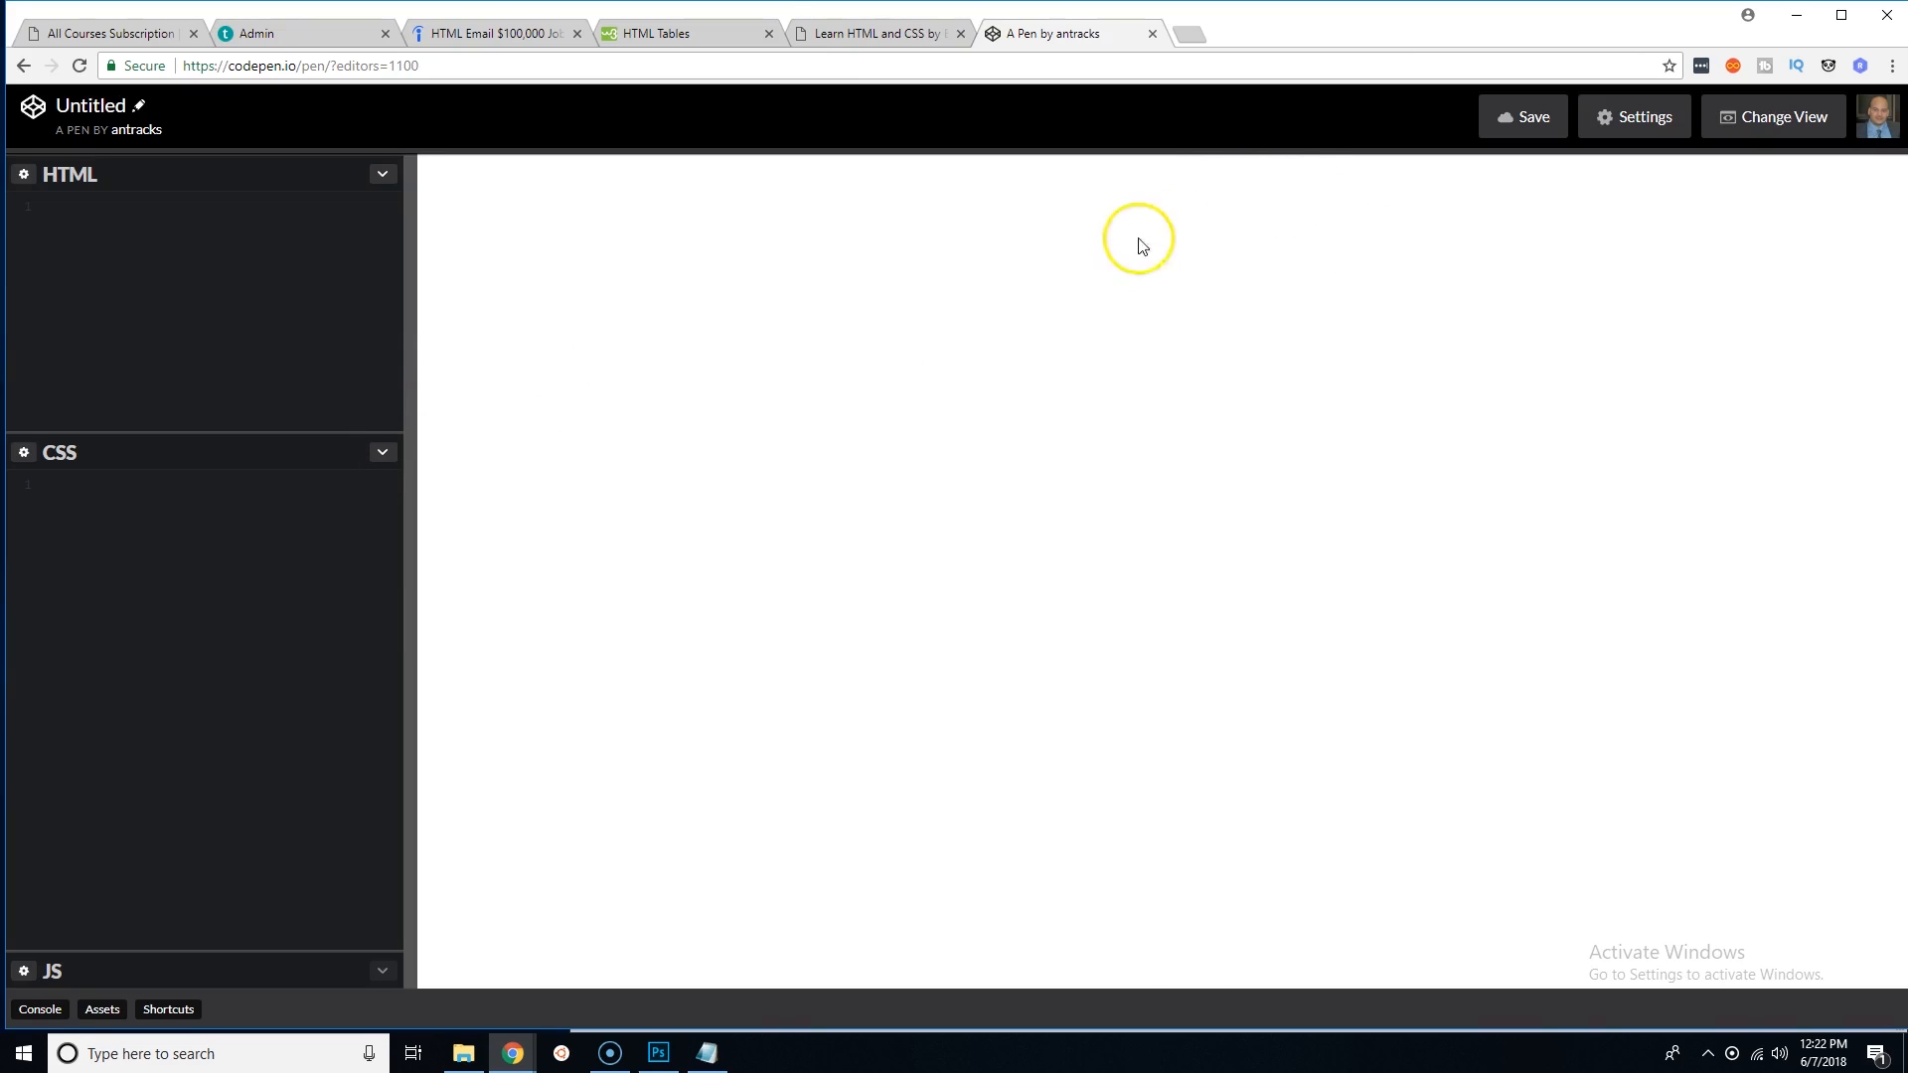
{"action": "mouse_move", "coordinate": [1061, 293]}
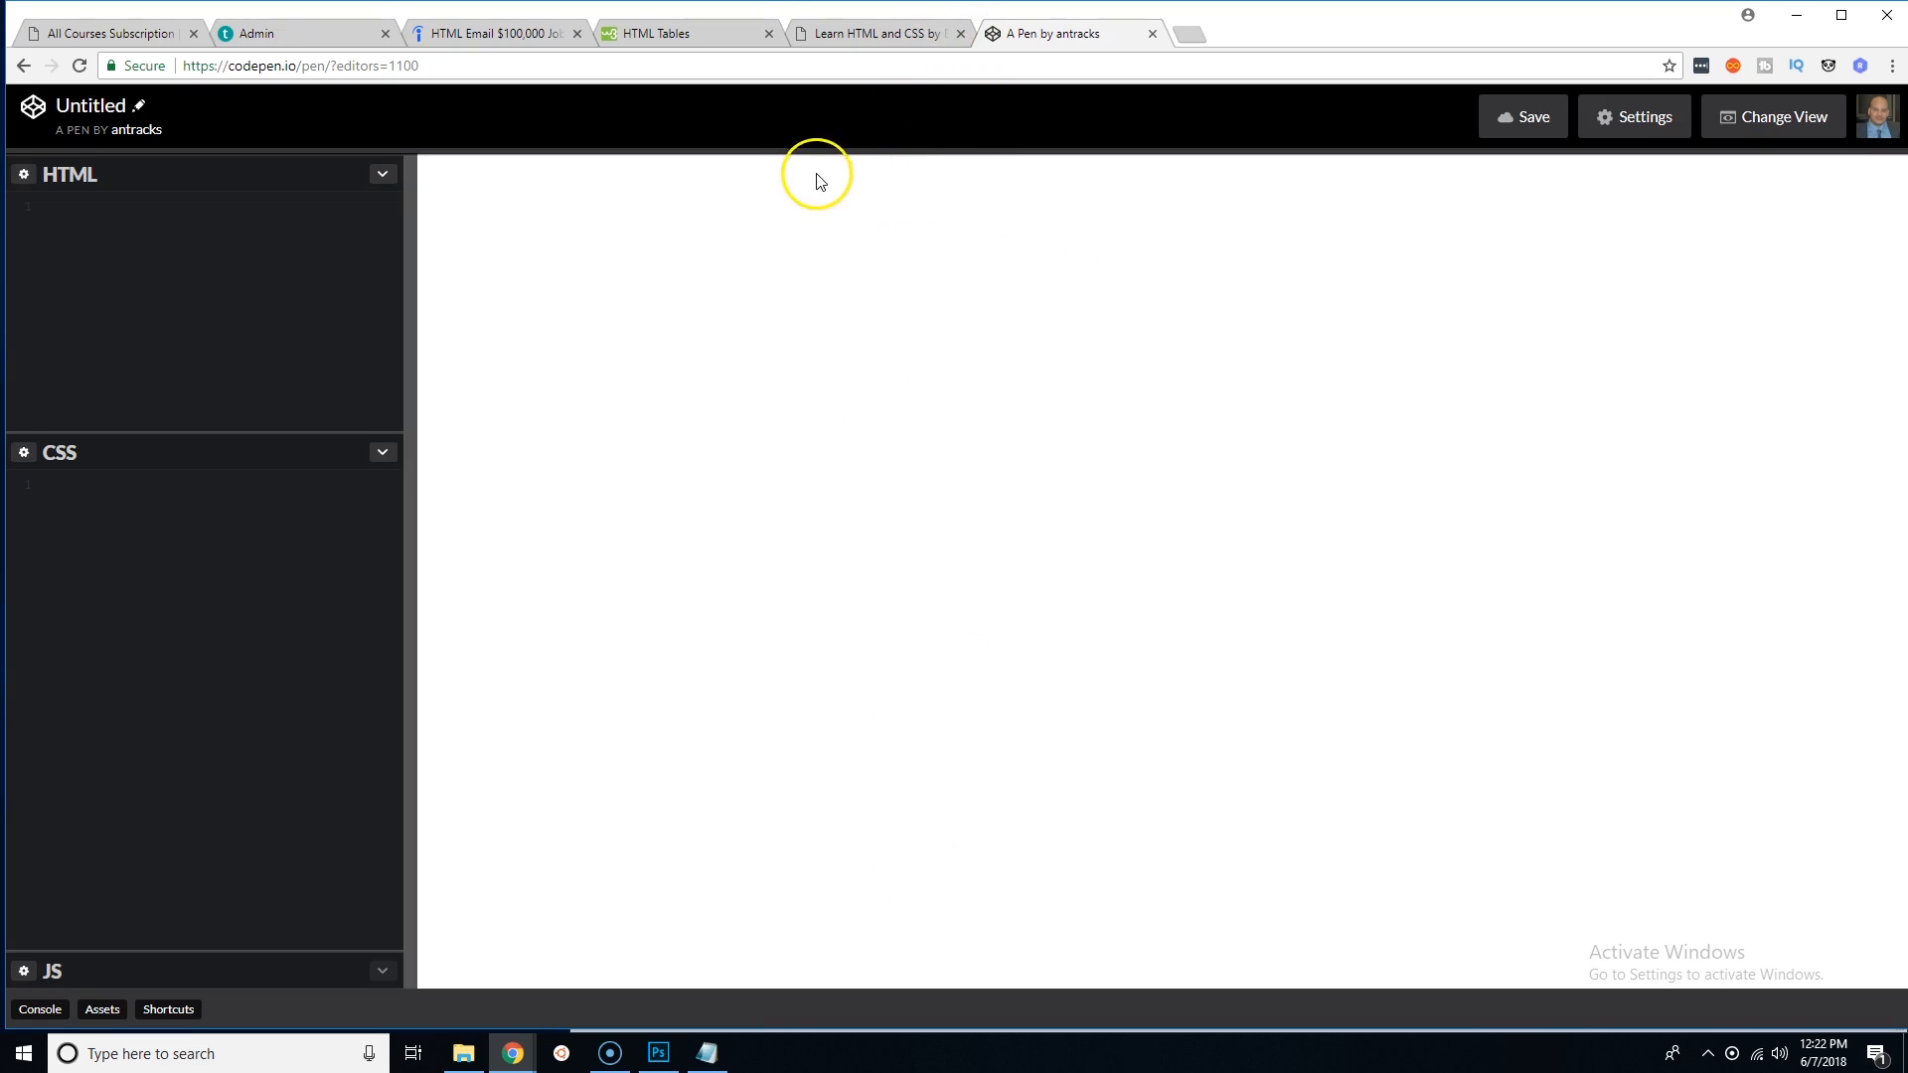
{"action": "mouse_move", "coordinate": [797, 195]}
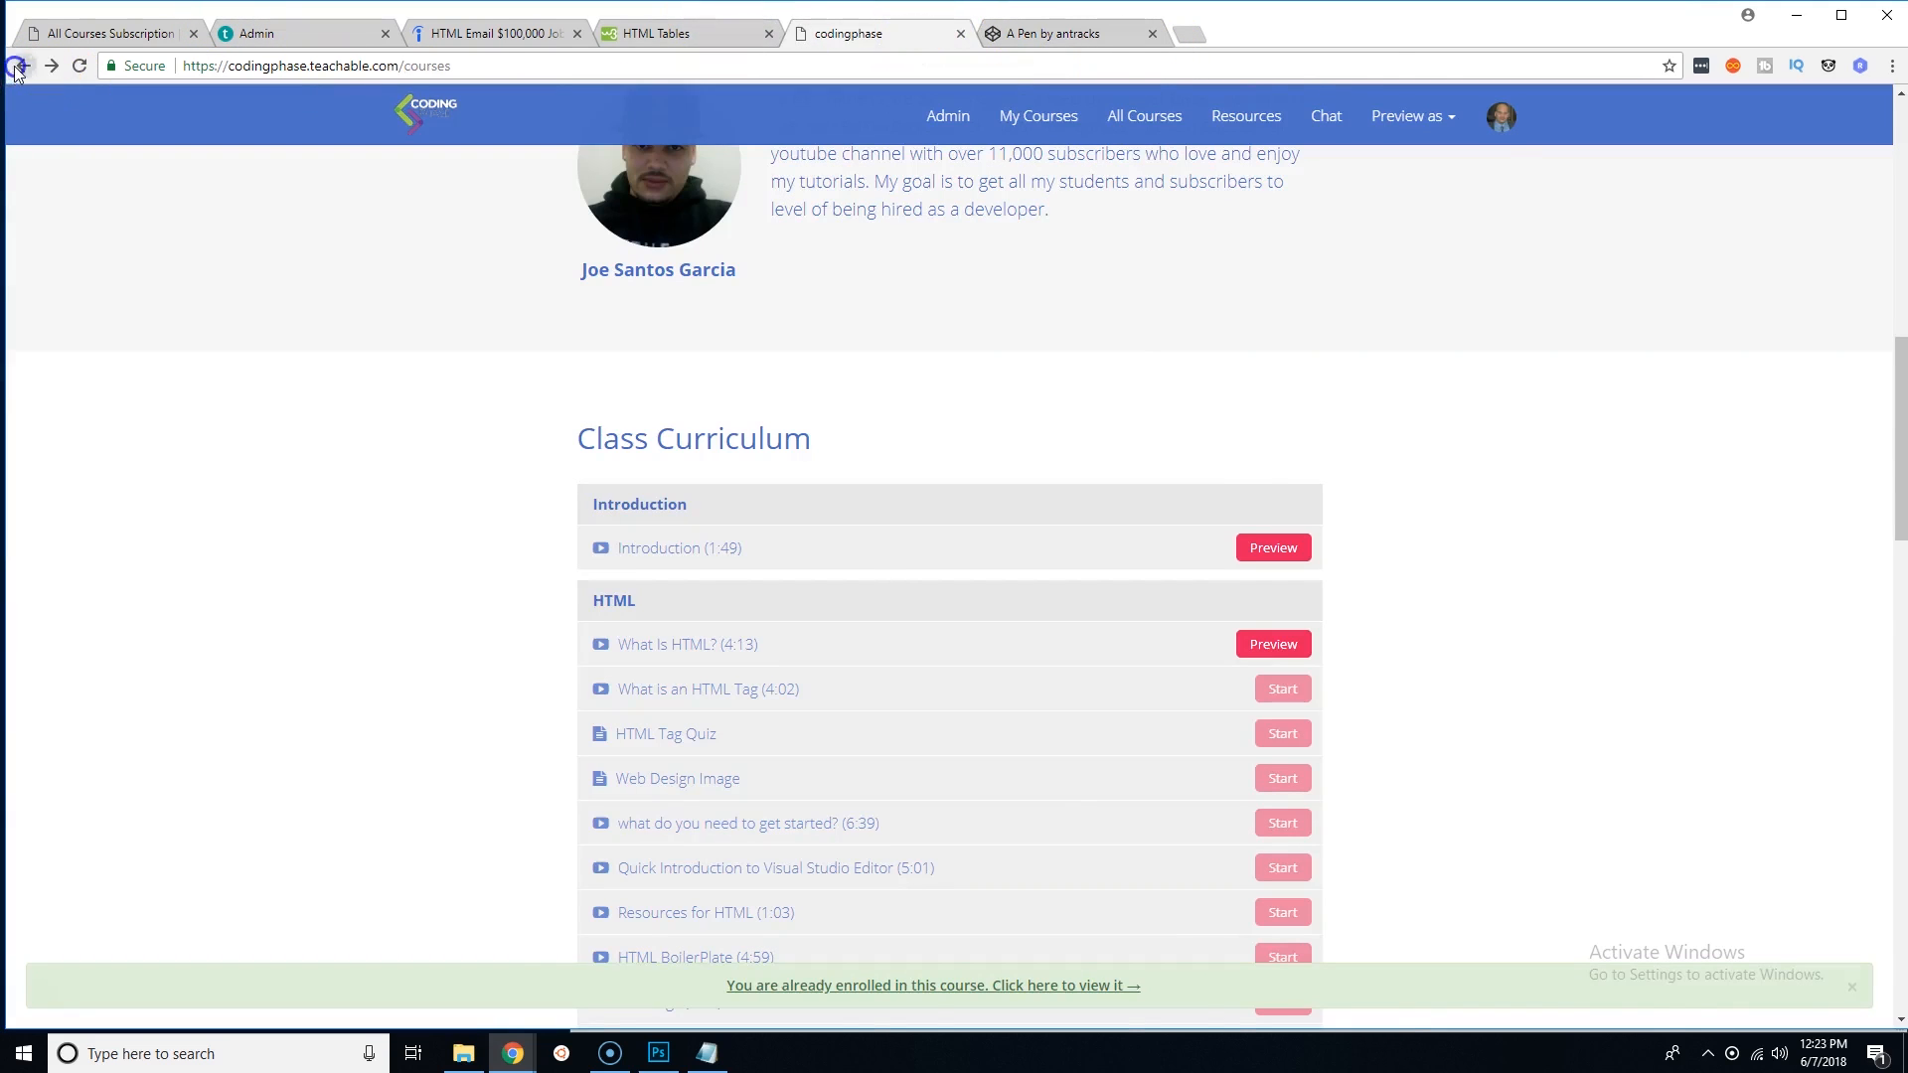
Return to All Courses and open 'All Installations You will Need For Web Development'
{"action": "left_click", "coordinate": [17, 66]}
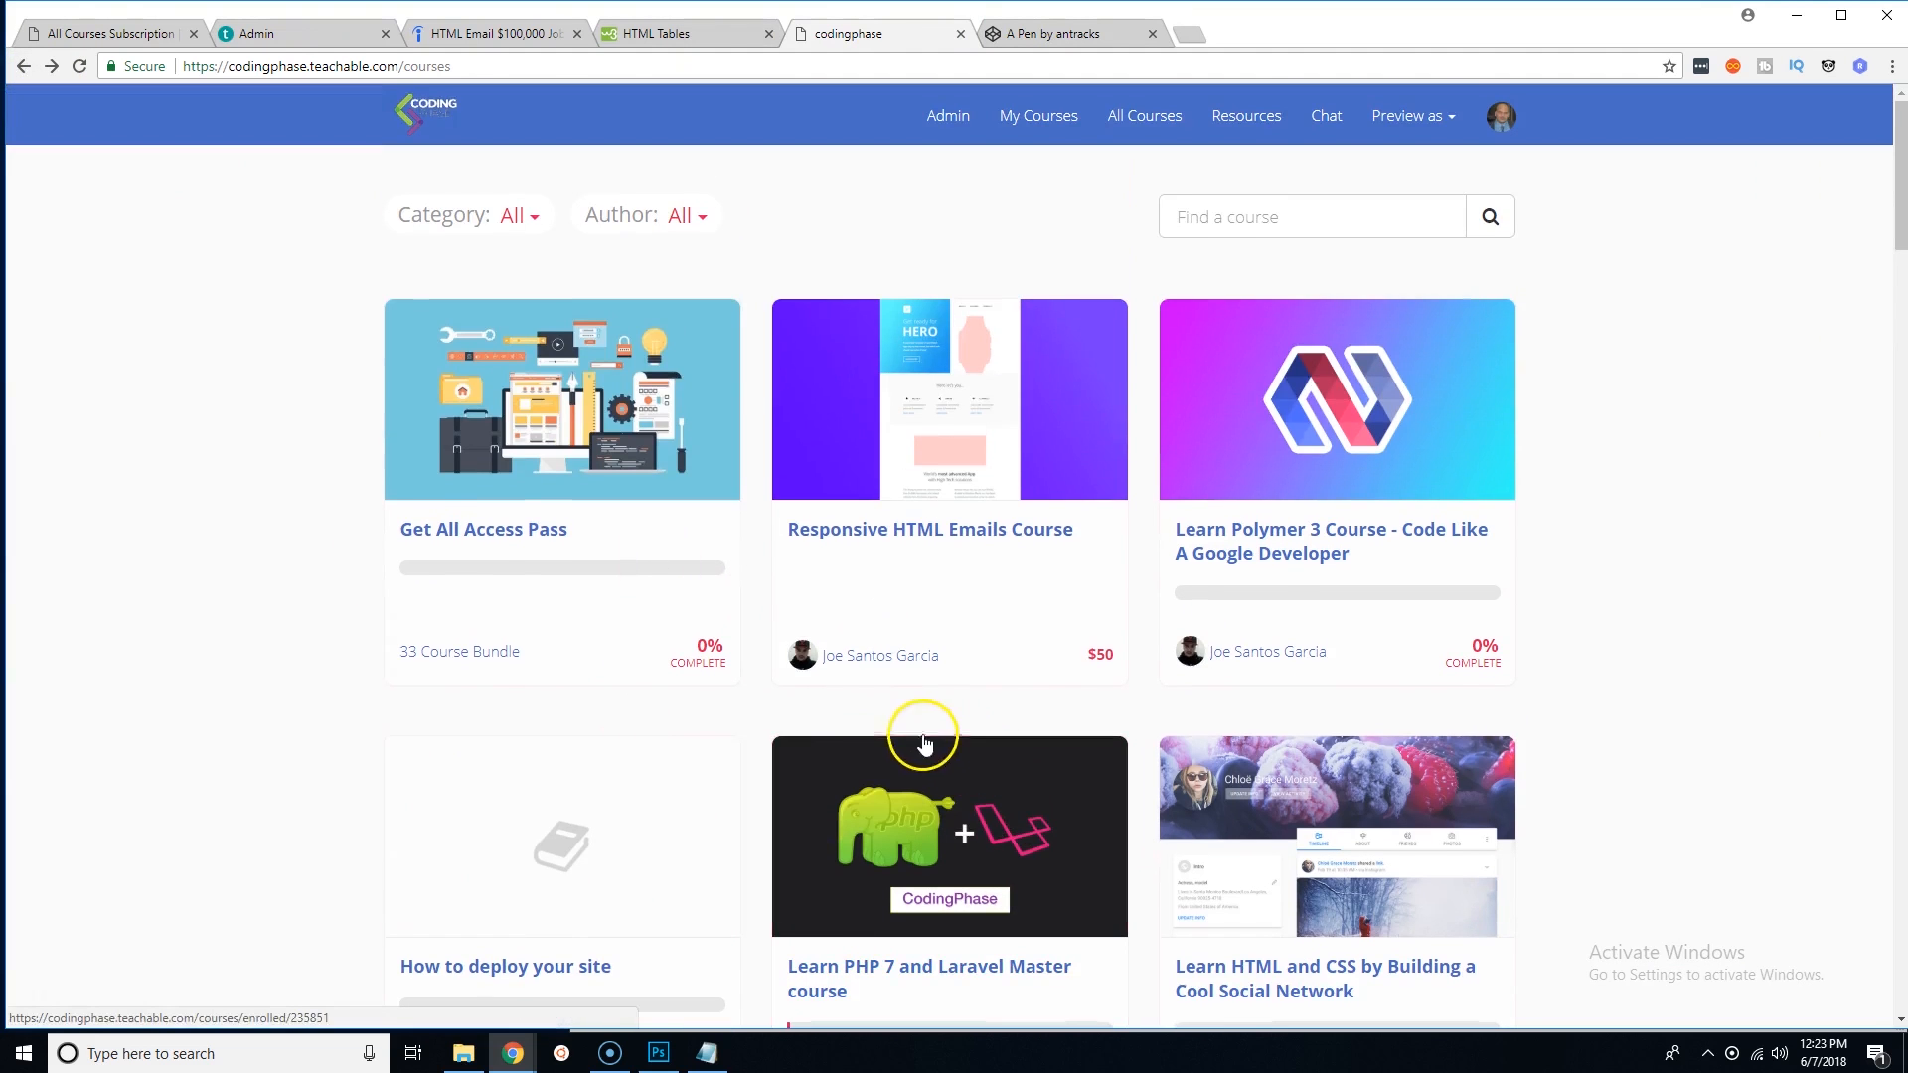
{"action": "mouse_move", "coordinate": [170, 786]}
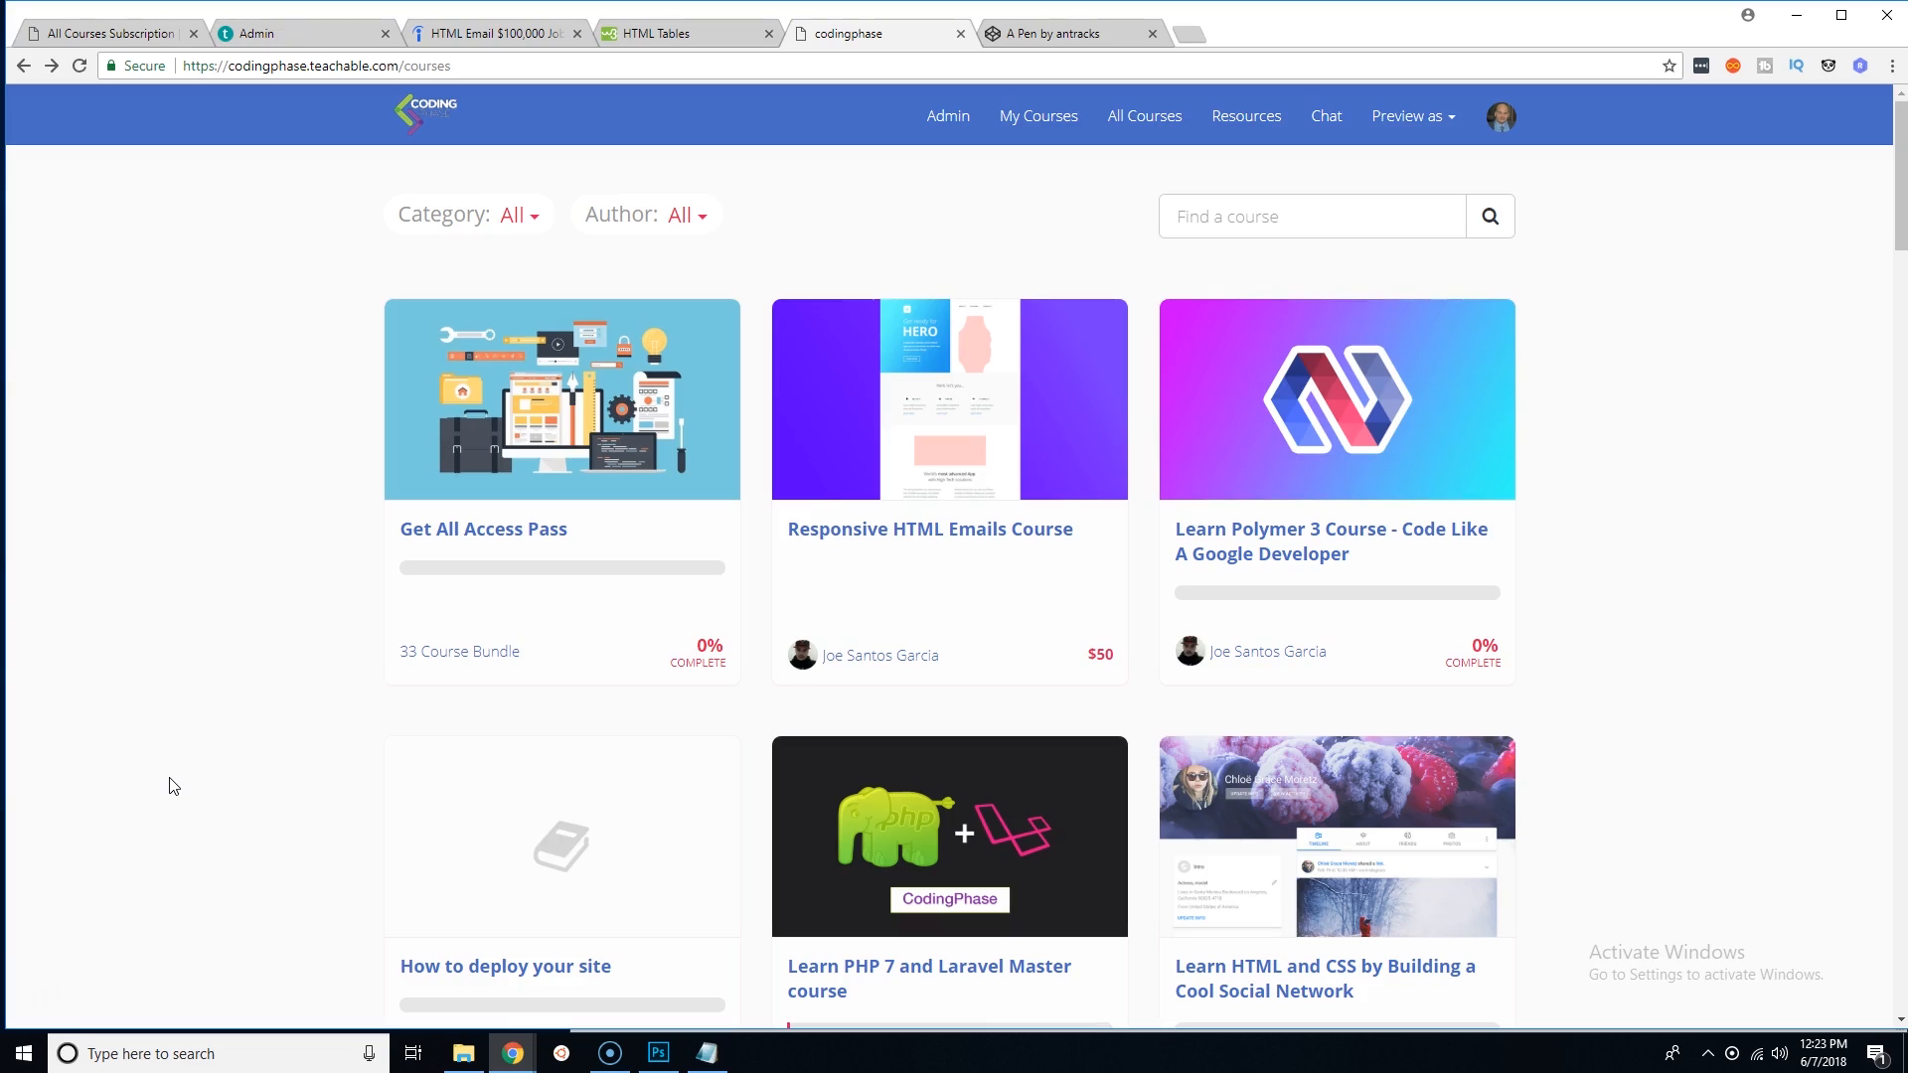
{"action": "scroll", "scroll_direction": "down", "scroll_amount": 3}
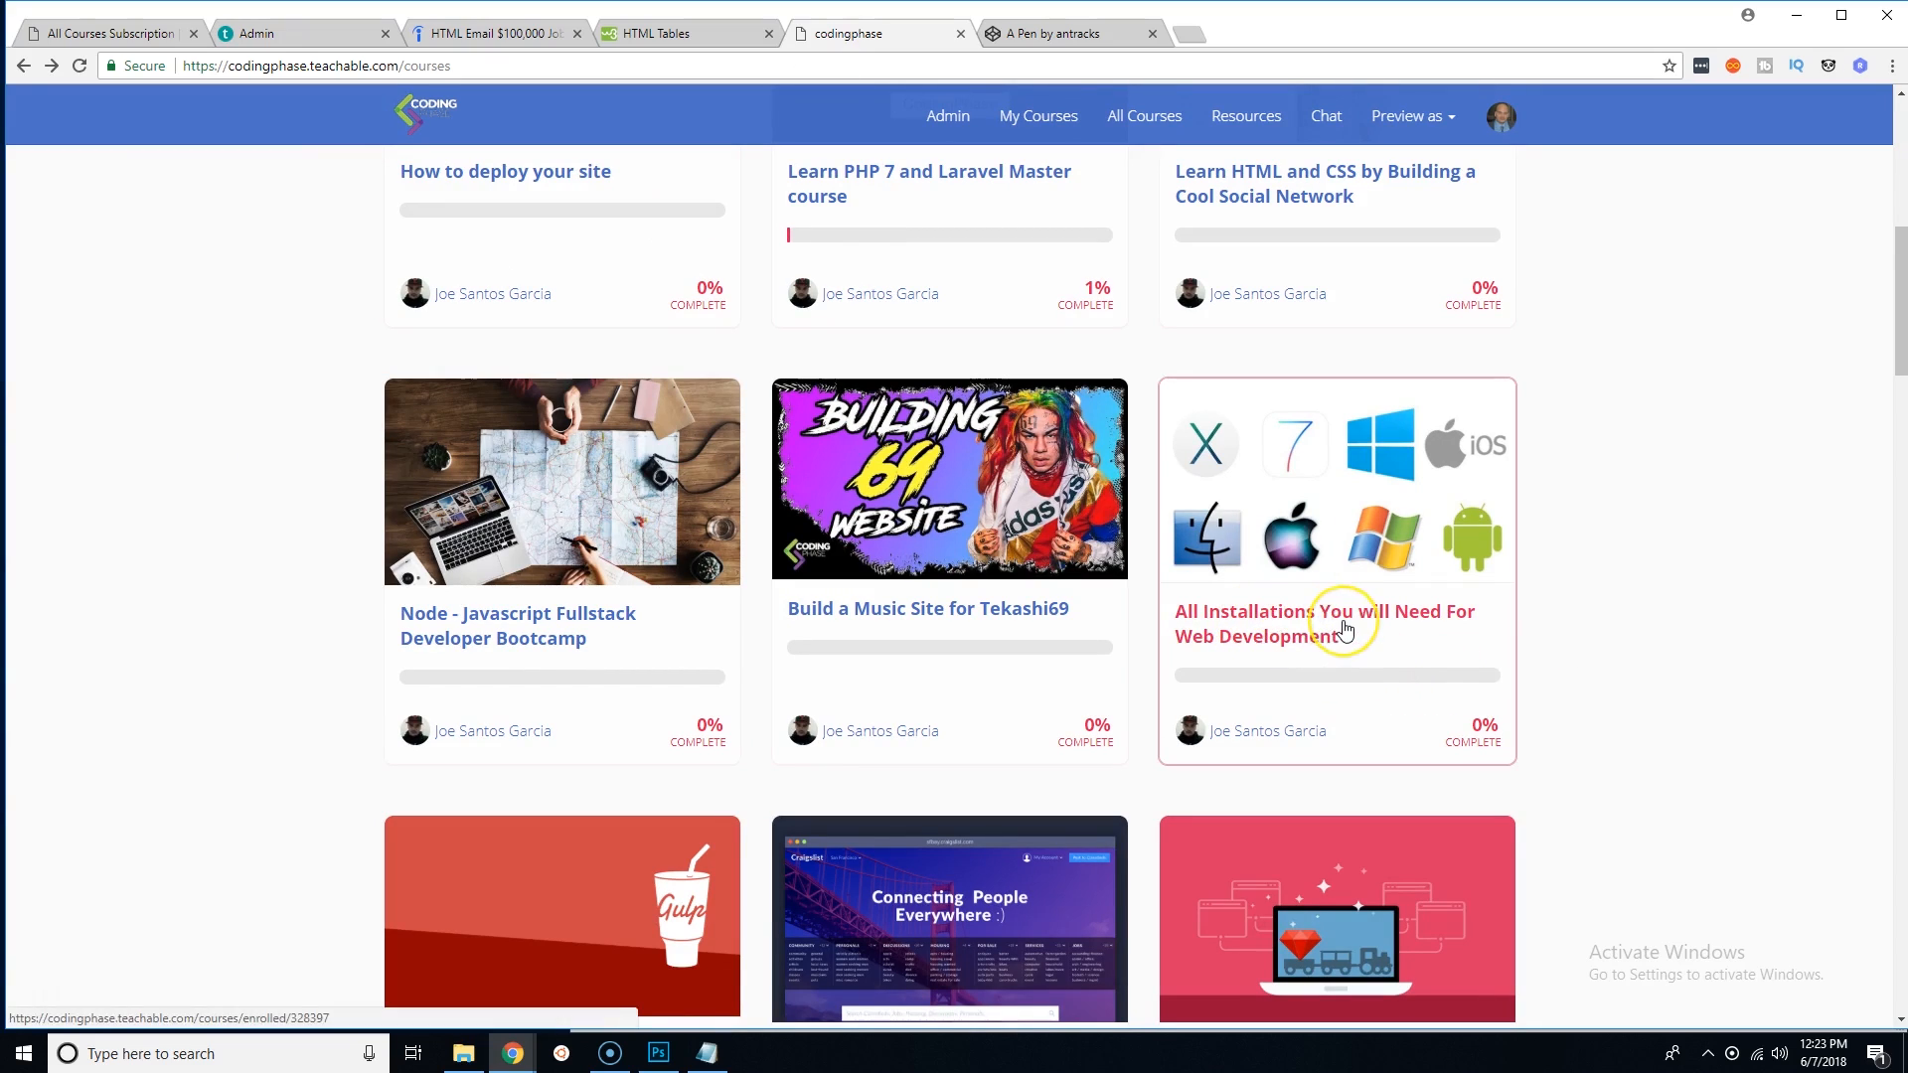
{"action": "left_click", "coordinate": [1324, 622]}
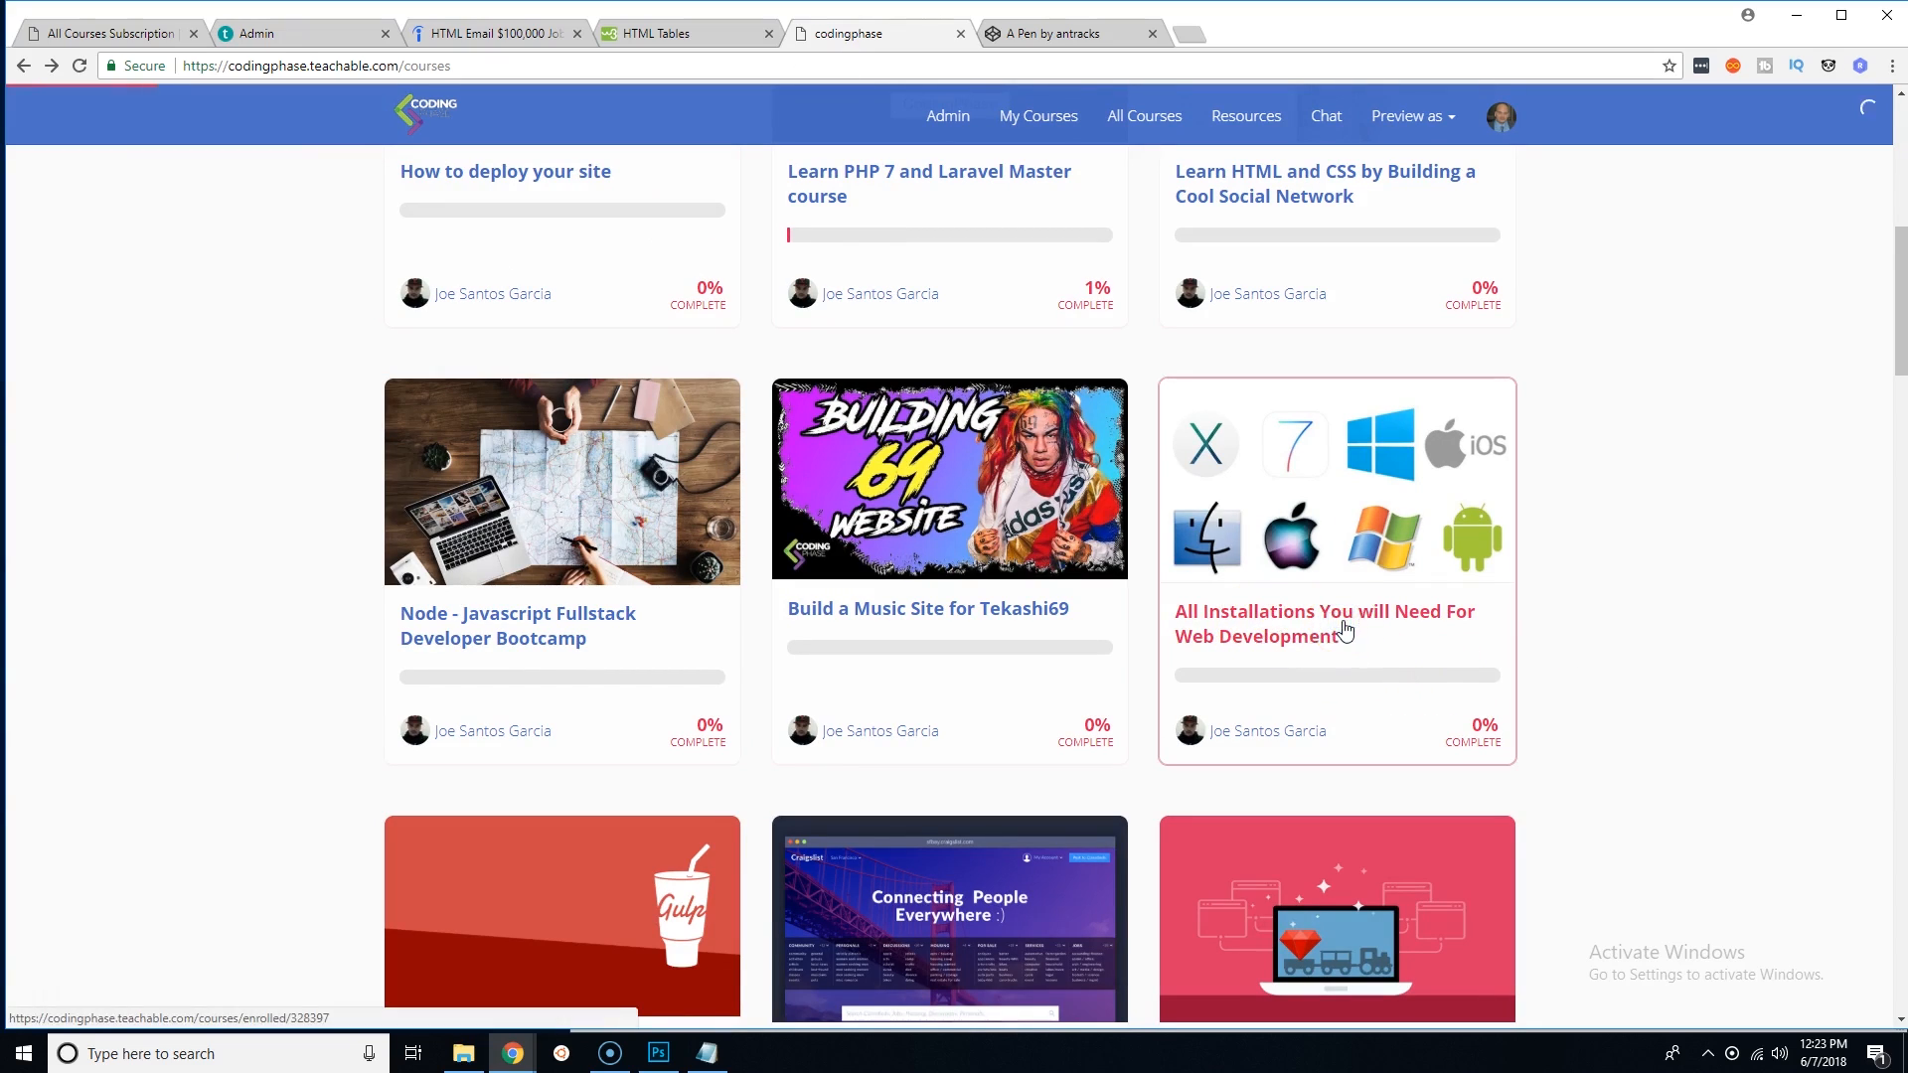
Scroll the installations course page over its Windows 10 curriculum and instructor bio
{"action": "left_click", "coordinate": [1325, 623]}
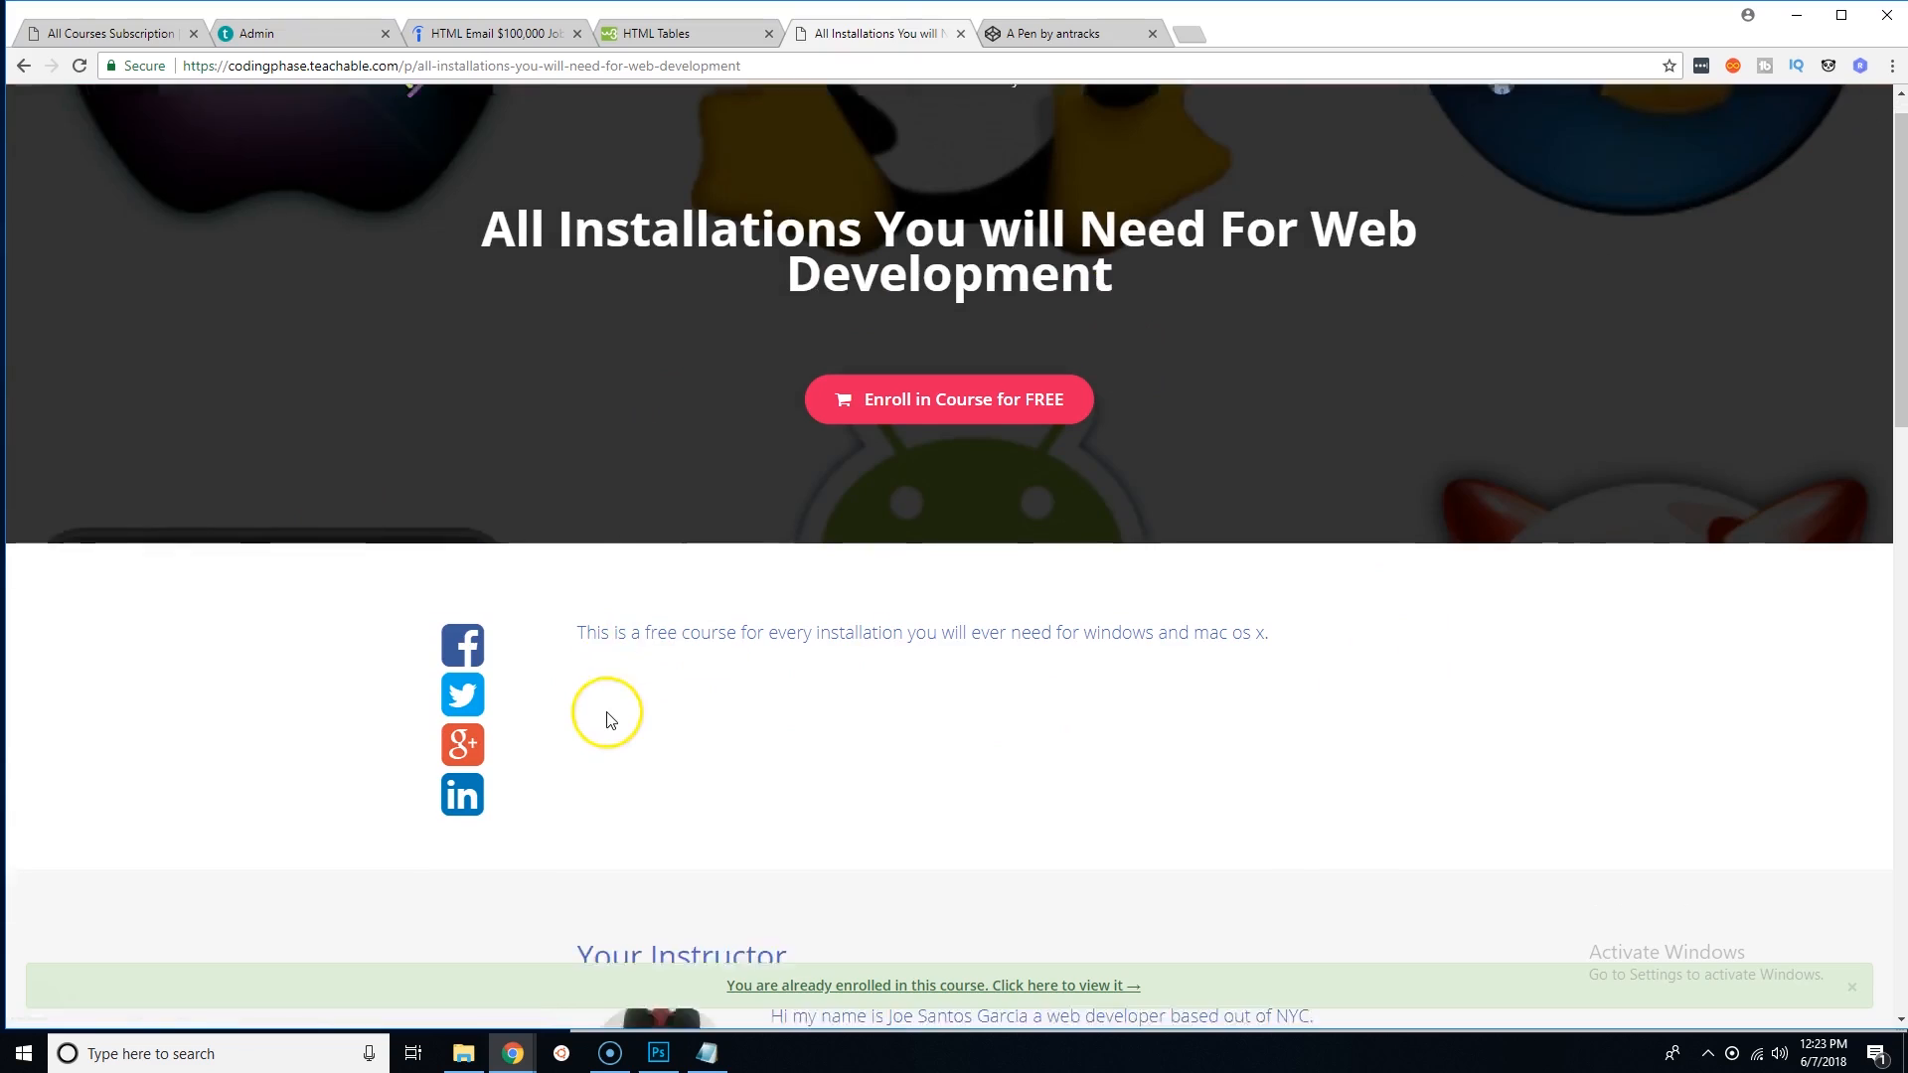
{"action": "scroll", "scroll_direction": "down", "scroll_amount": 3}
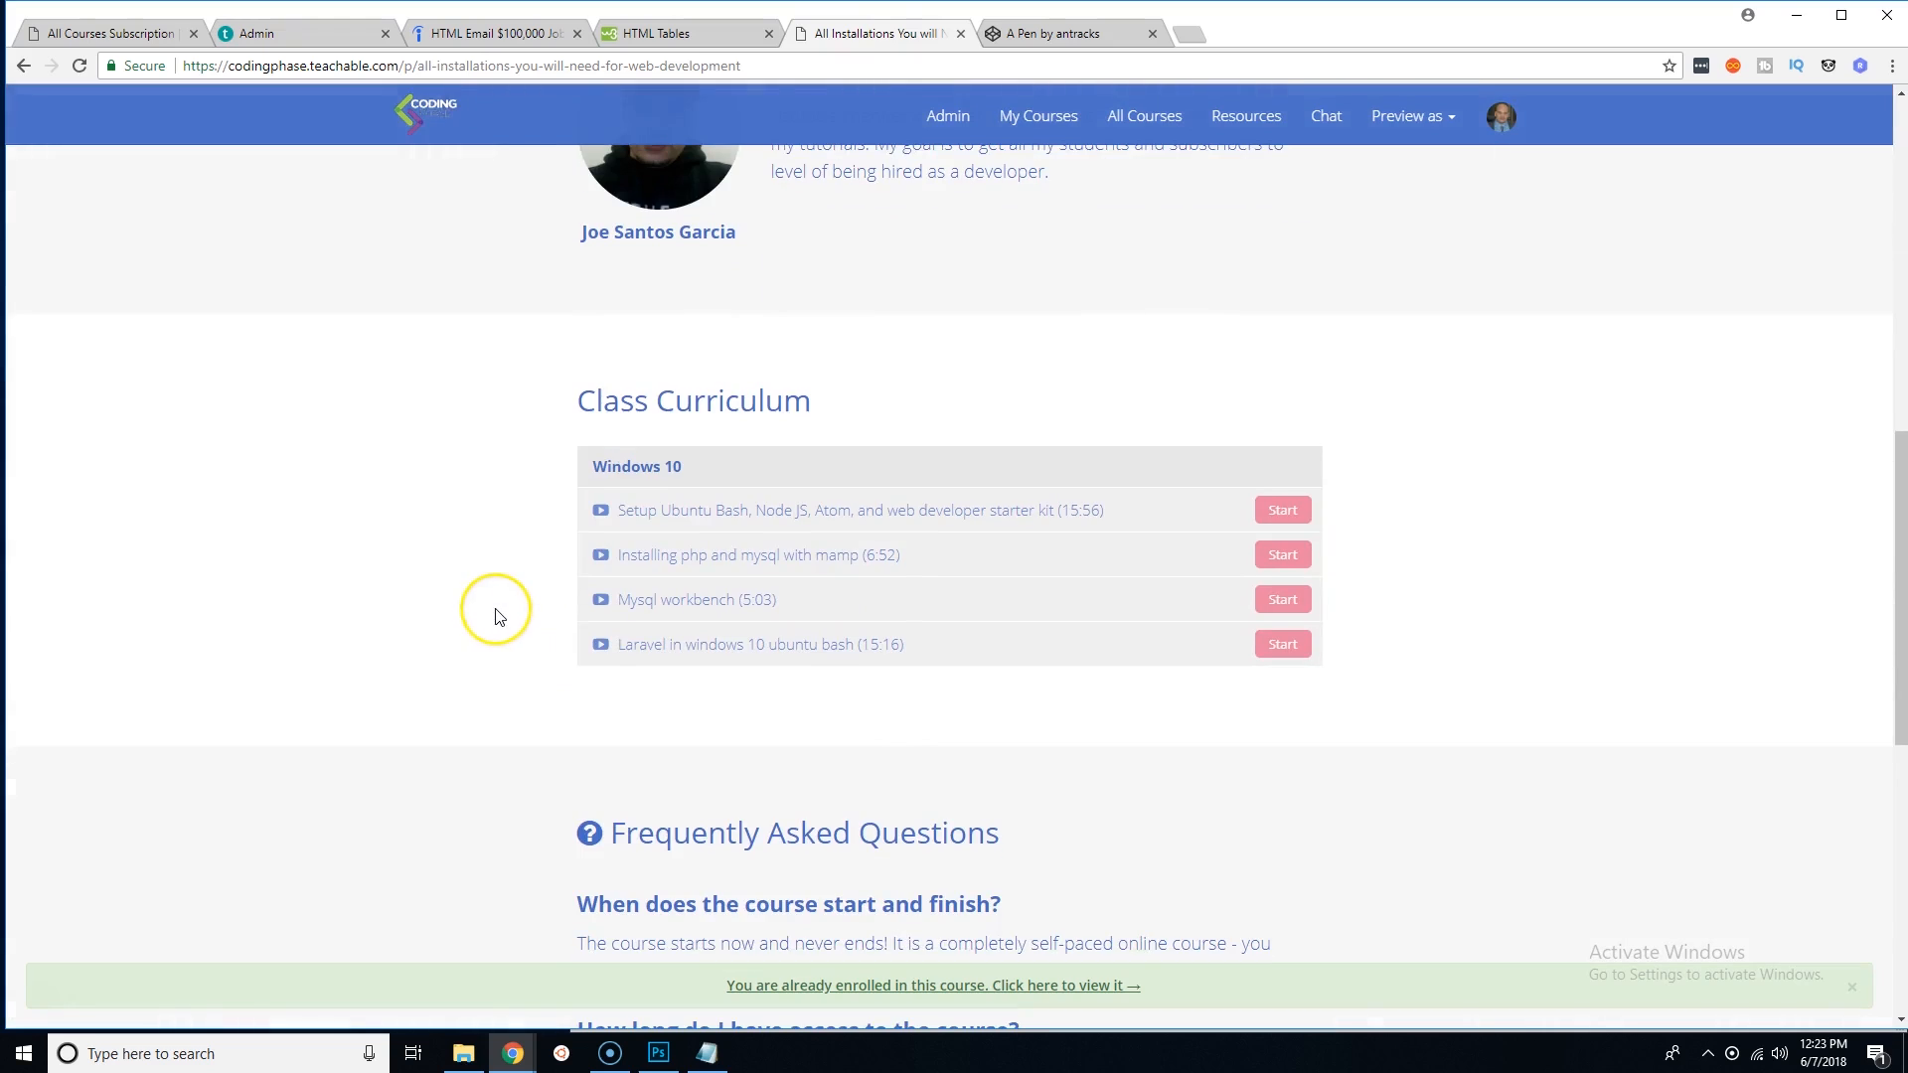
{"action": "mouse_move", "coordinate": [494, 617]}
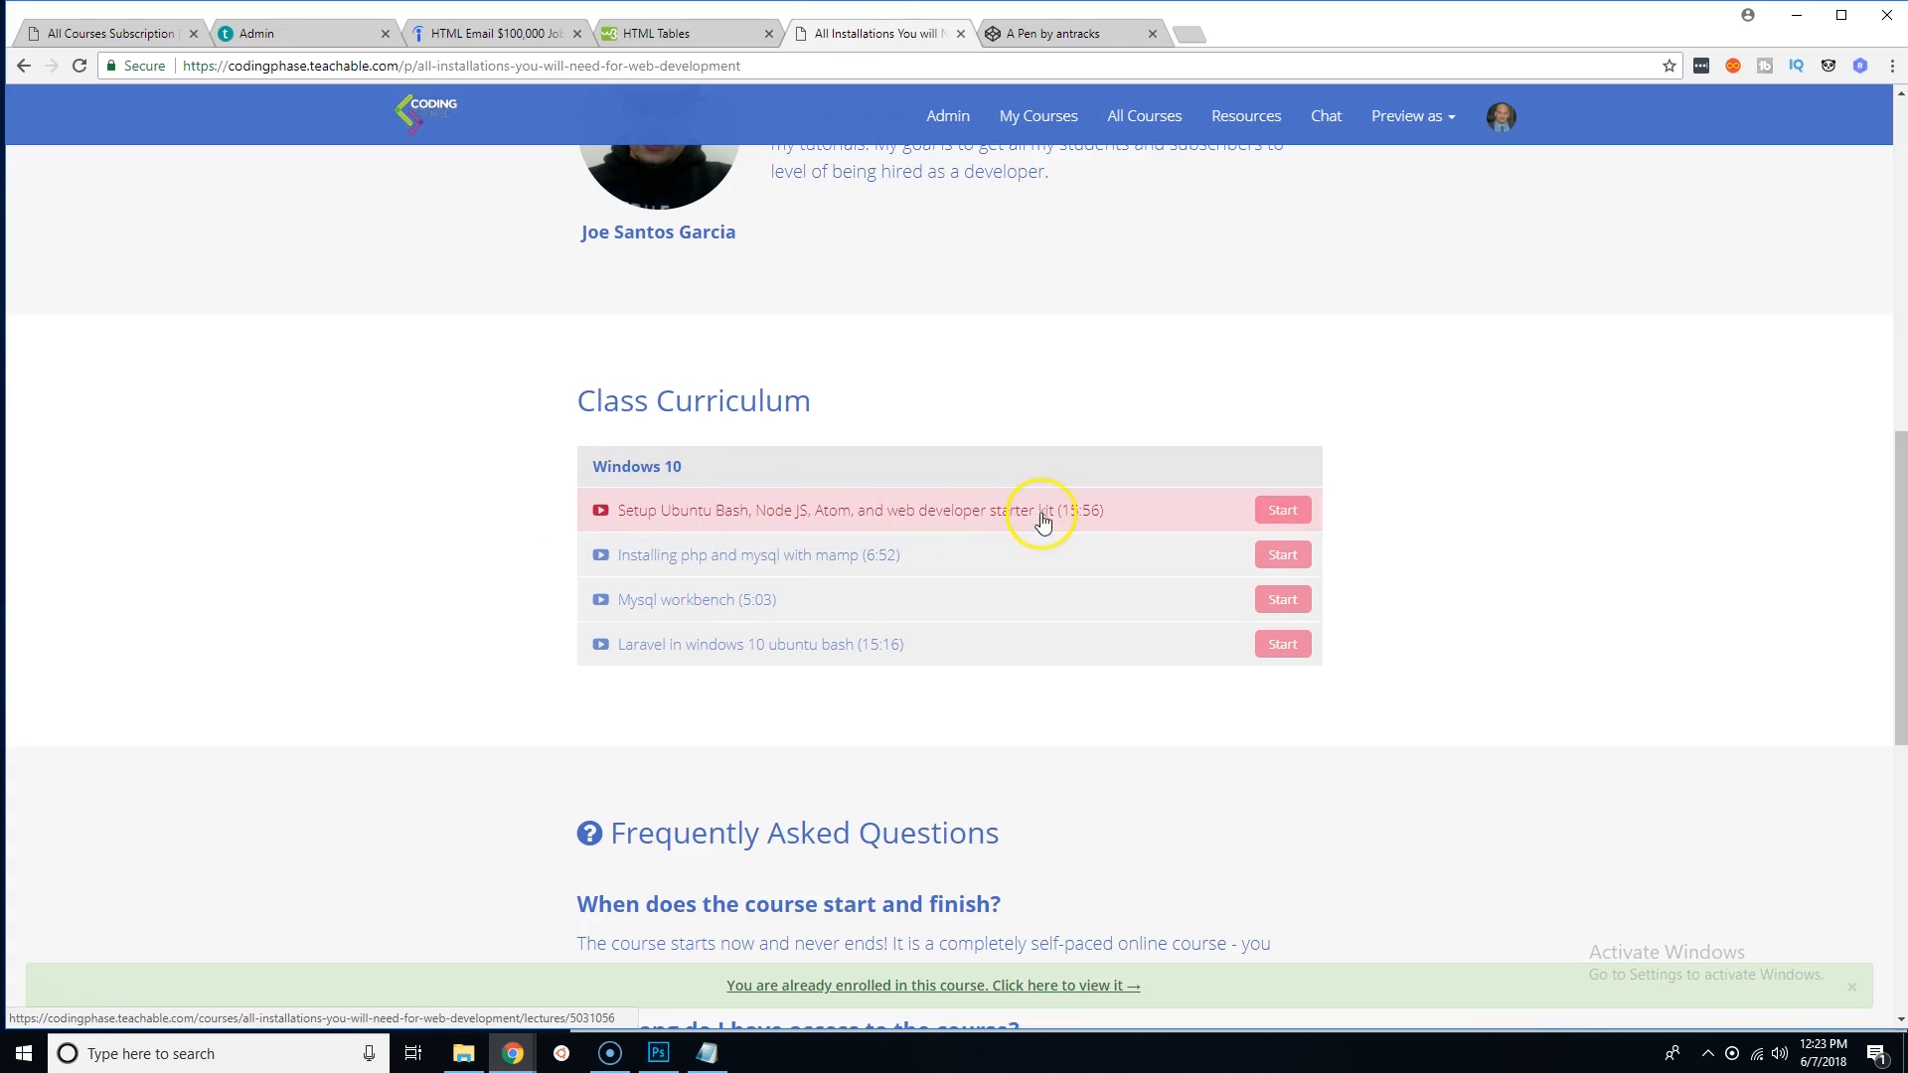
{"action": "mouse_move", "coordinate": [845, 515]}
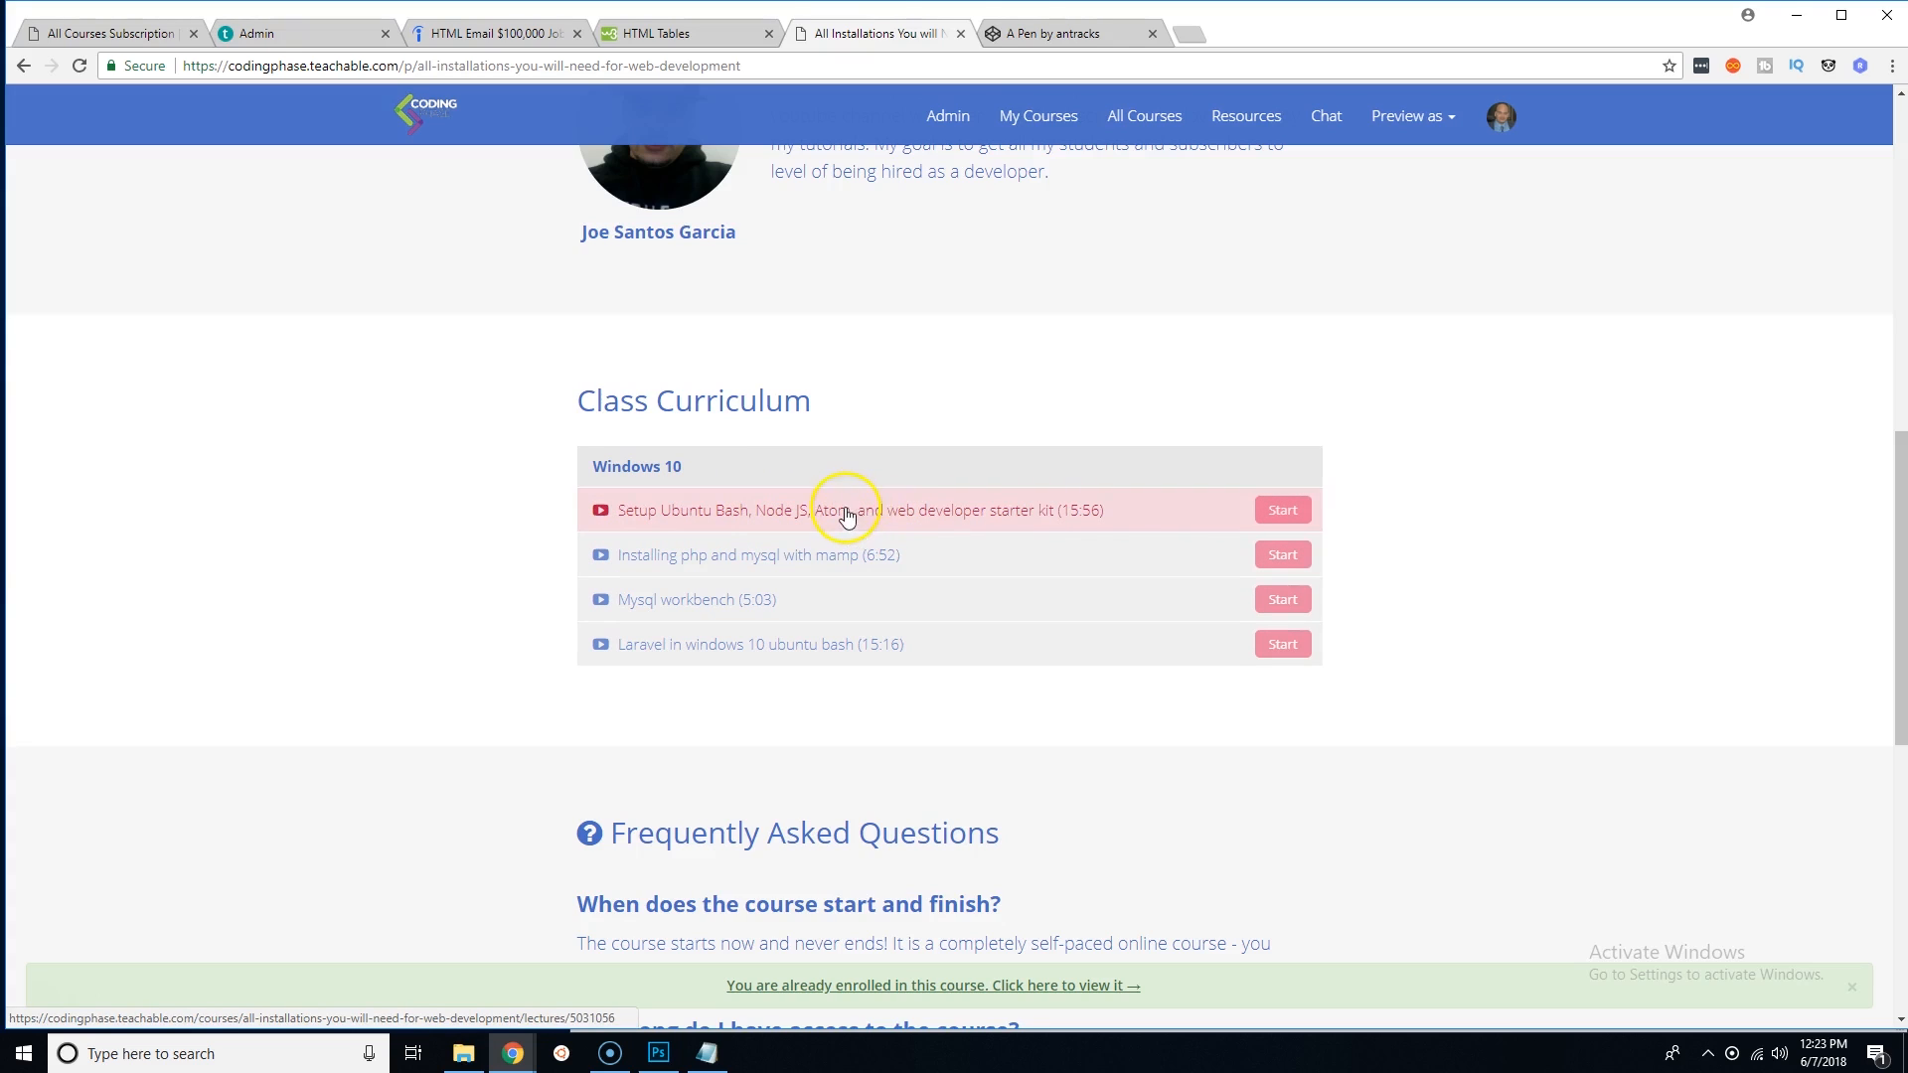
{"action": "mouse_move", "coordinate": [751, 526]}
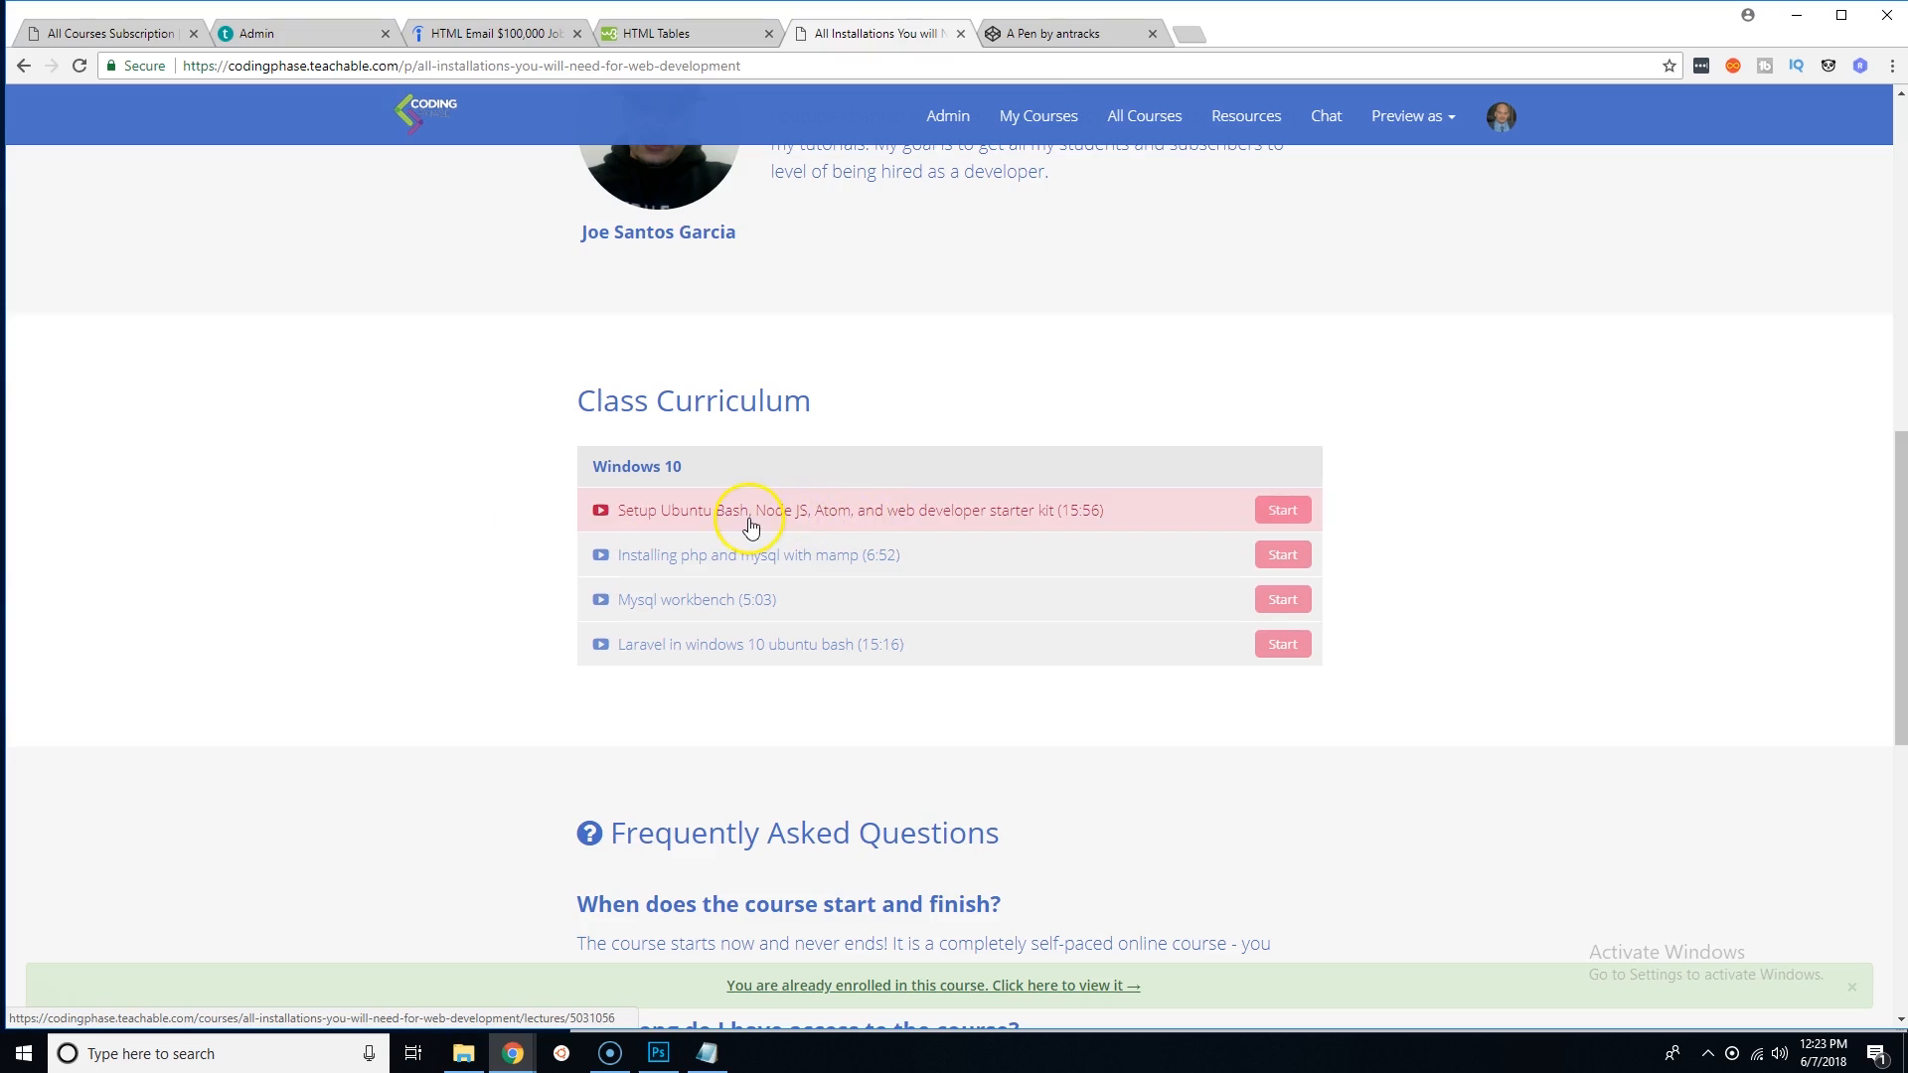
{"action": "scroll", "scroll_direction": "up", "scroll_amount": 3}
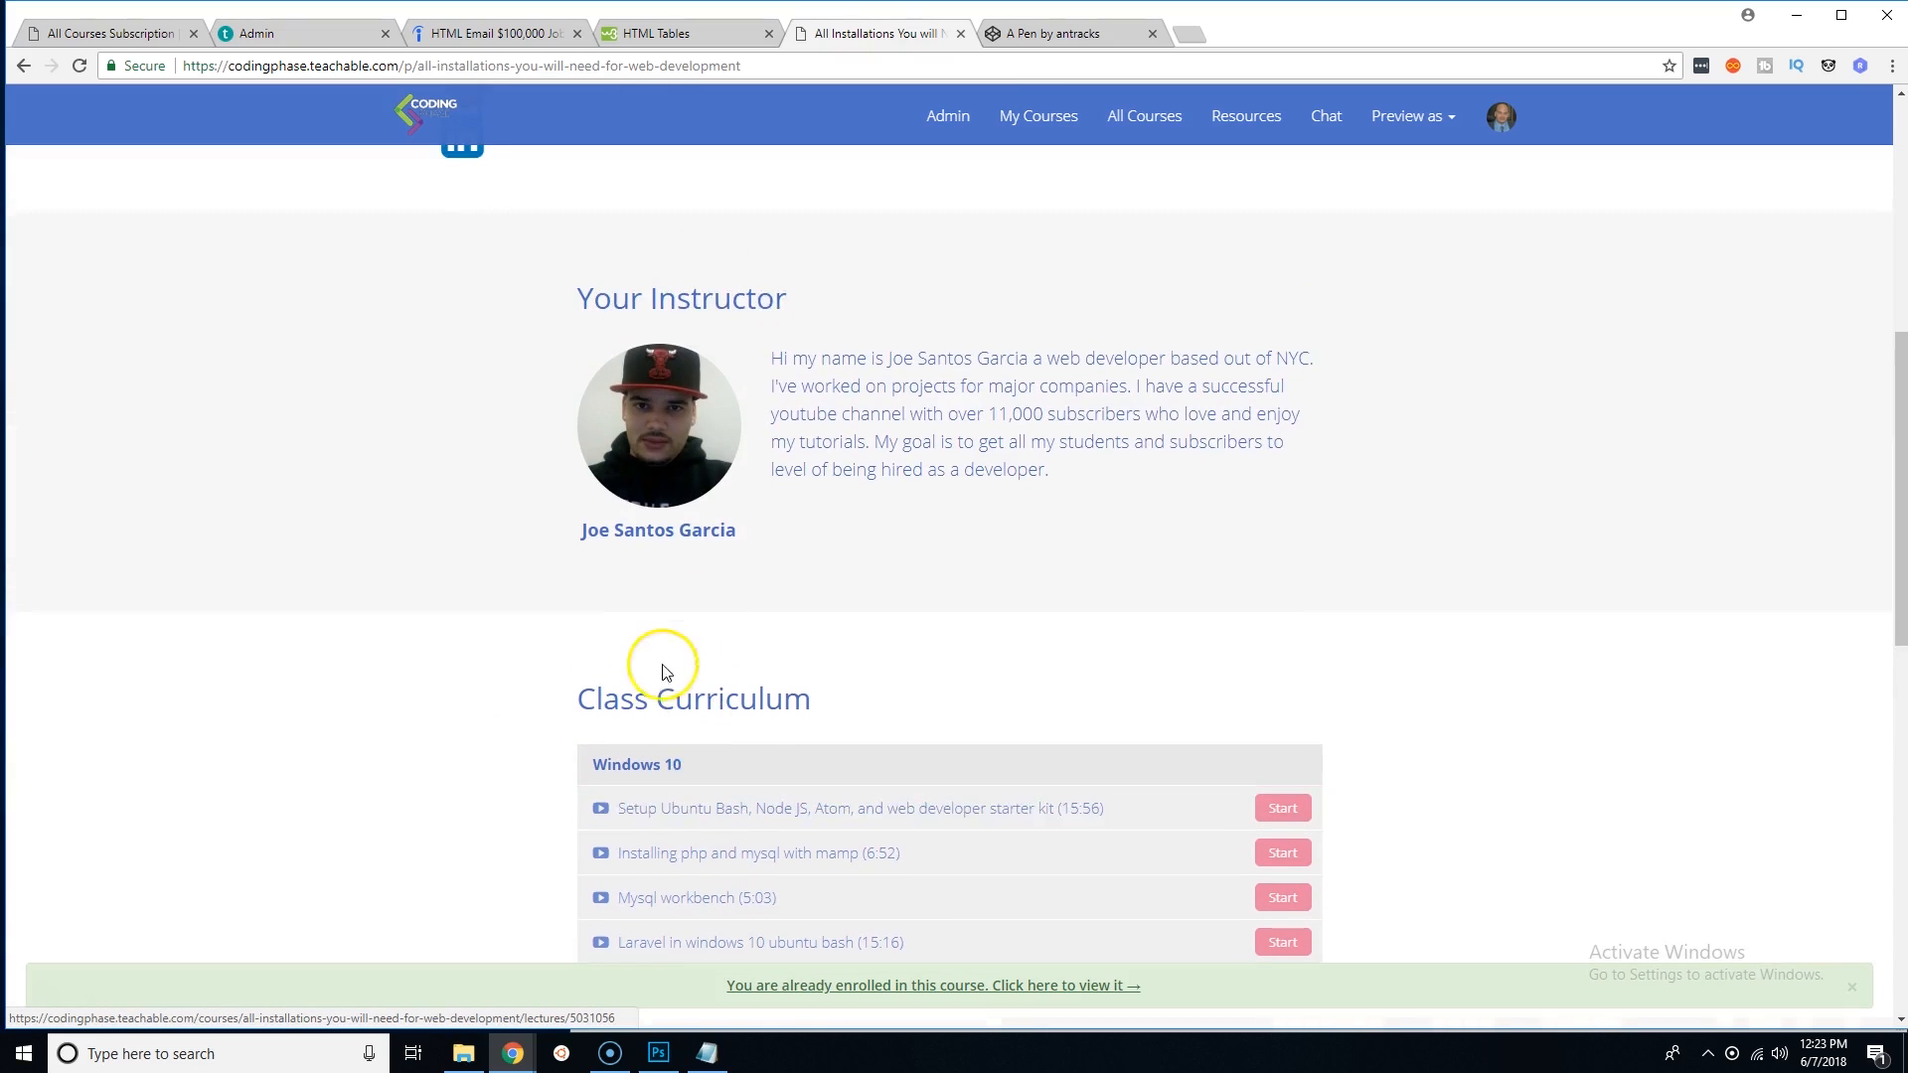
{"action": "scroll", "scroll_direction": "up", "scroll_amount": 3}
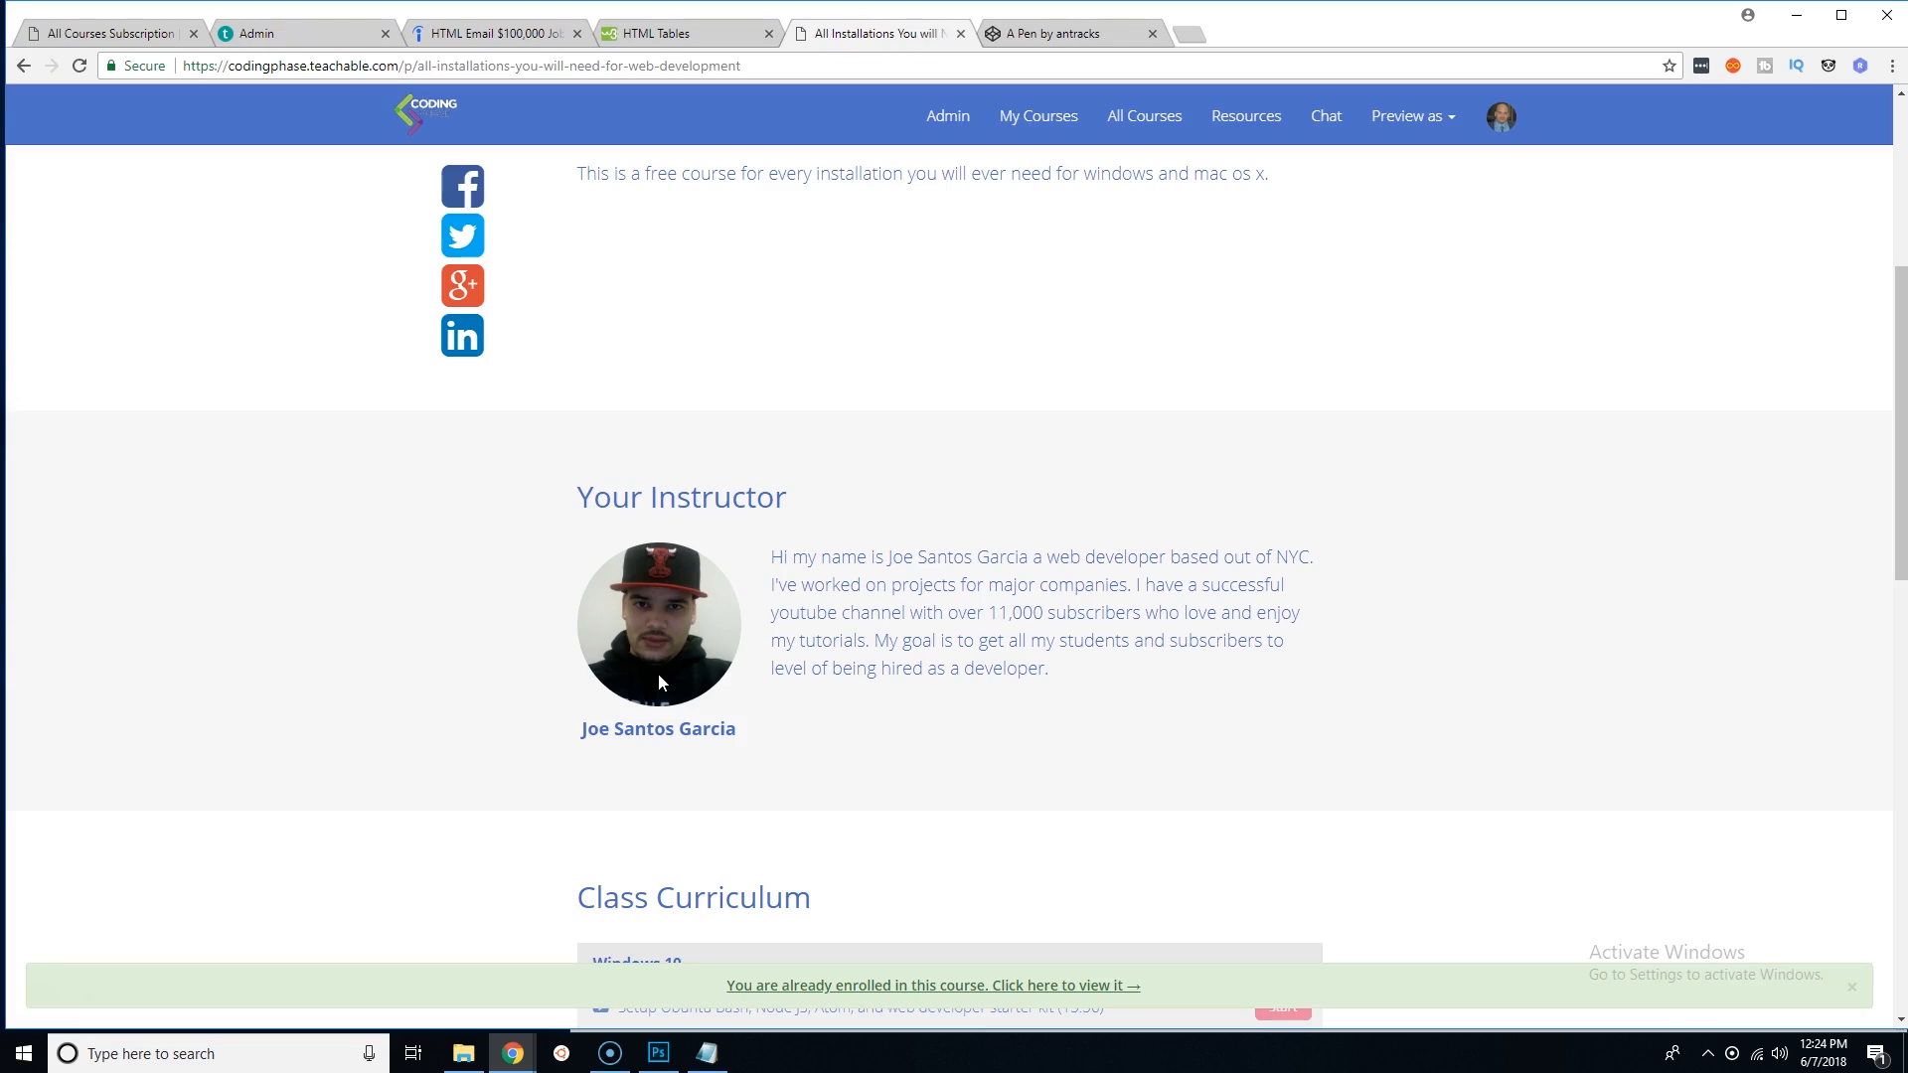
{"action": "scroll", "scroll_direction": "down", "scroll_amount": 3}
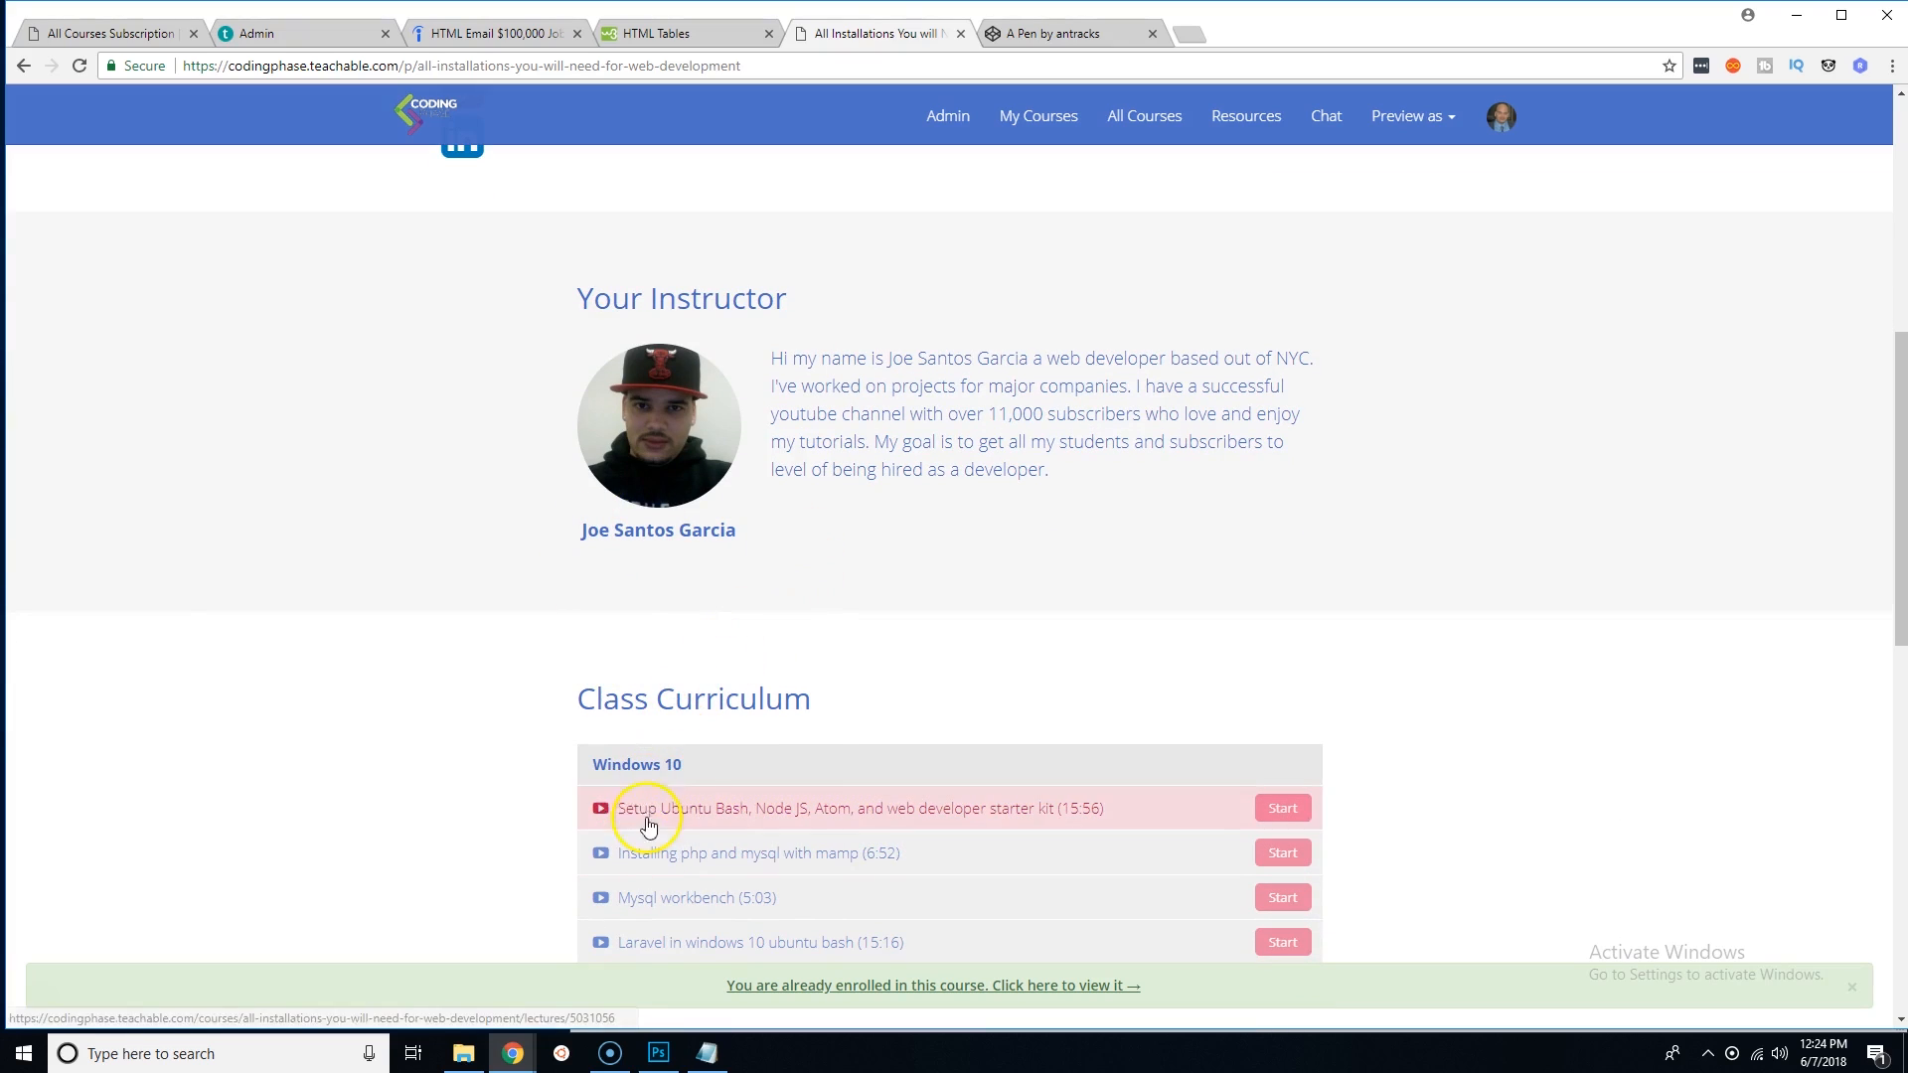
{"action": "mouse_move", "coordinate": [841, 798]}
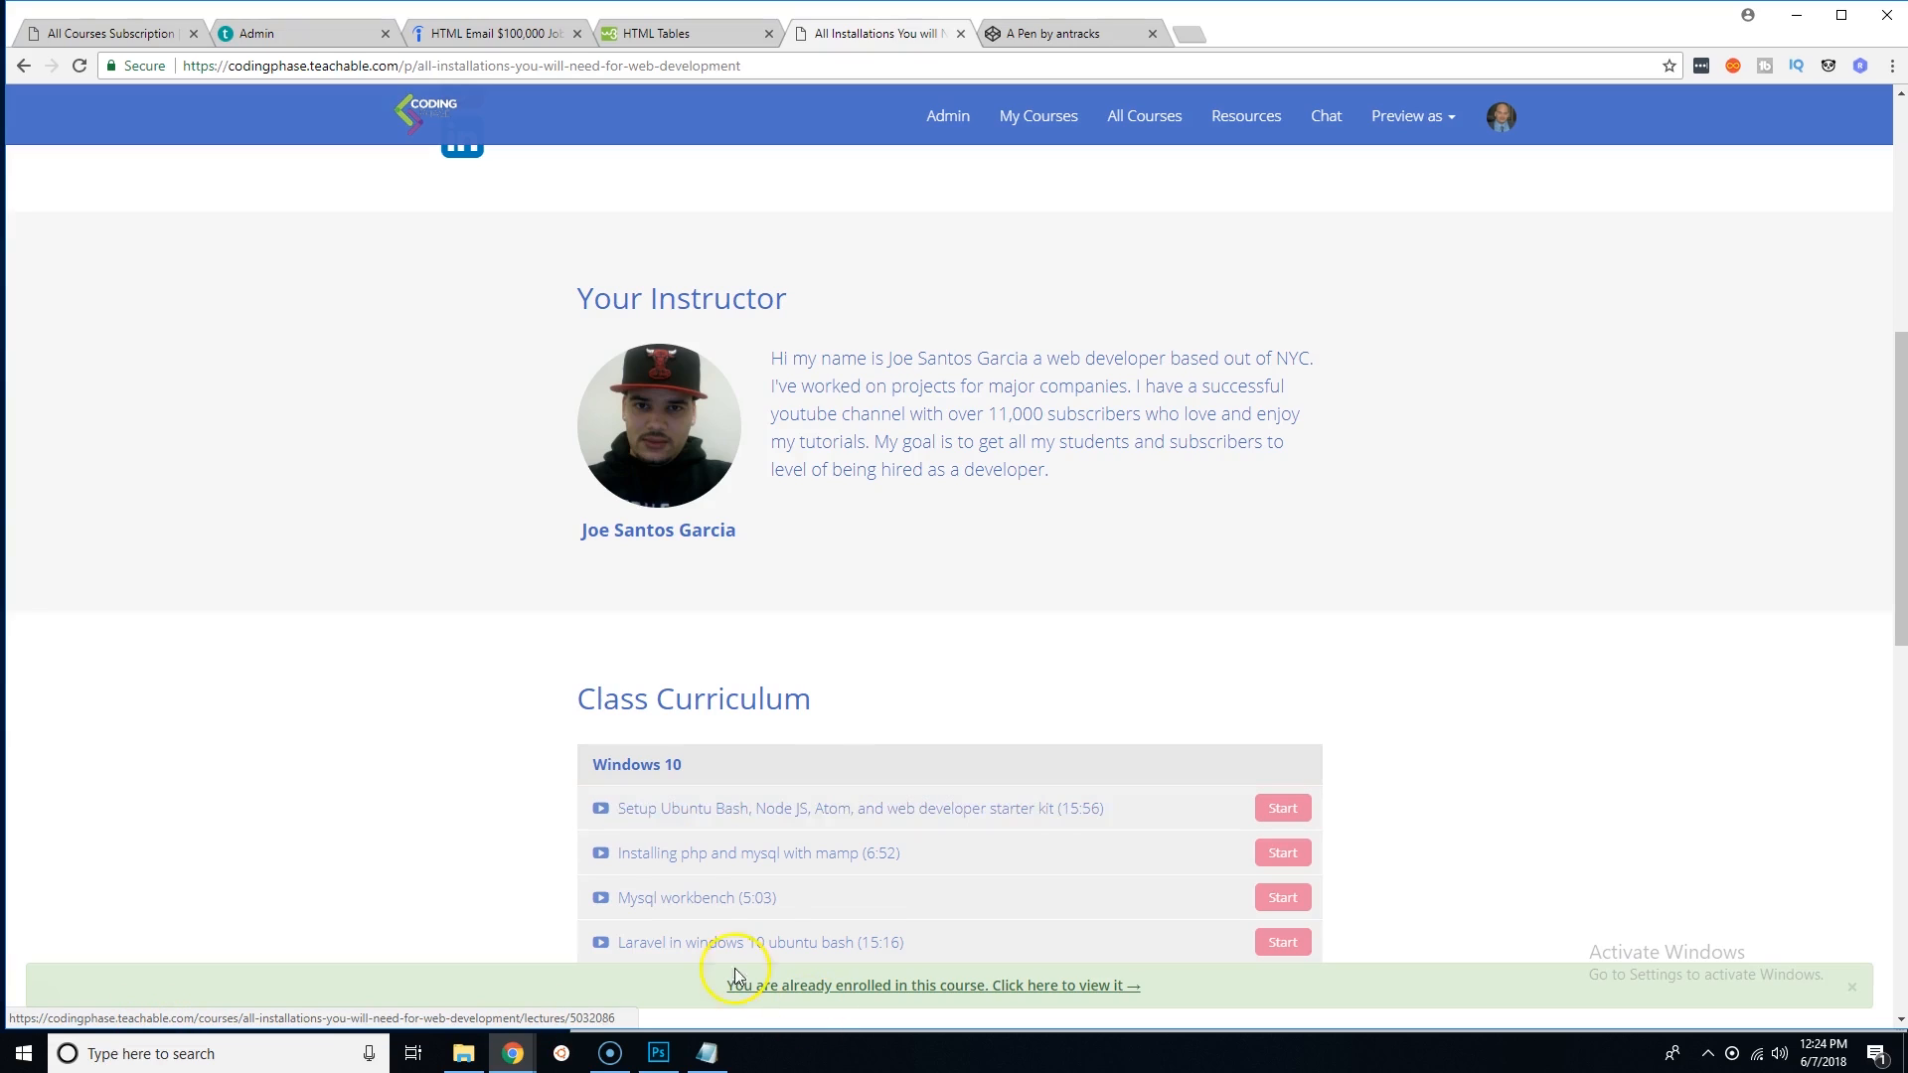
{"action": "mouse_move", "coordinate": [1405, 780]}
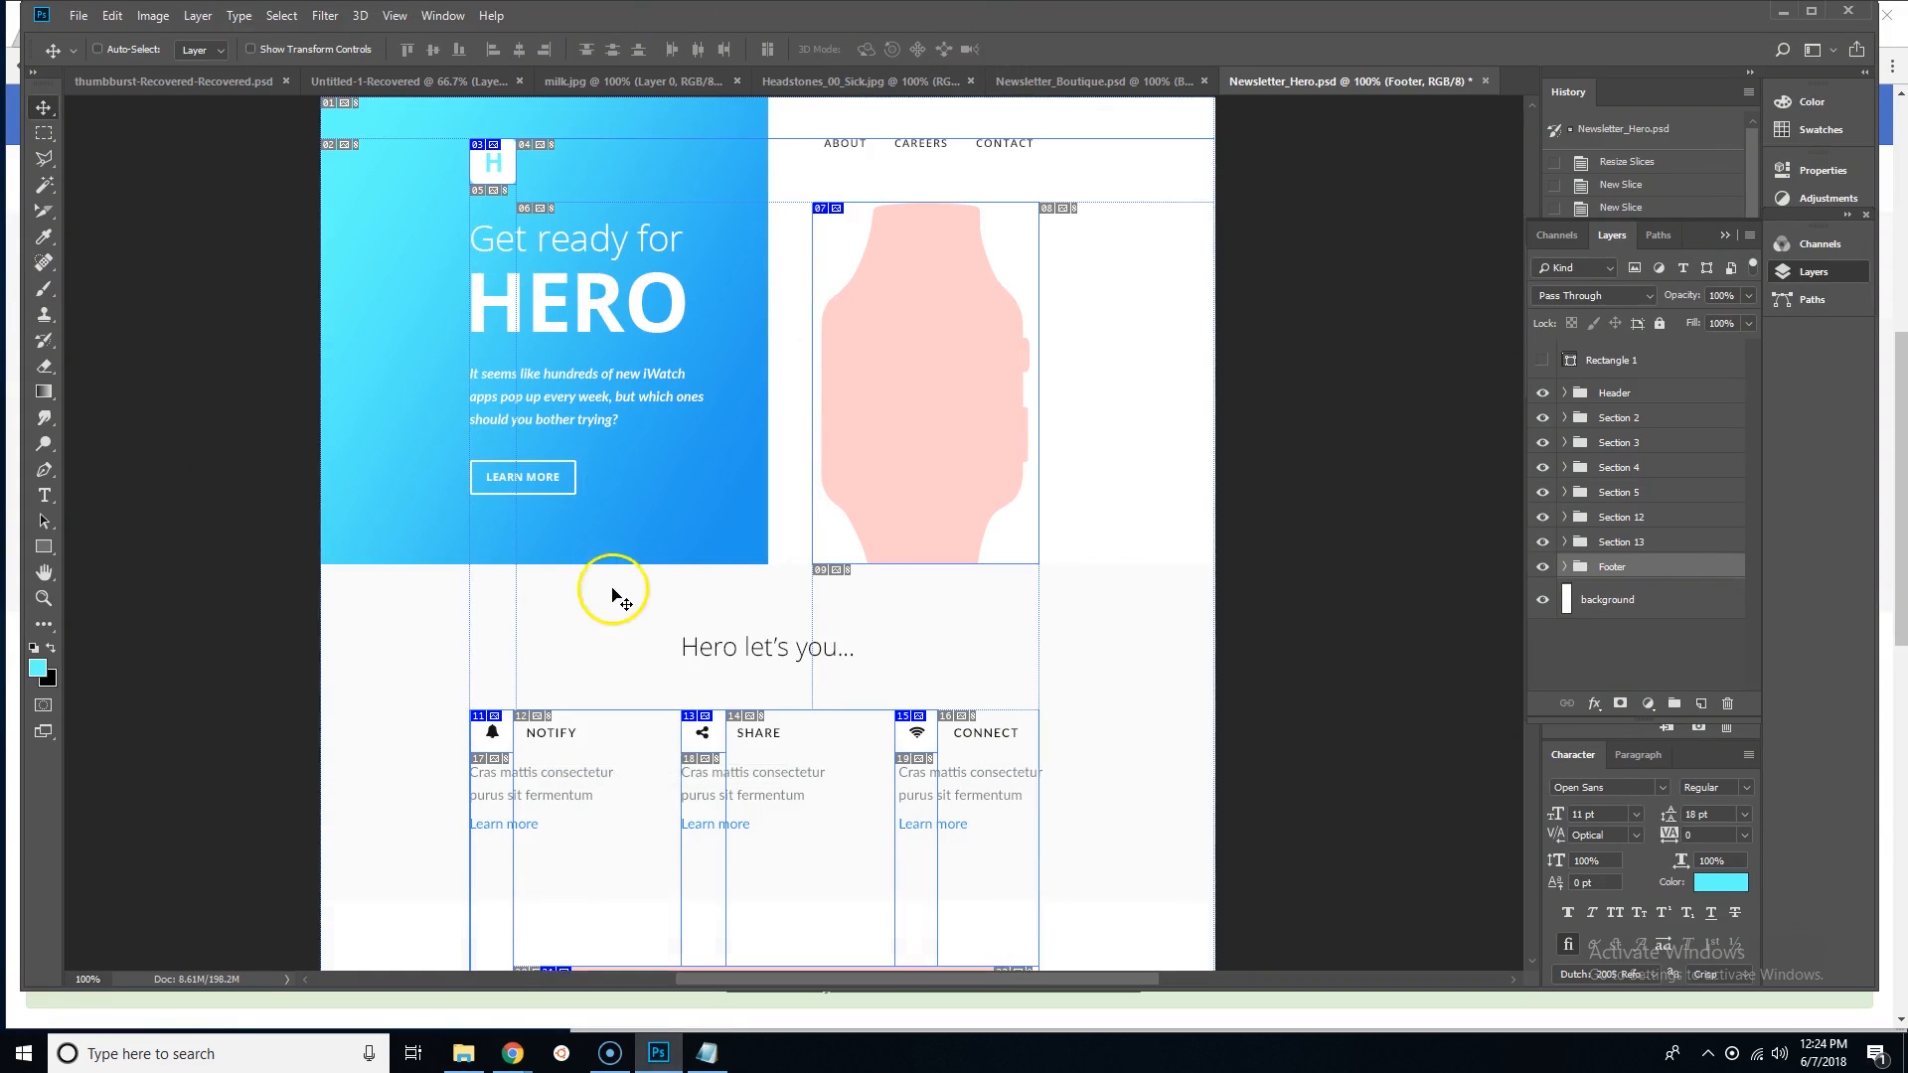
{"action": "scroll", "scroll_direction": "down", "scroll_amount": 3}
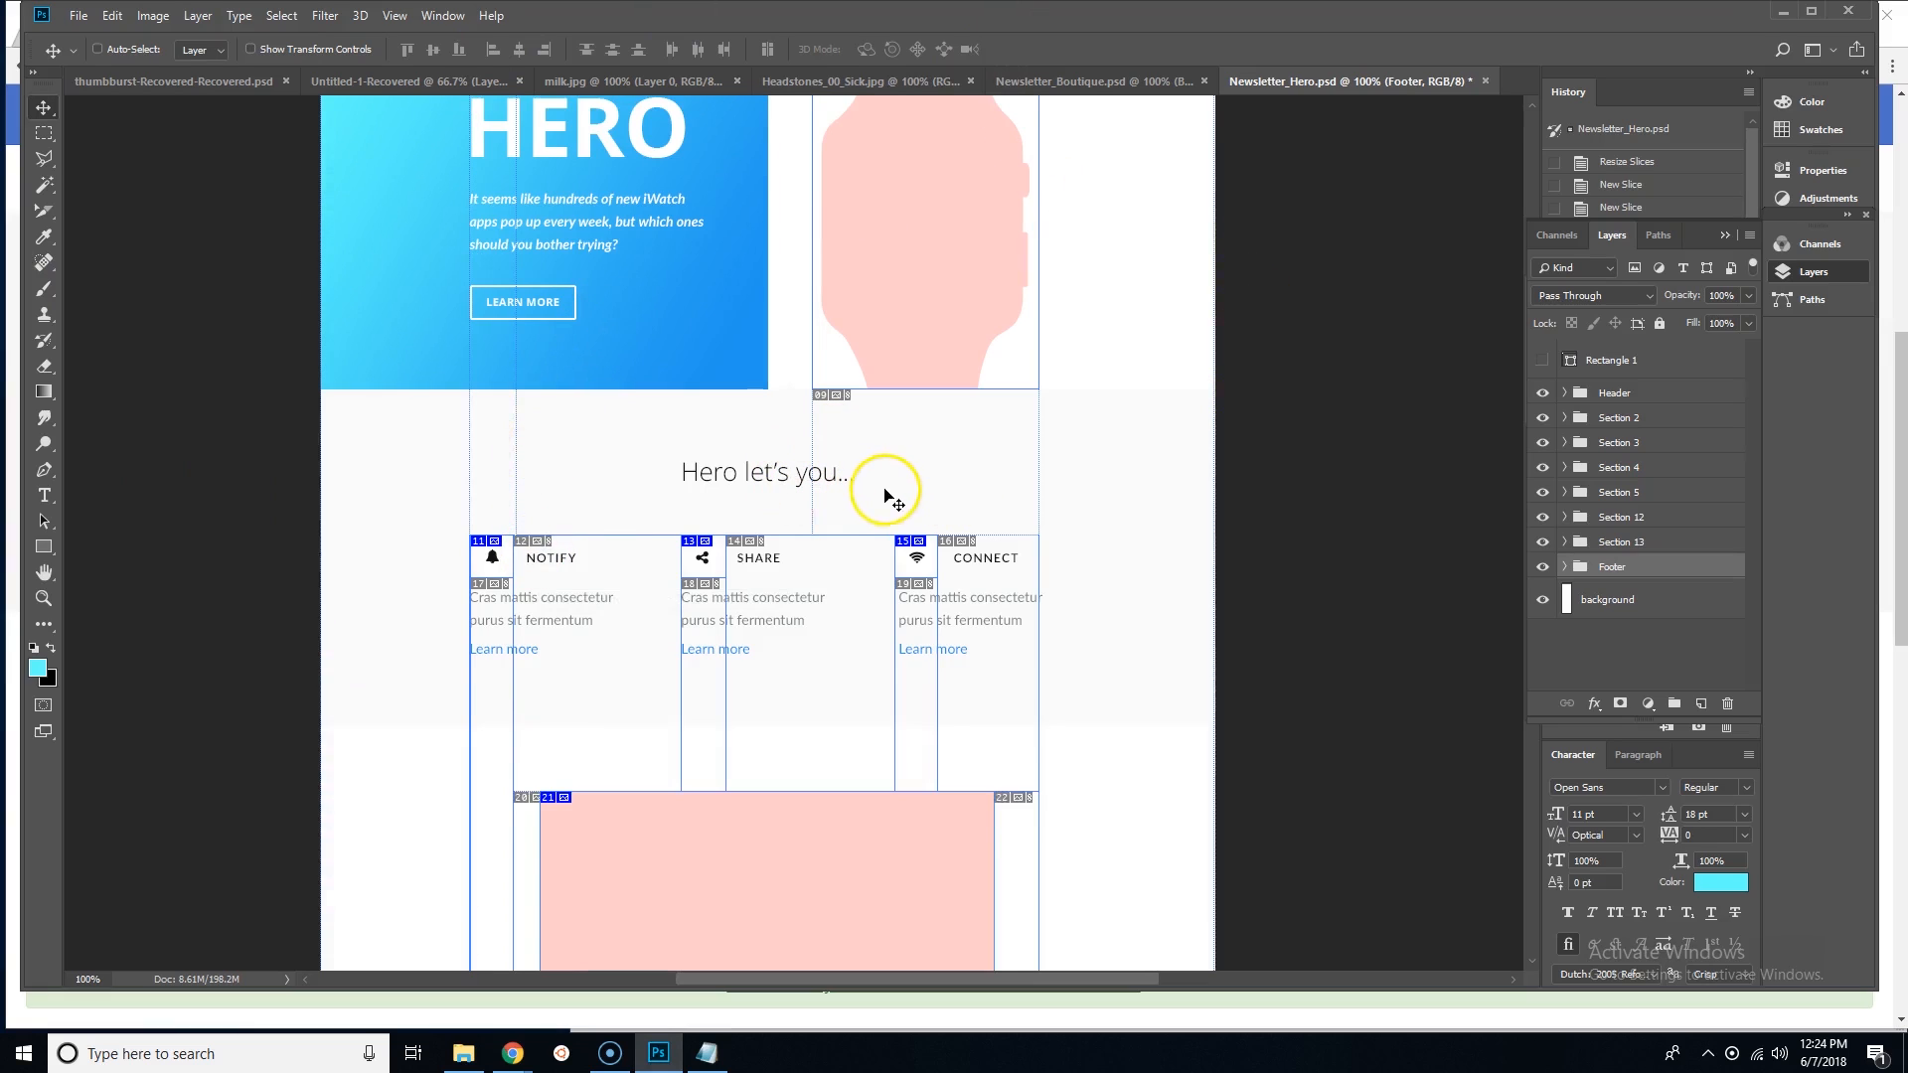
{"action": "scroll", "scroll_direction": "down", "scroll_amount": 3}
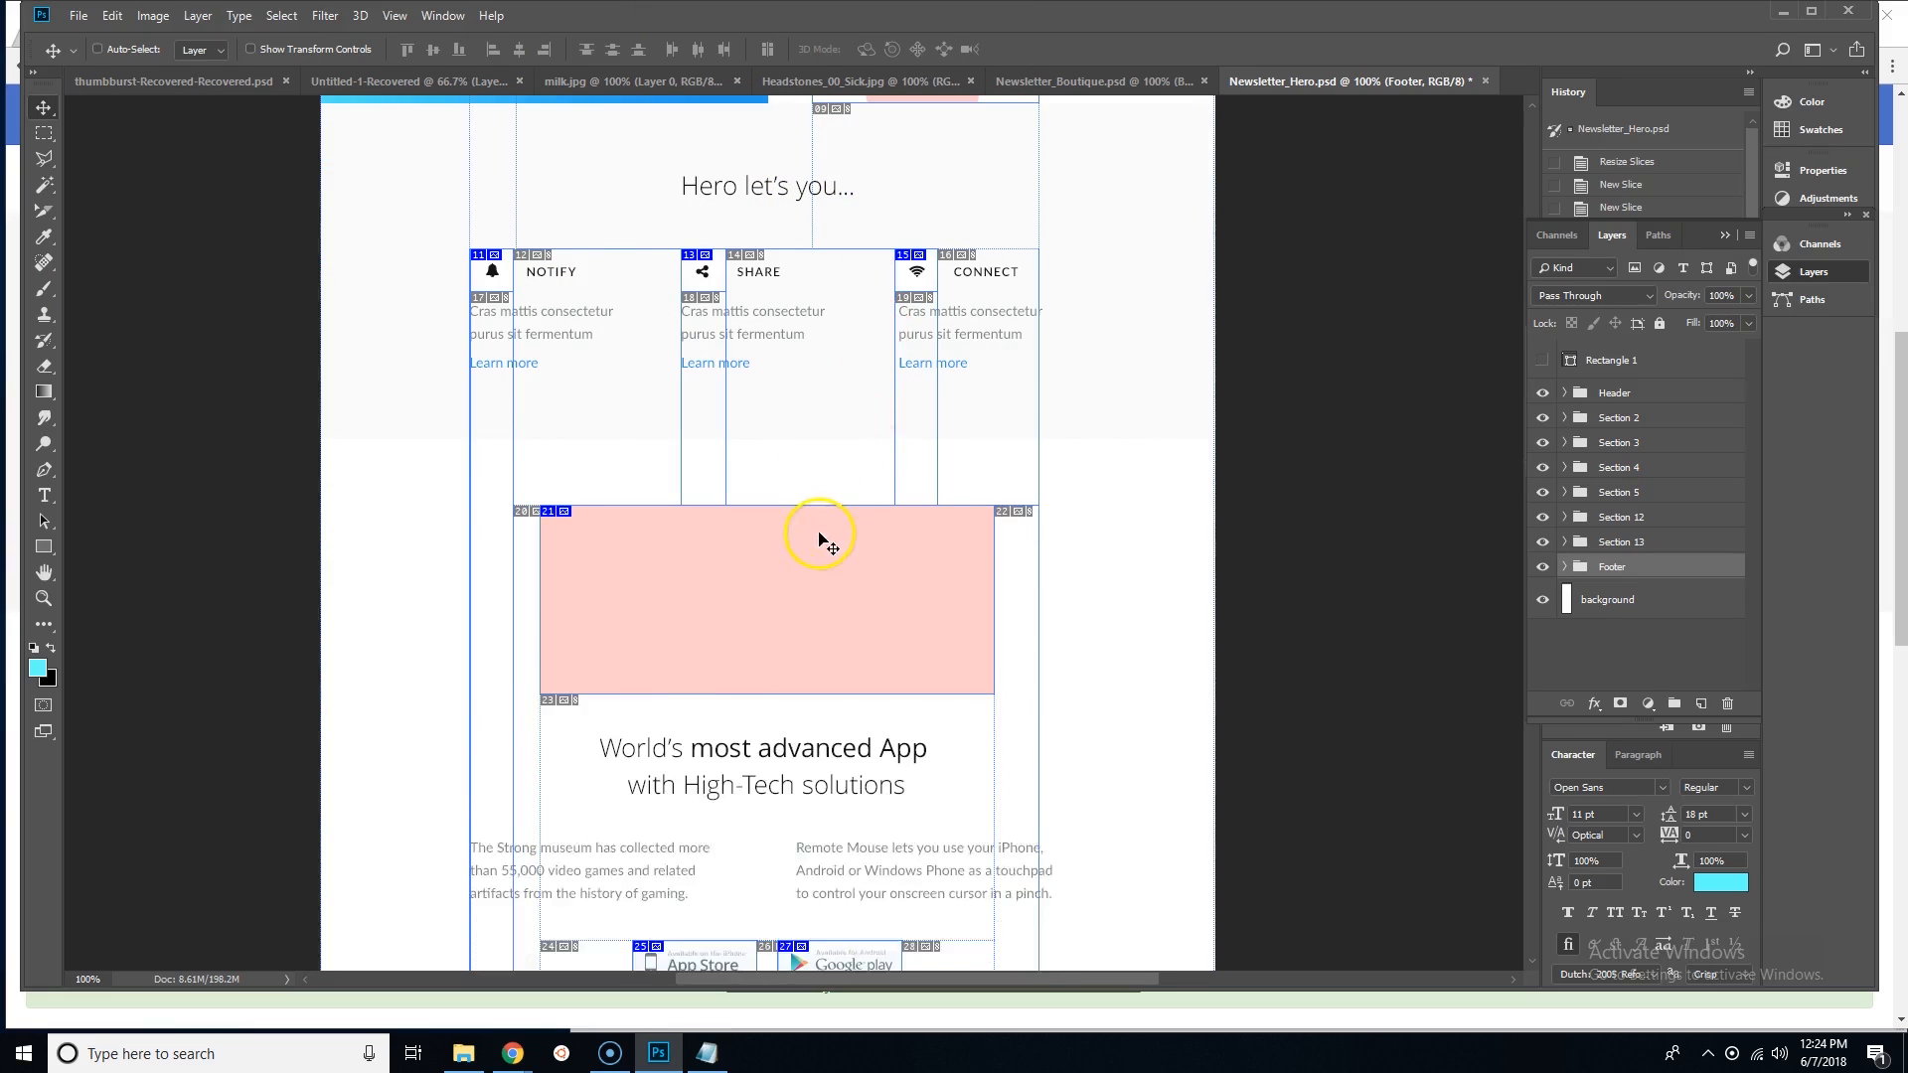
{"action": "scroll", "scroll_direction": "down", "scroll_amount": 3}
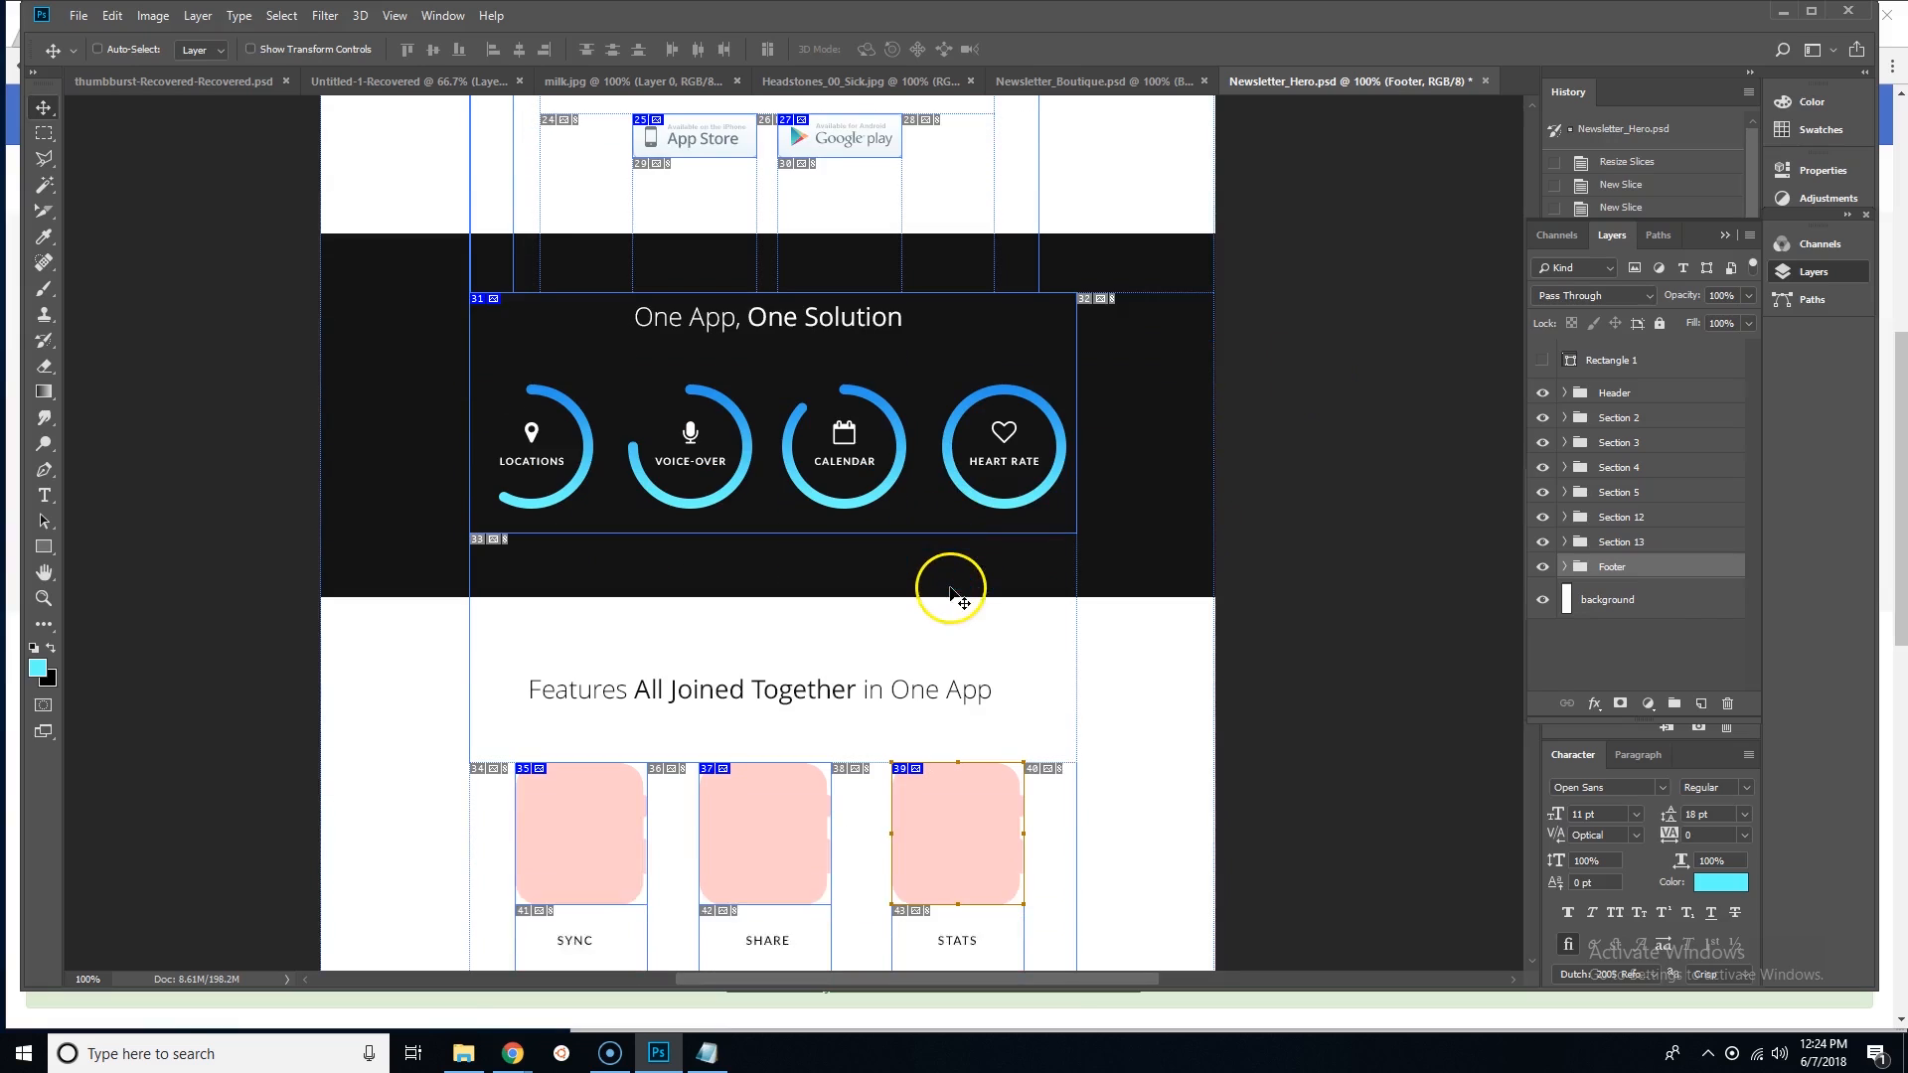
{"action": "scroll", "scroll_direction": "down", "scroll_amount": 3}
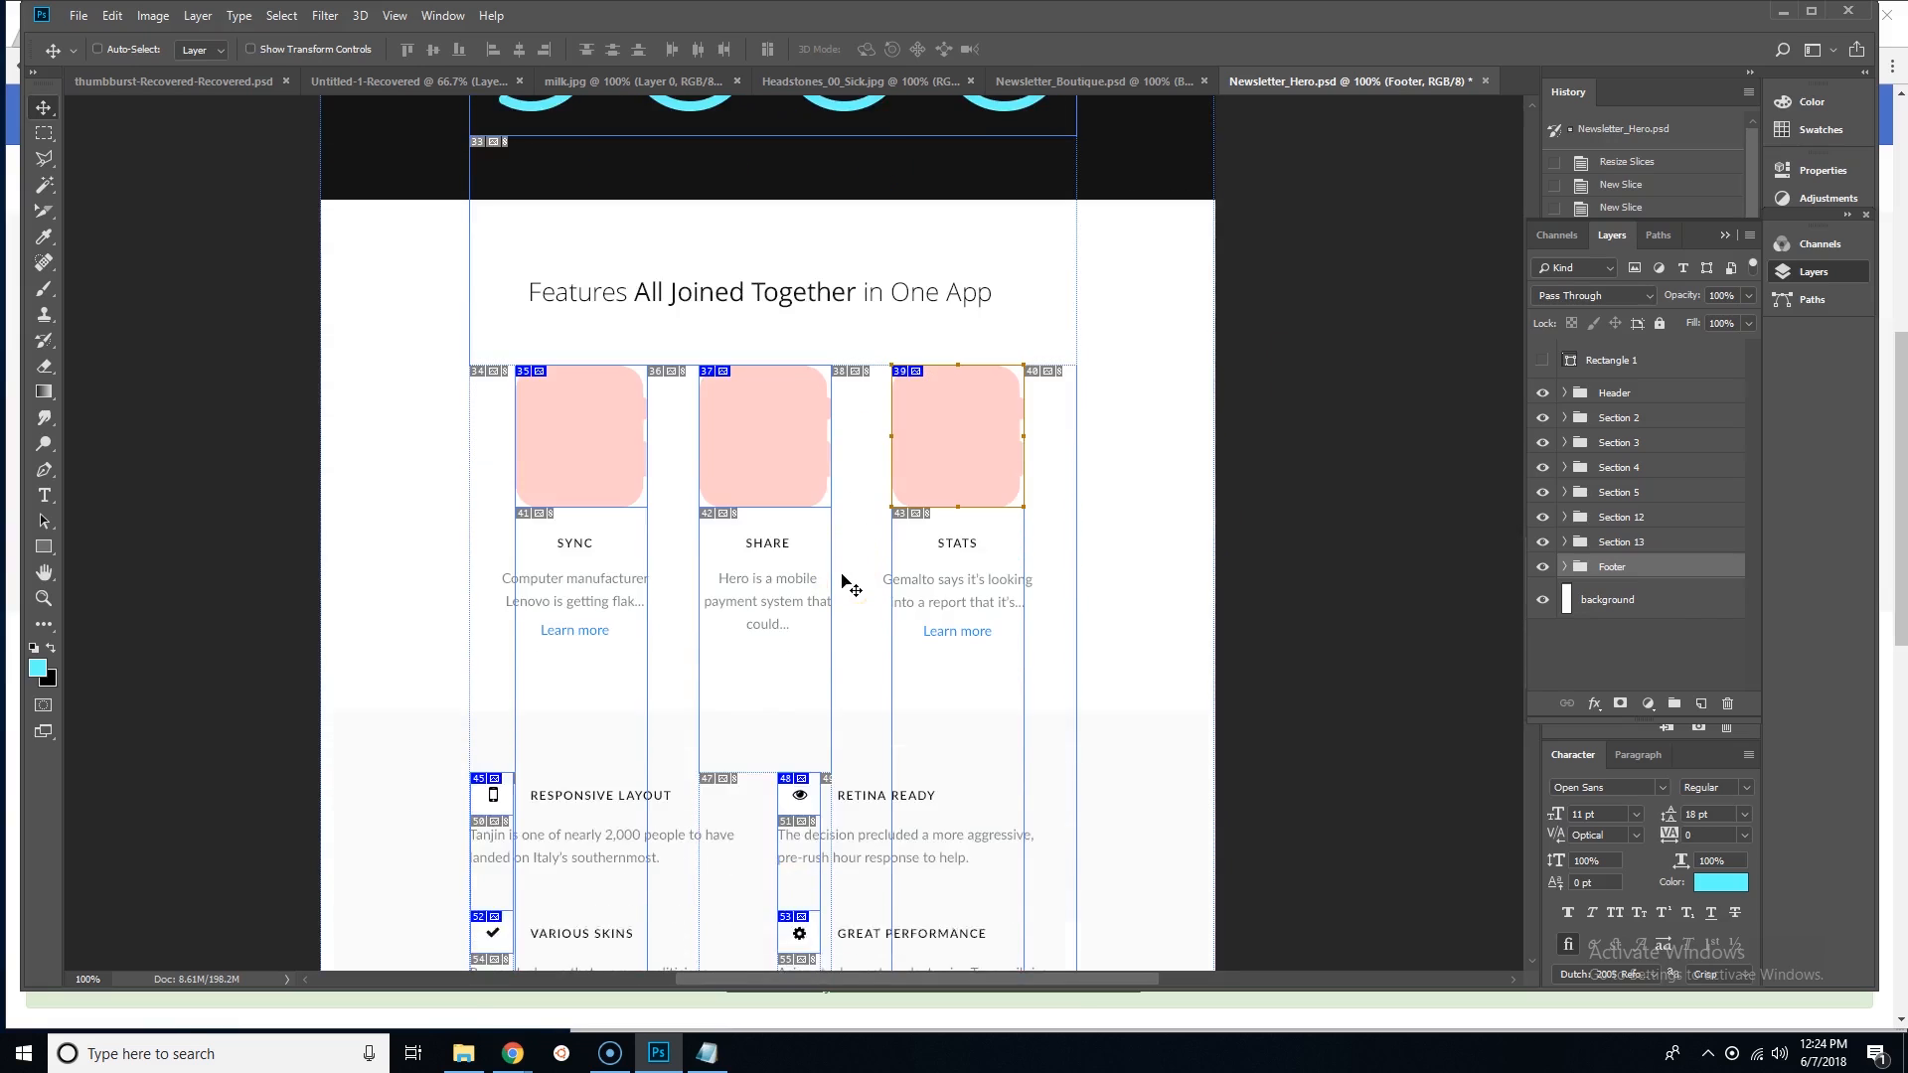
{"action": "scroll", "scroll_direction": "down", "scroll_amount": 3}
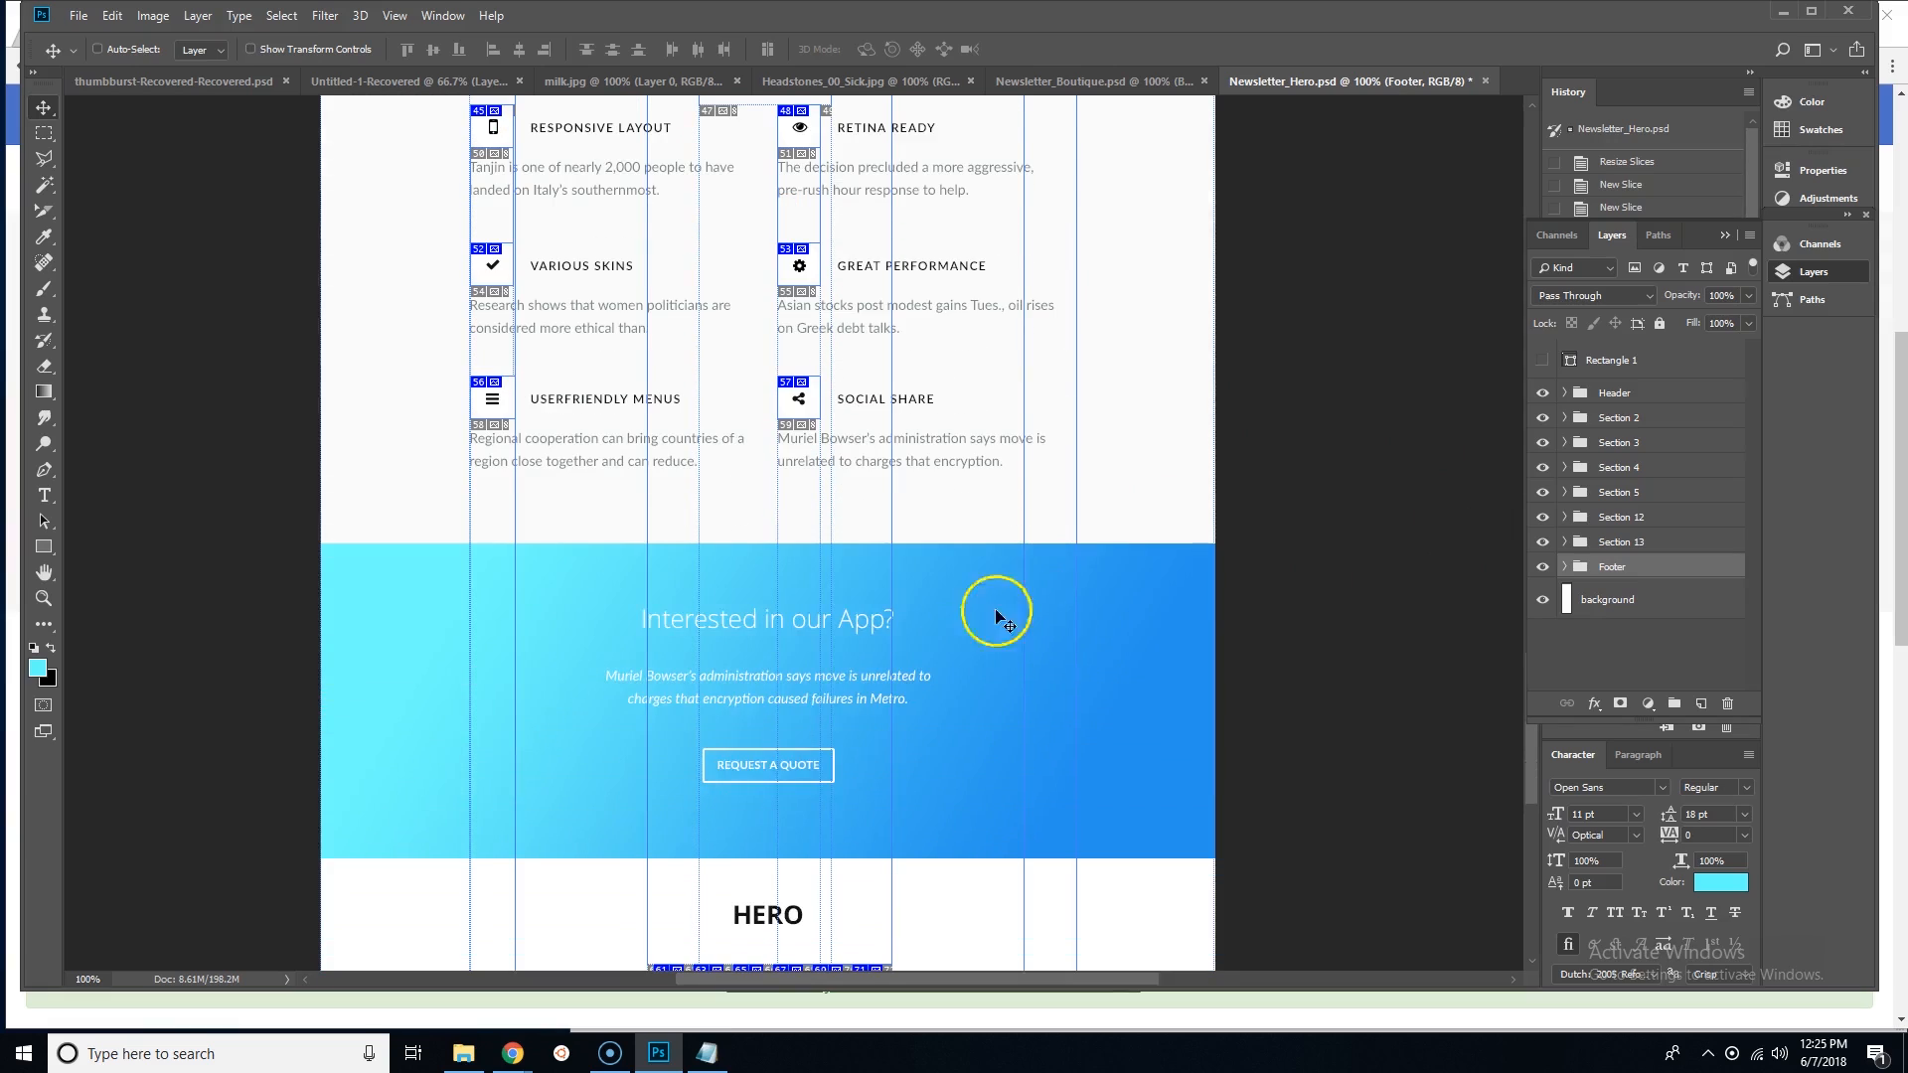
{"action": "scroll", "scroll_direction": "down", "scroll_amount": 3}
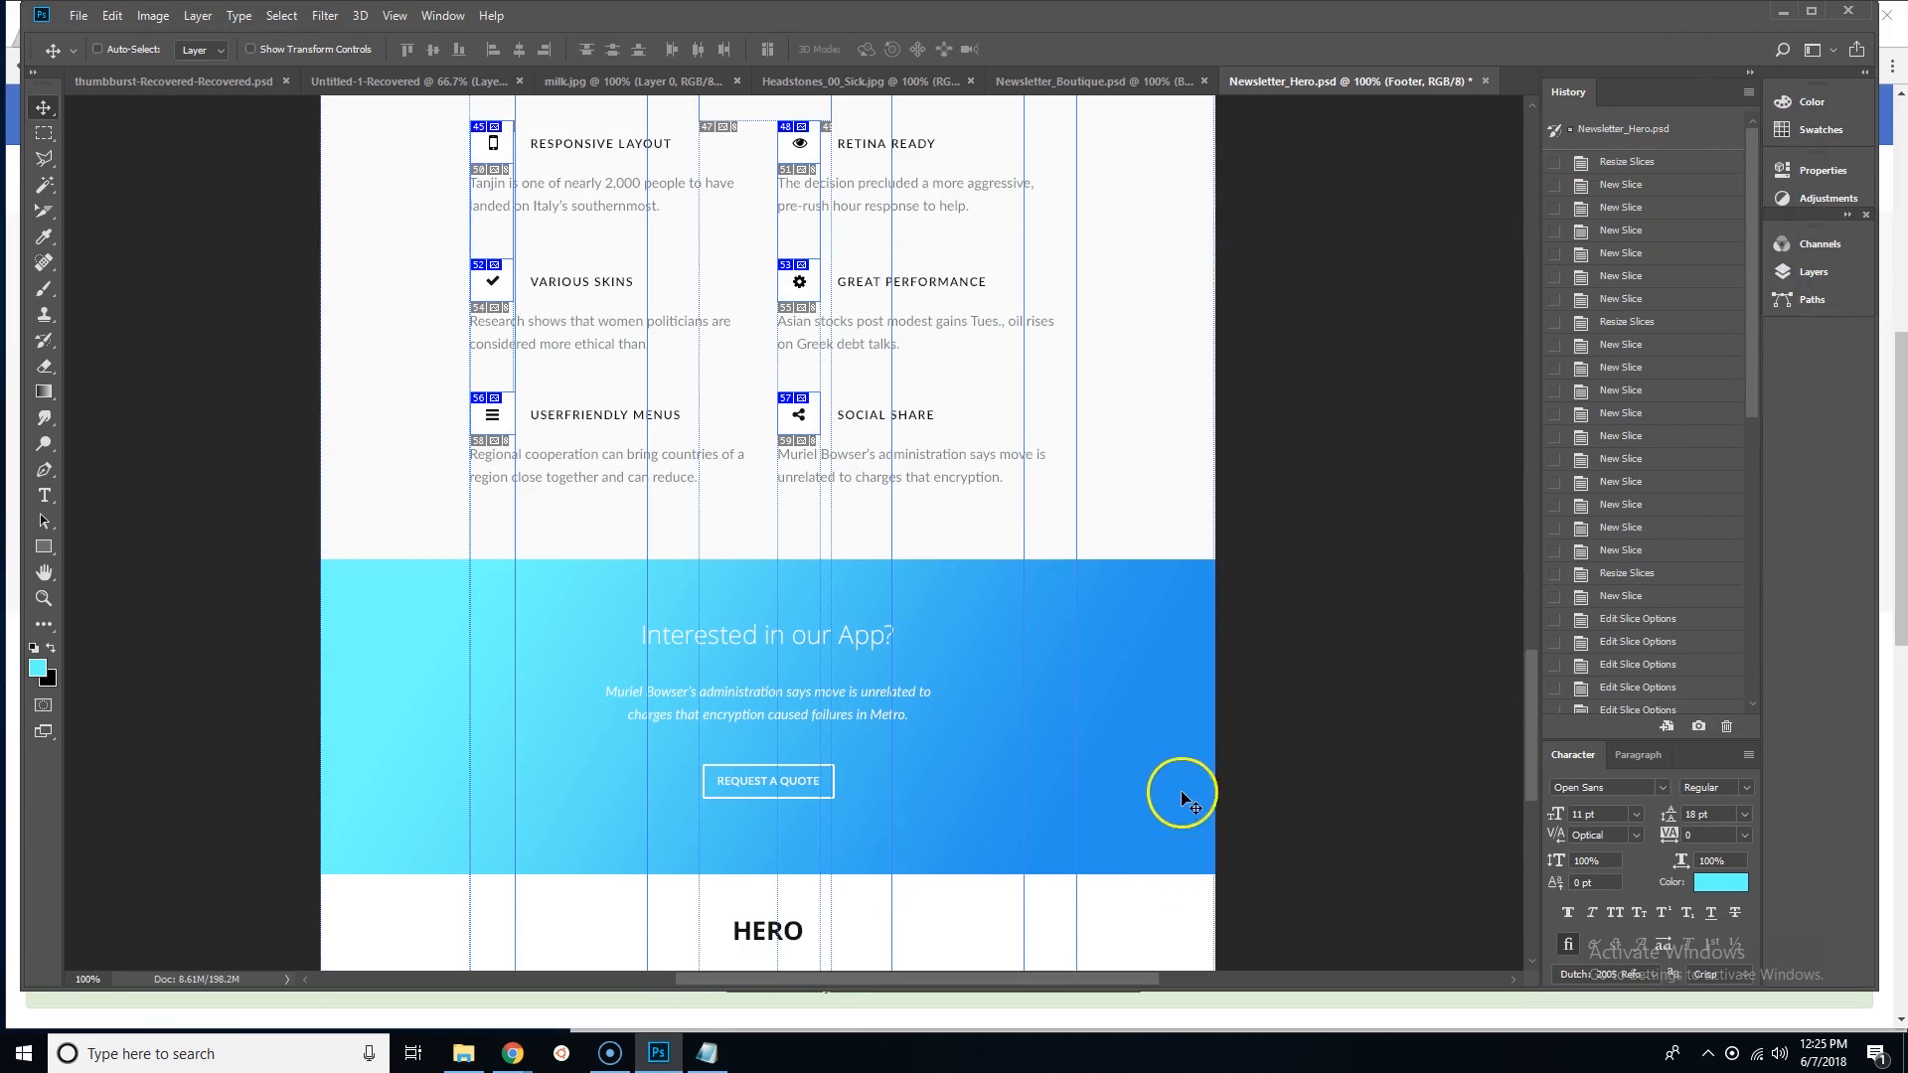
{"action": "scroll", "scroll_direction": "down", "scroll_amount": 3}
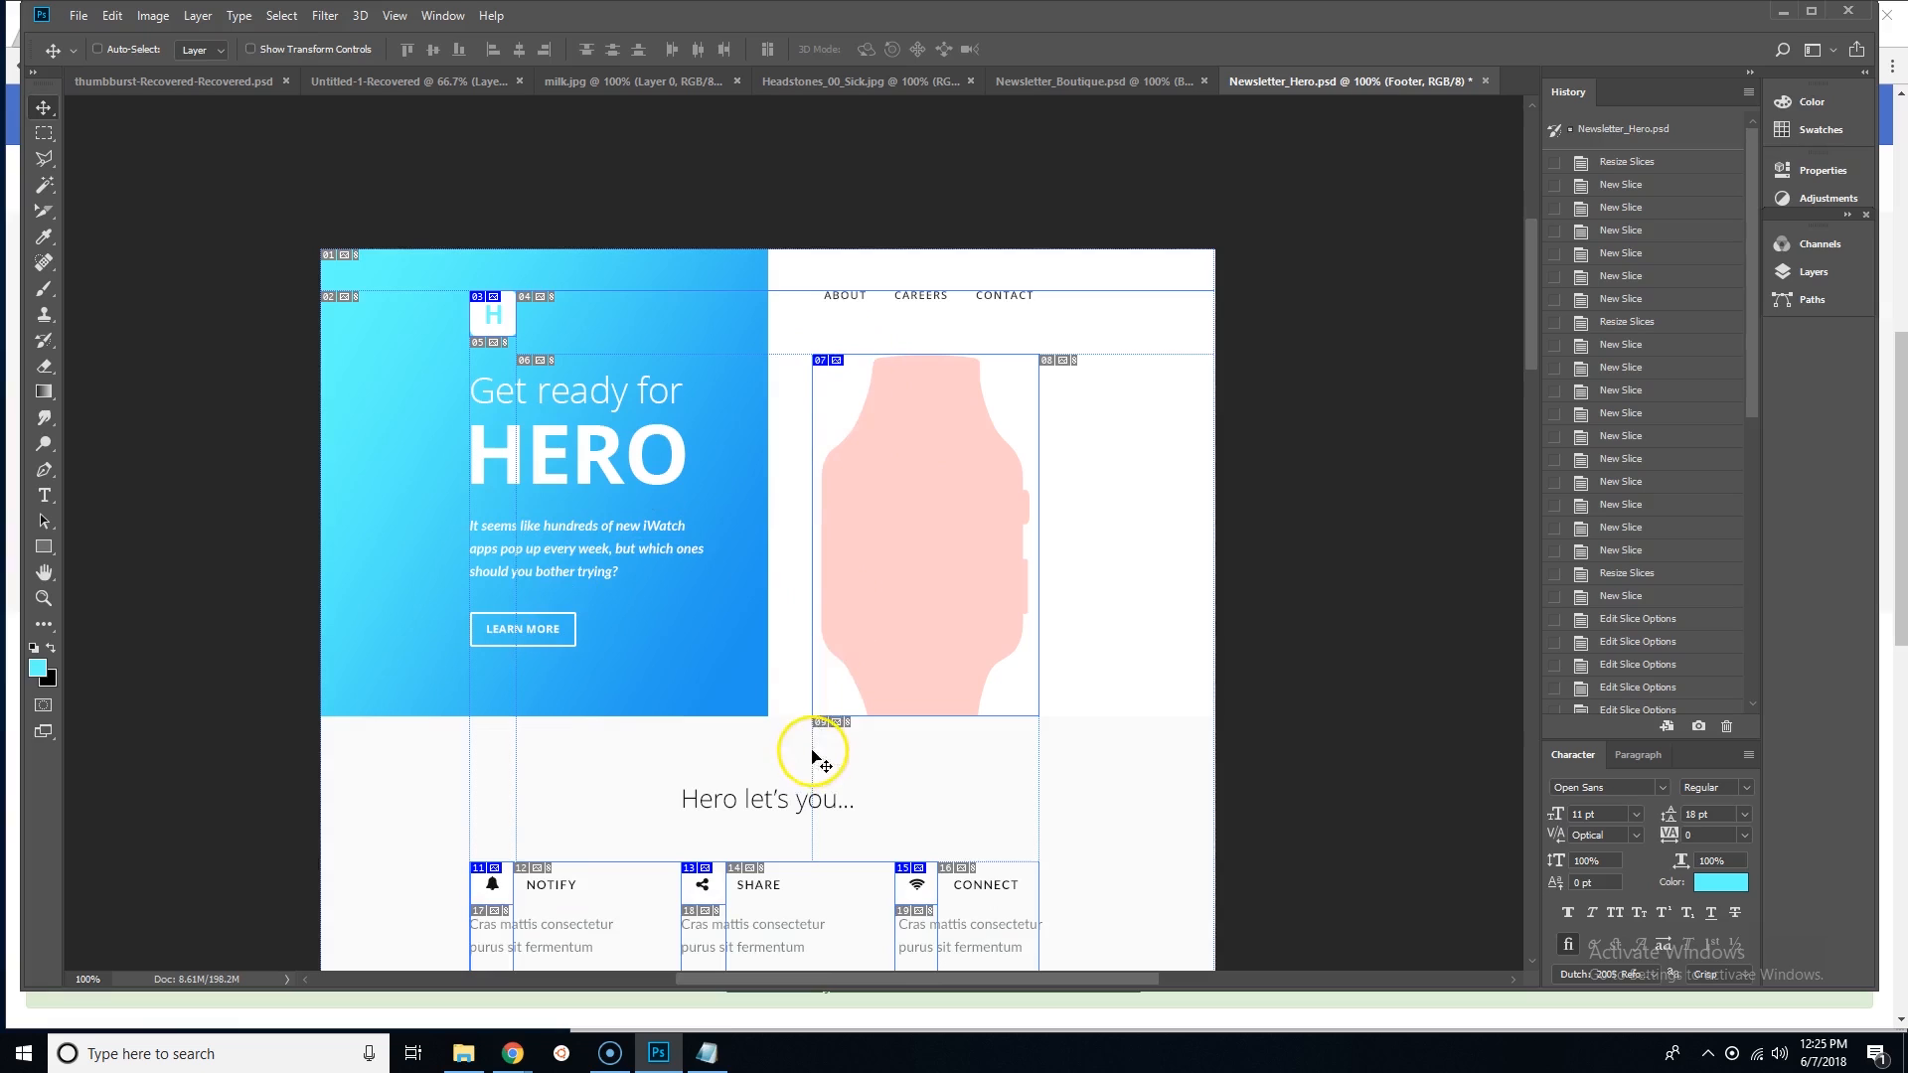
{"action": "scroll", "scroll_direction": "down", "scroll_amount": 3}
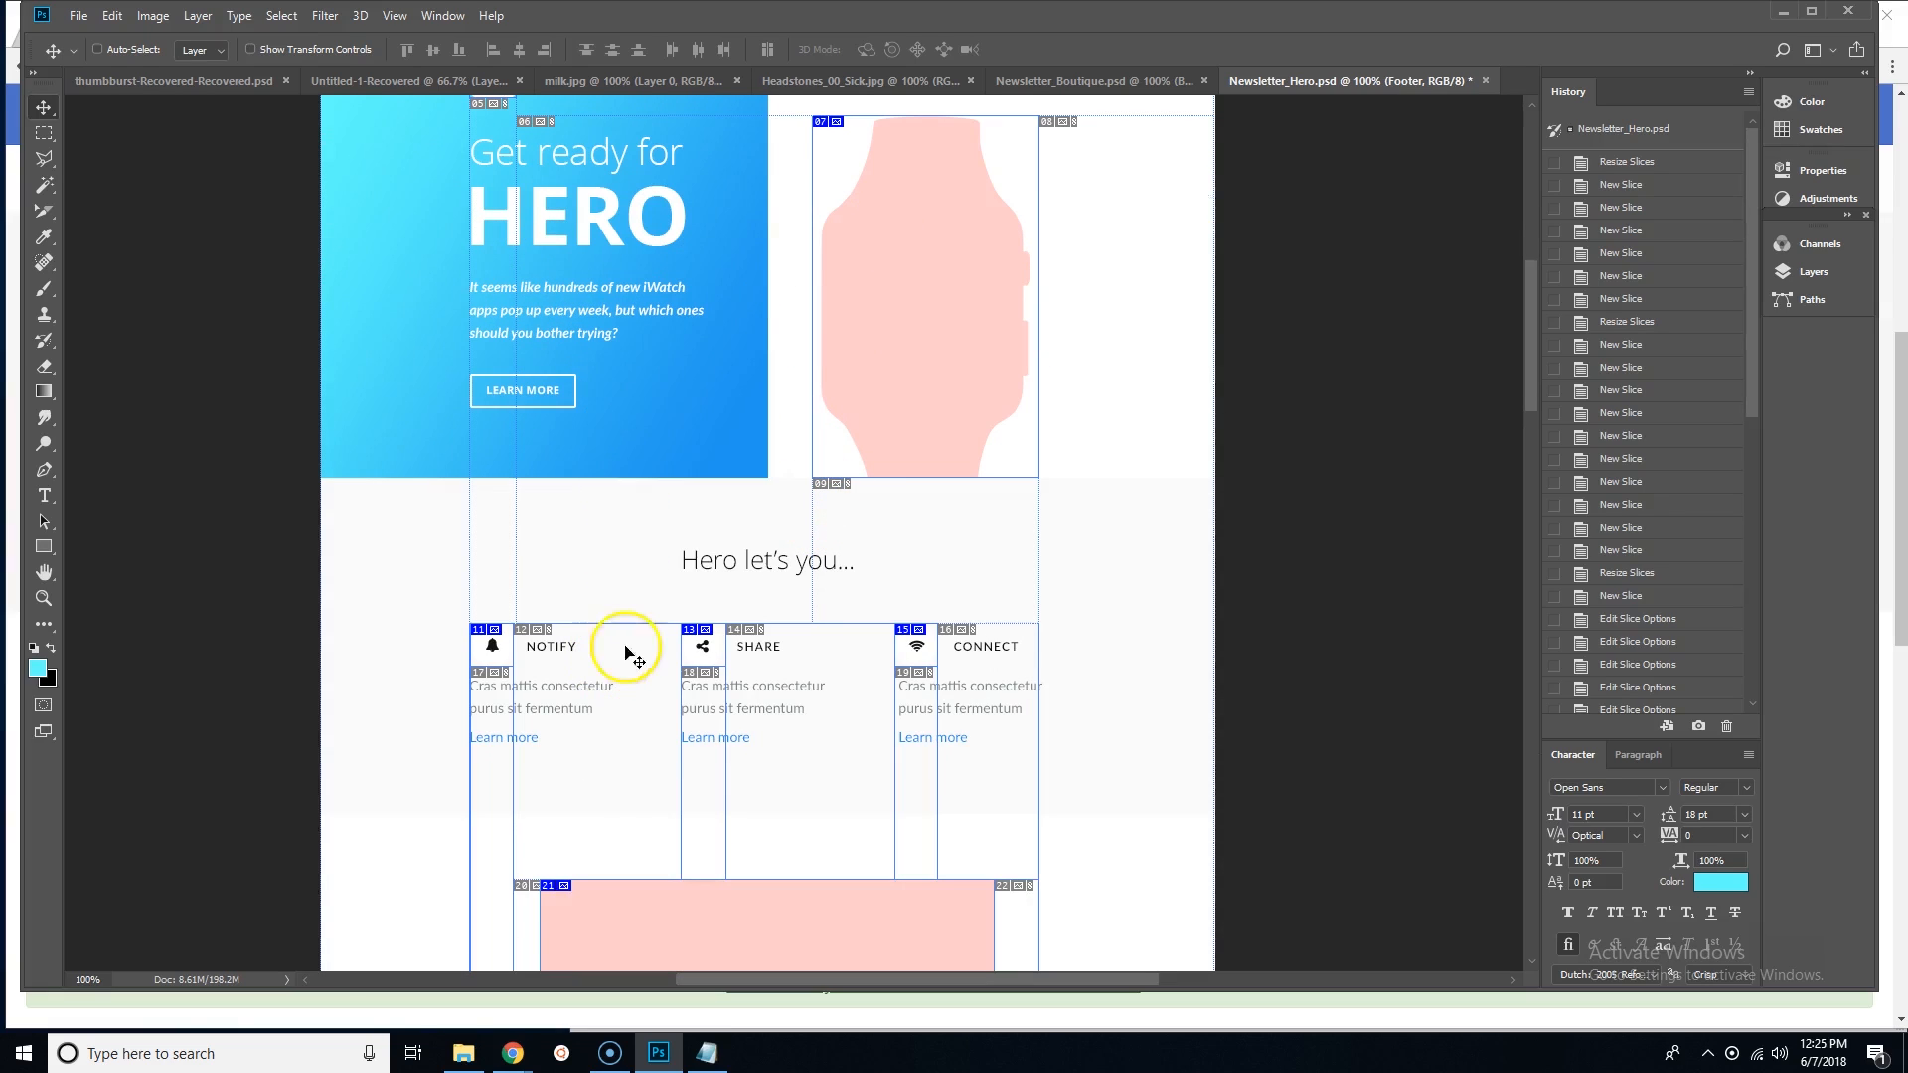
{"action": "scroll", "scroll_direction": "down", "scroll_amount": 3}
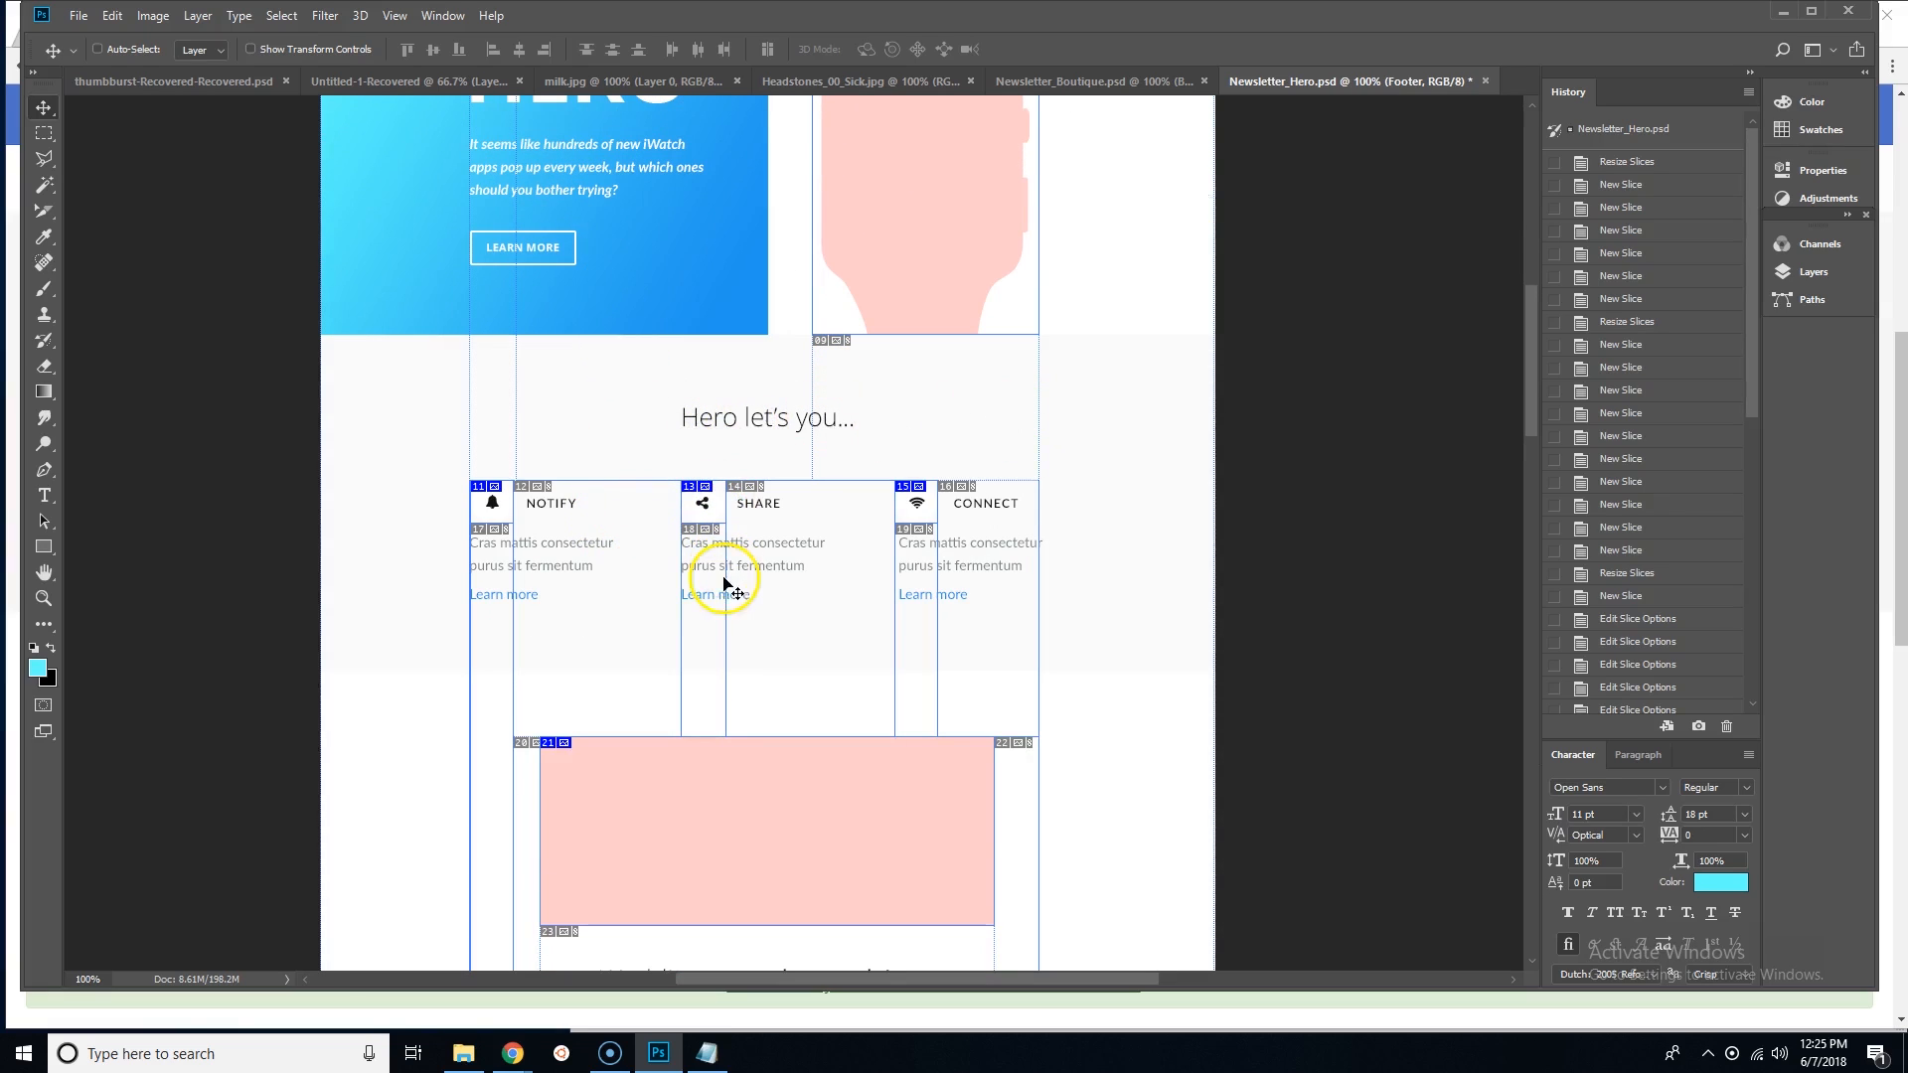
{"action": "mouse_move", "coordinate": [857, 536]}
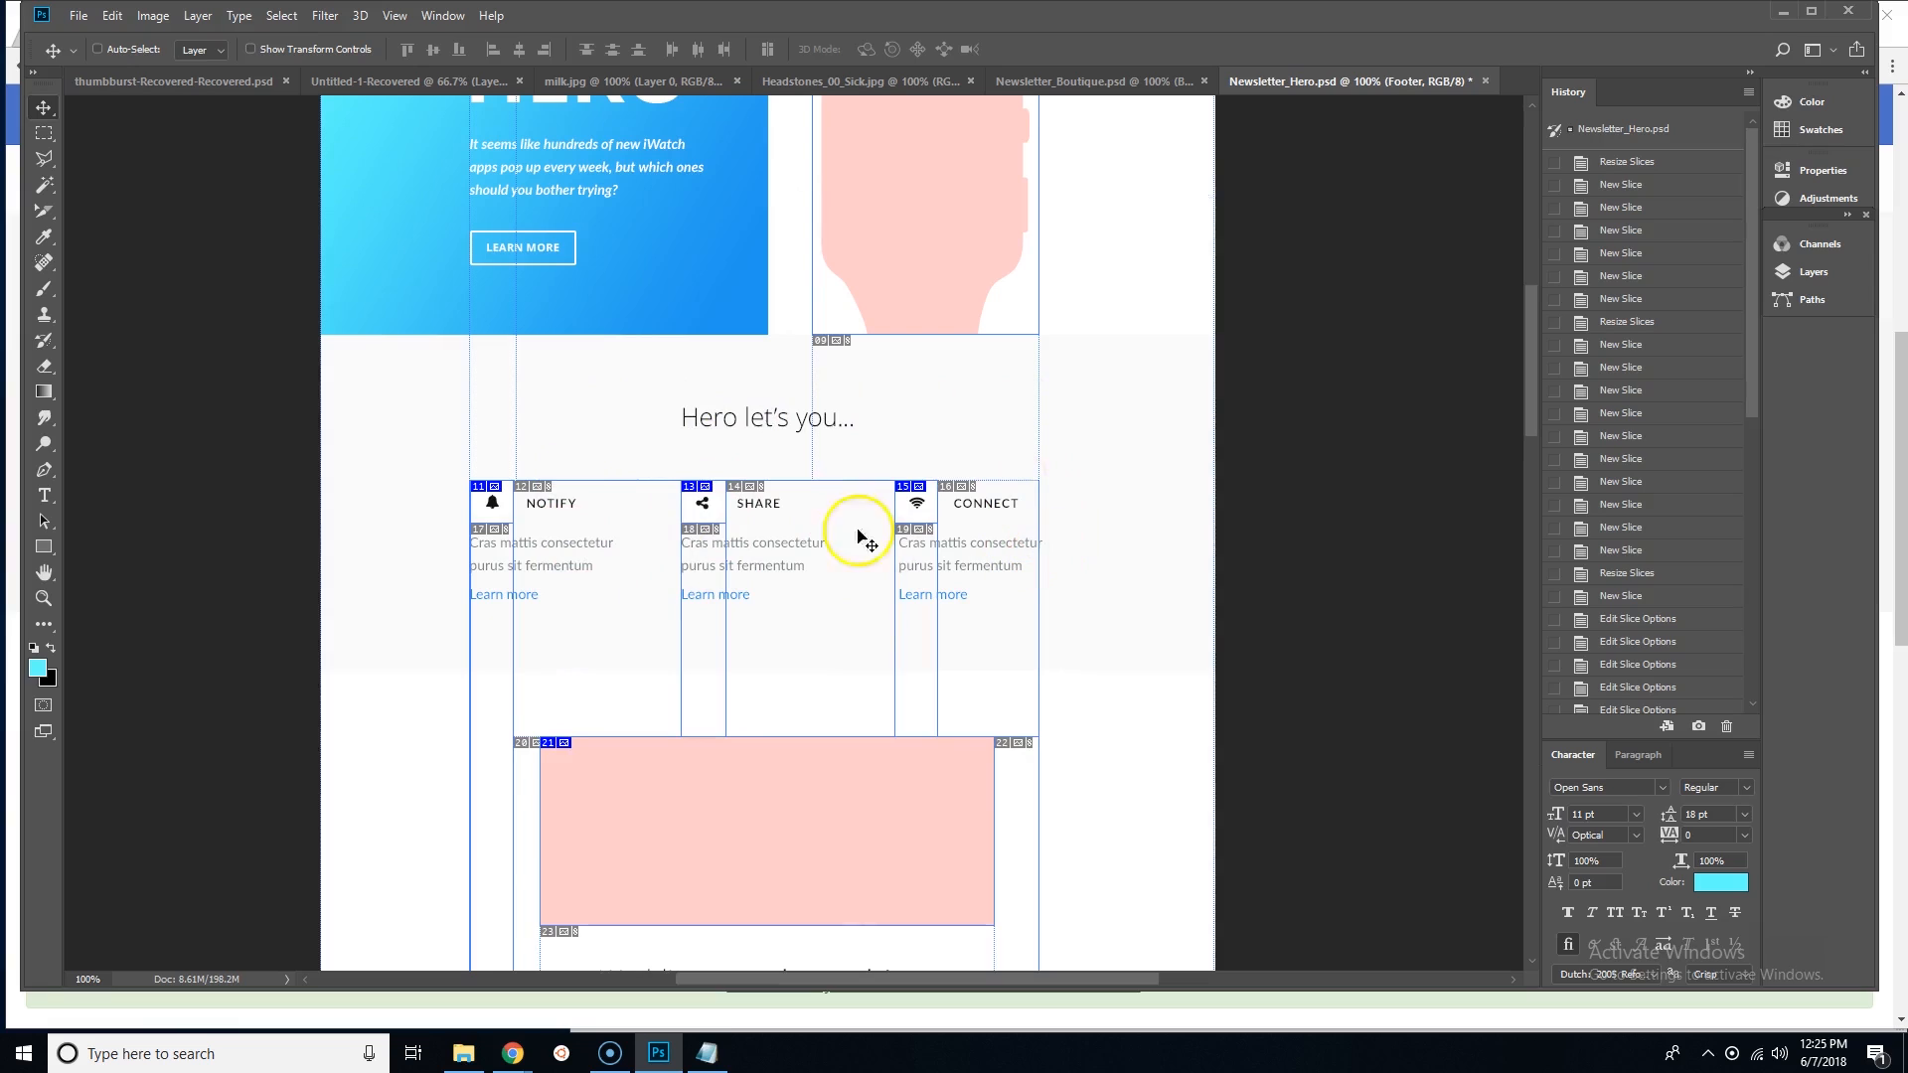
{"action": "scroll", "scroll_direction": "down", "scroll_amount": 3}
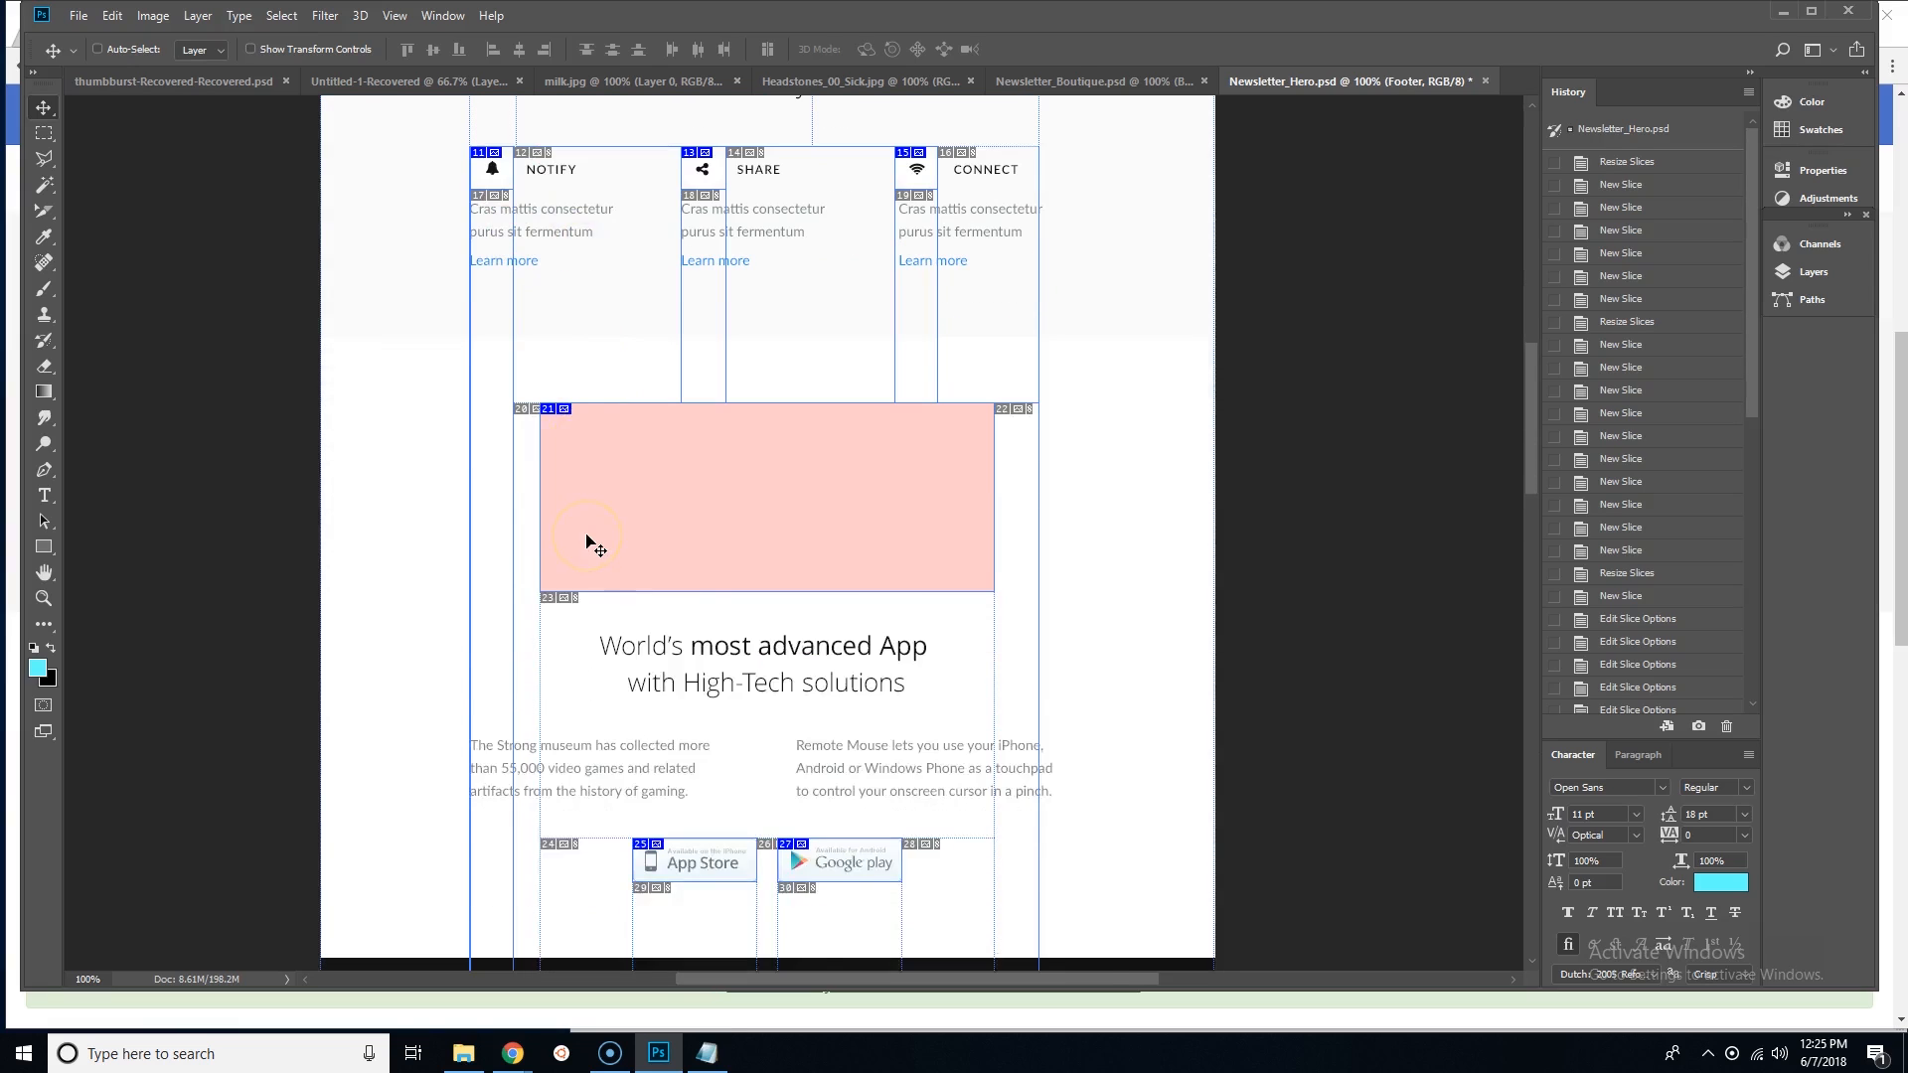
{"action": "scroll", "scroll_direction": "down", "scroll_amount": 3}
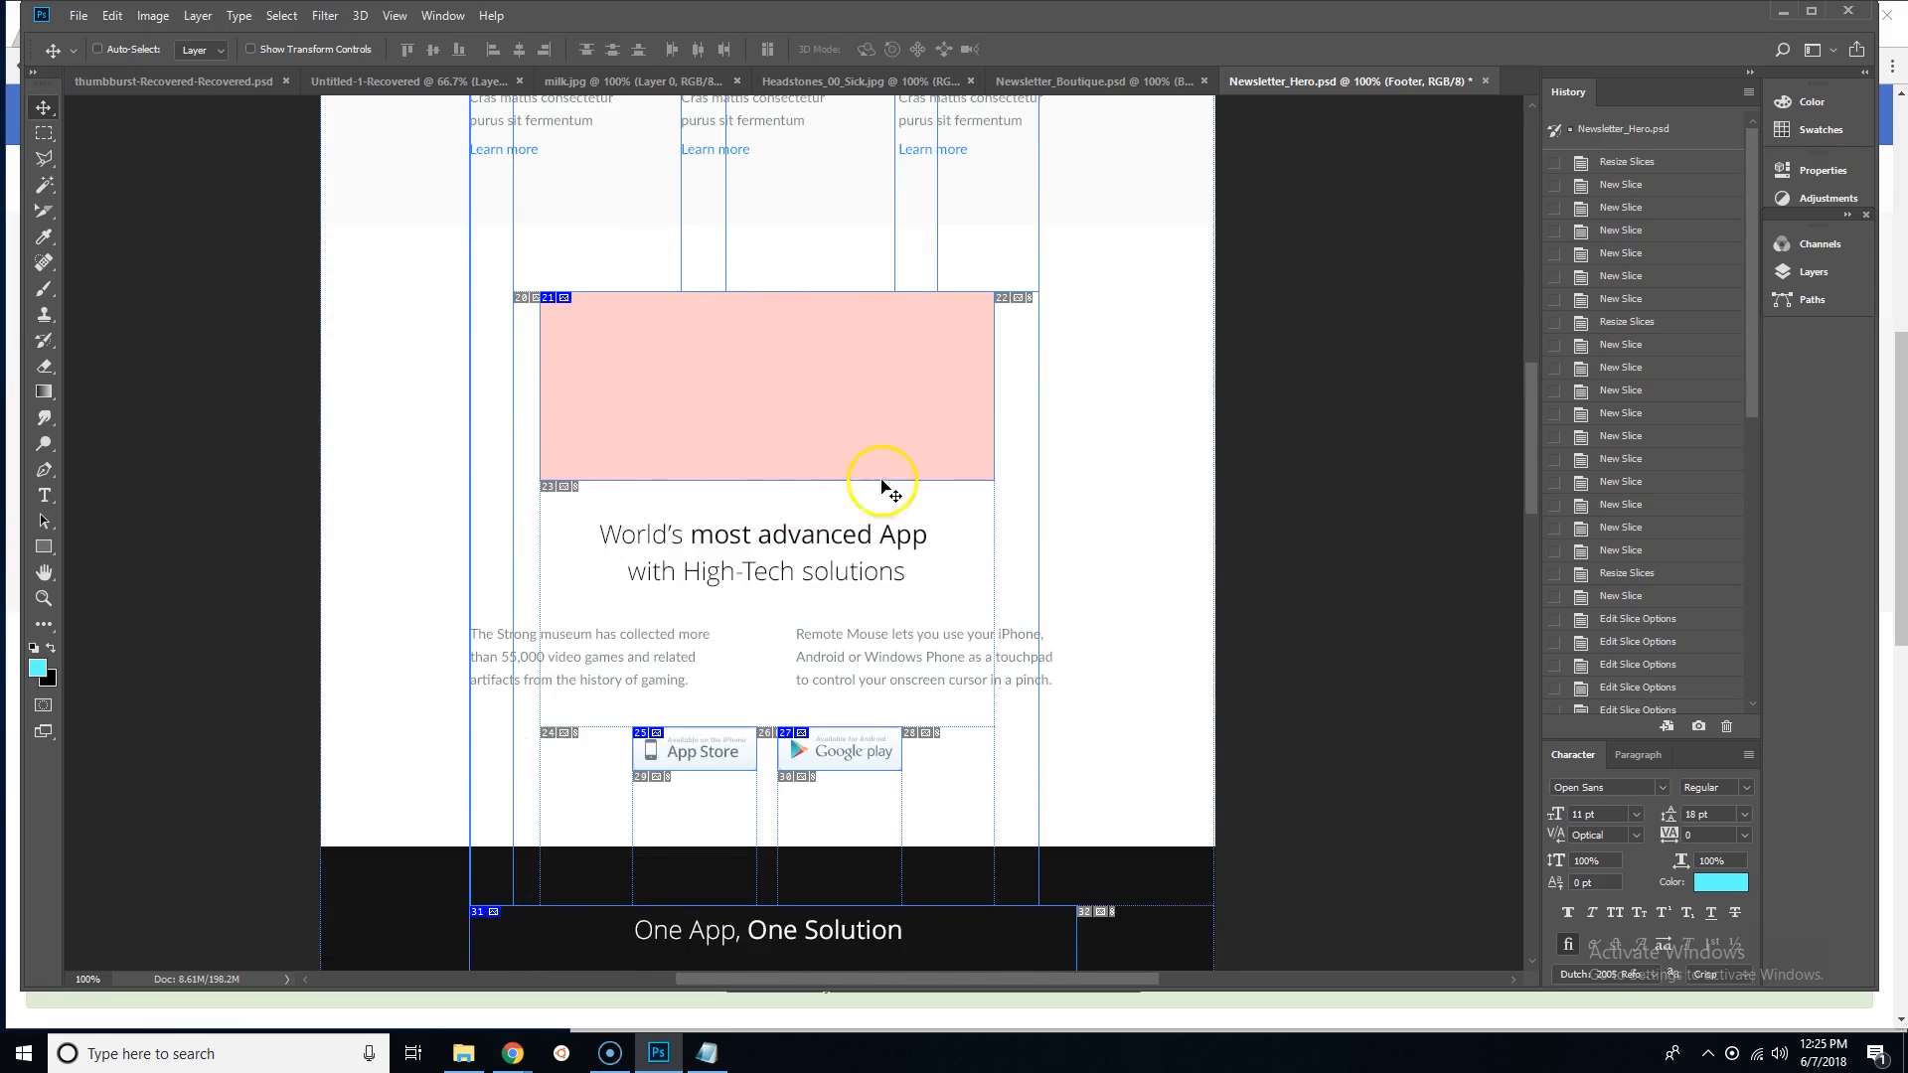
{"action": "scroll", "scroll_direction": "down", "scroll_amount": 3}
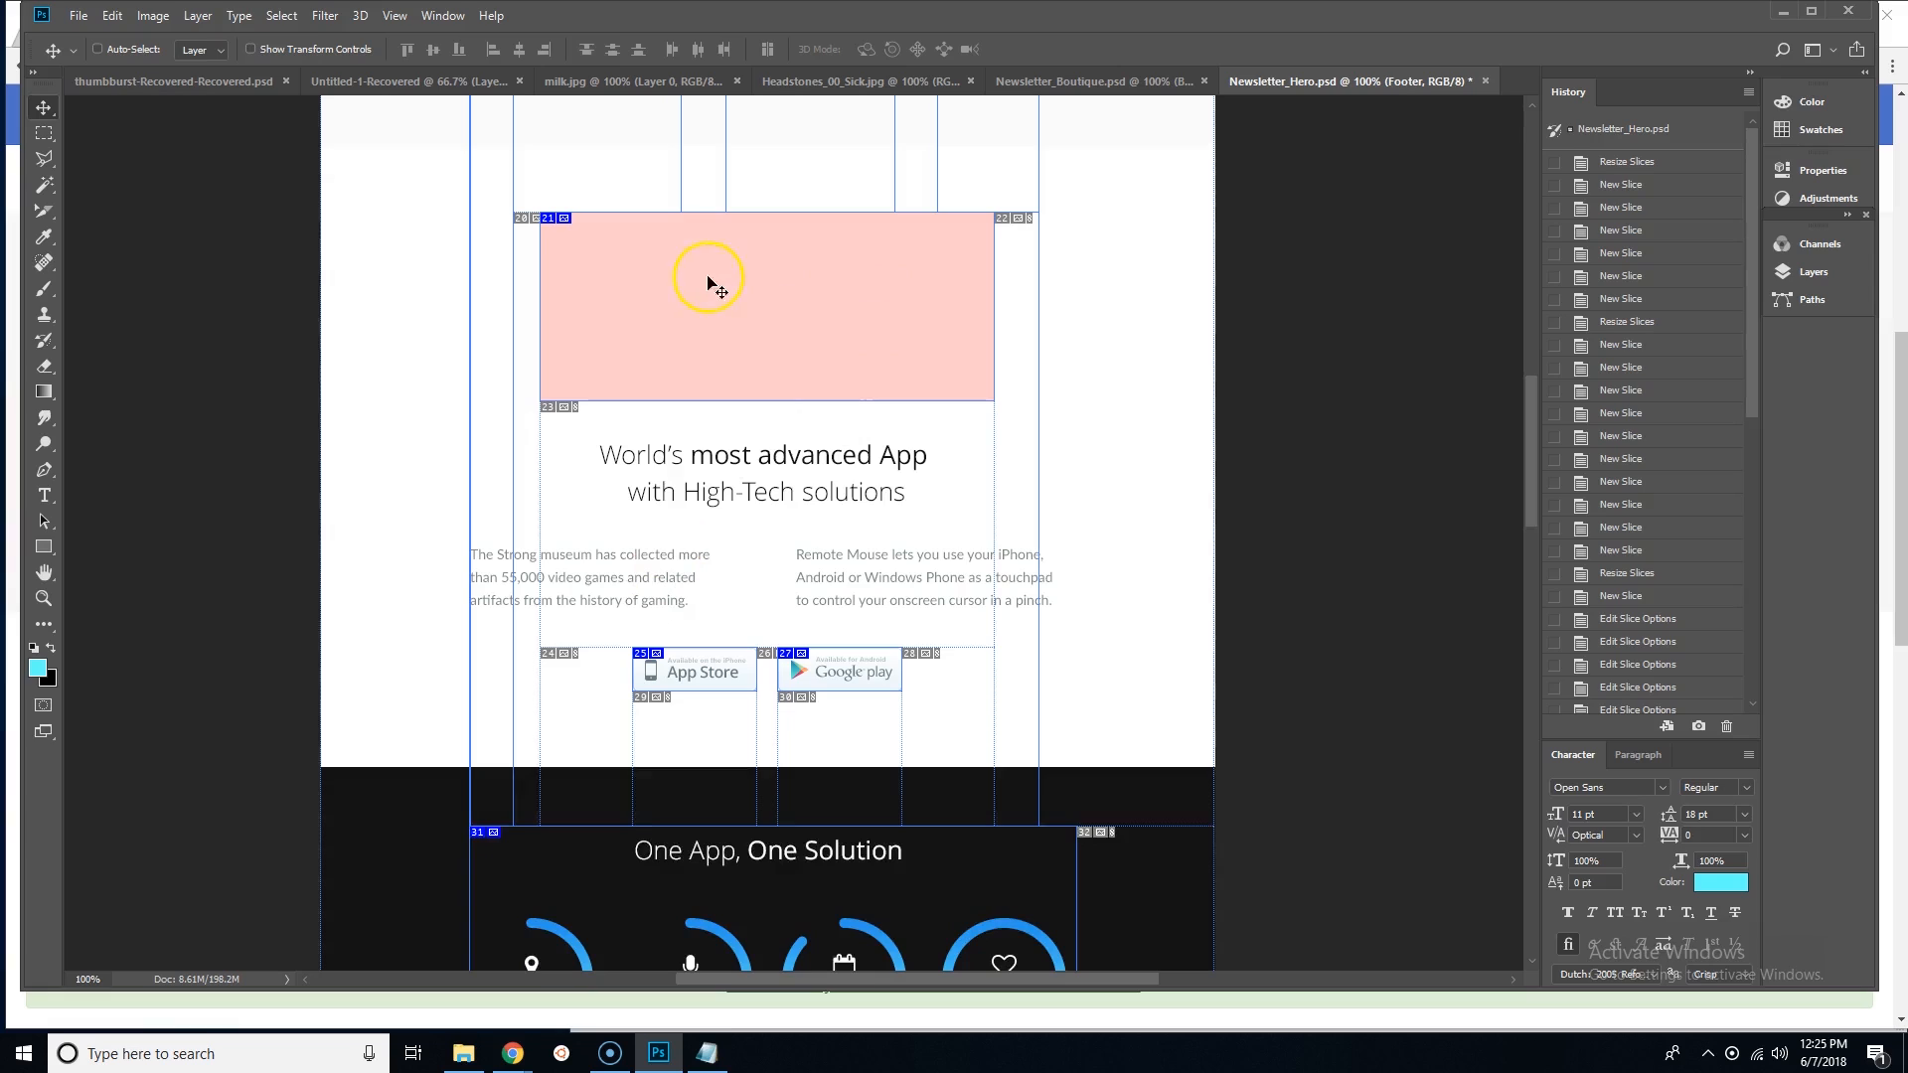
{"action": "mouse_move", "coordinate": [974, 308]}
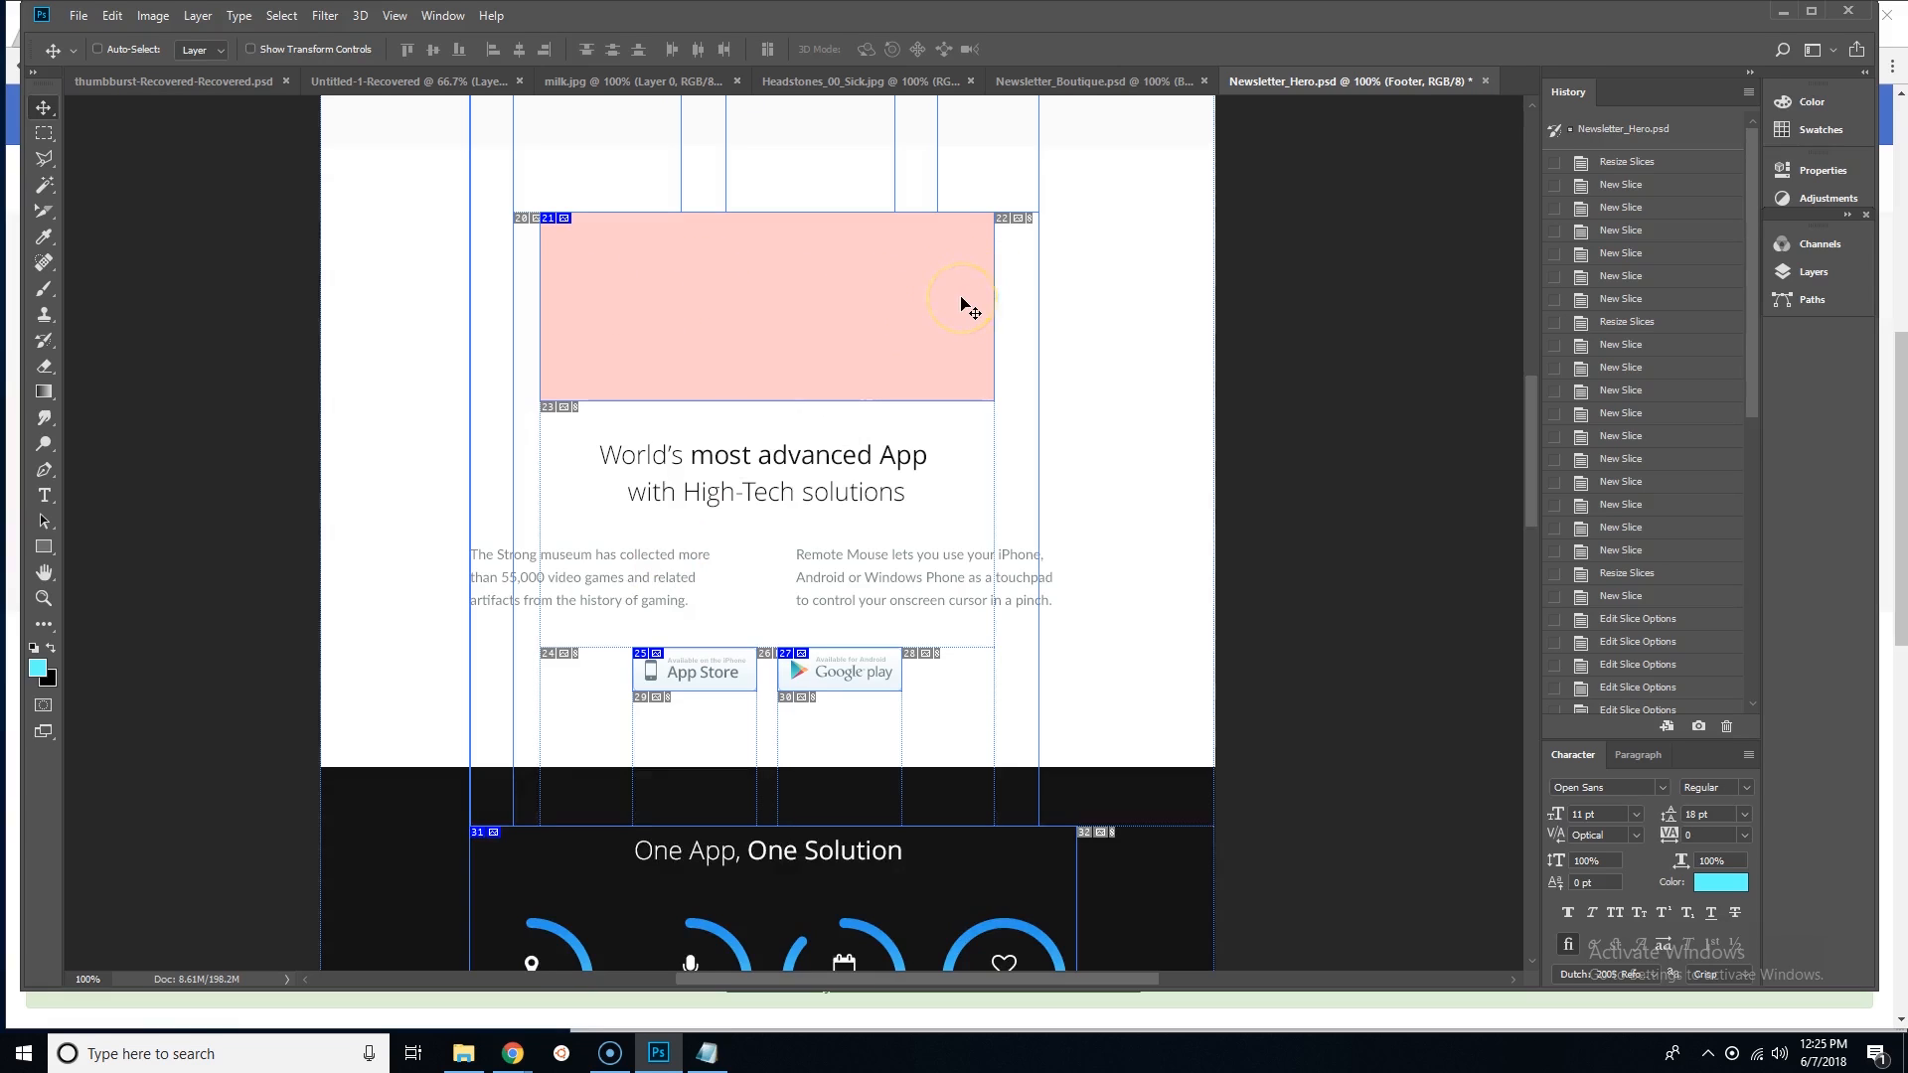
{"action": "scroll", "scroll_direction": "down", "scroll_amount": 3}
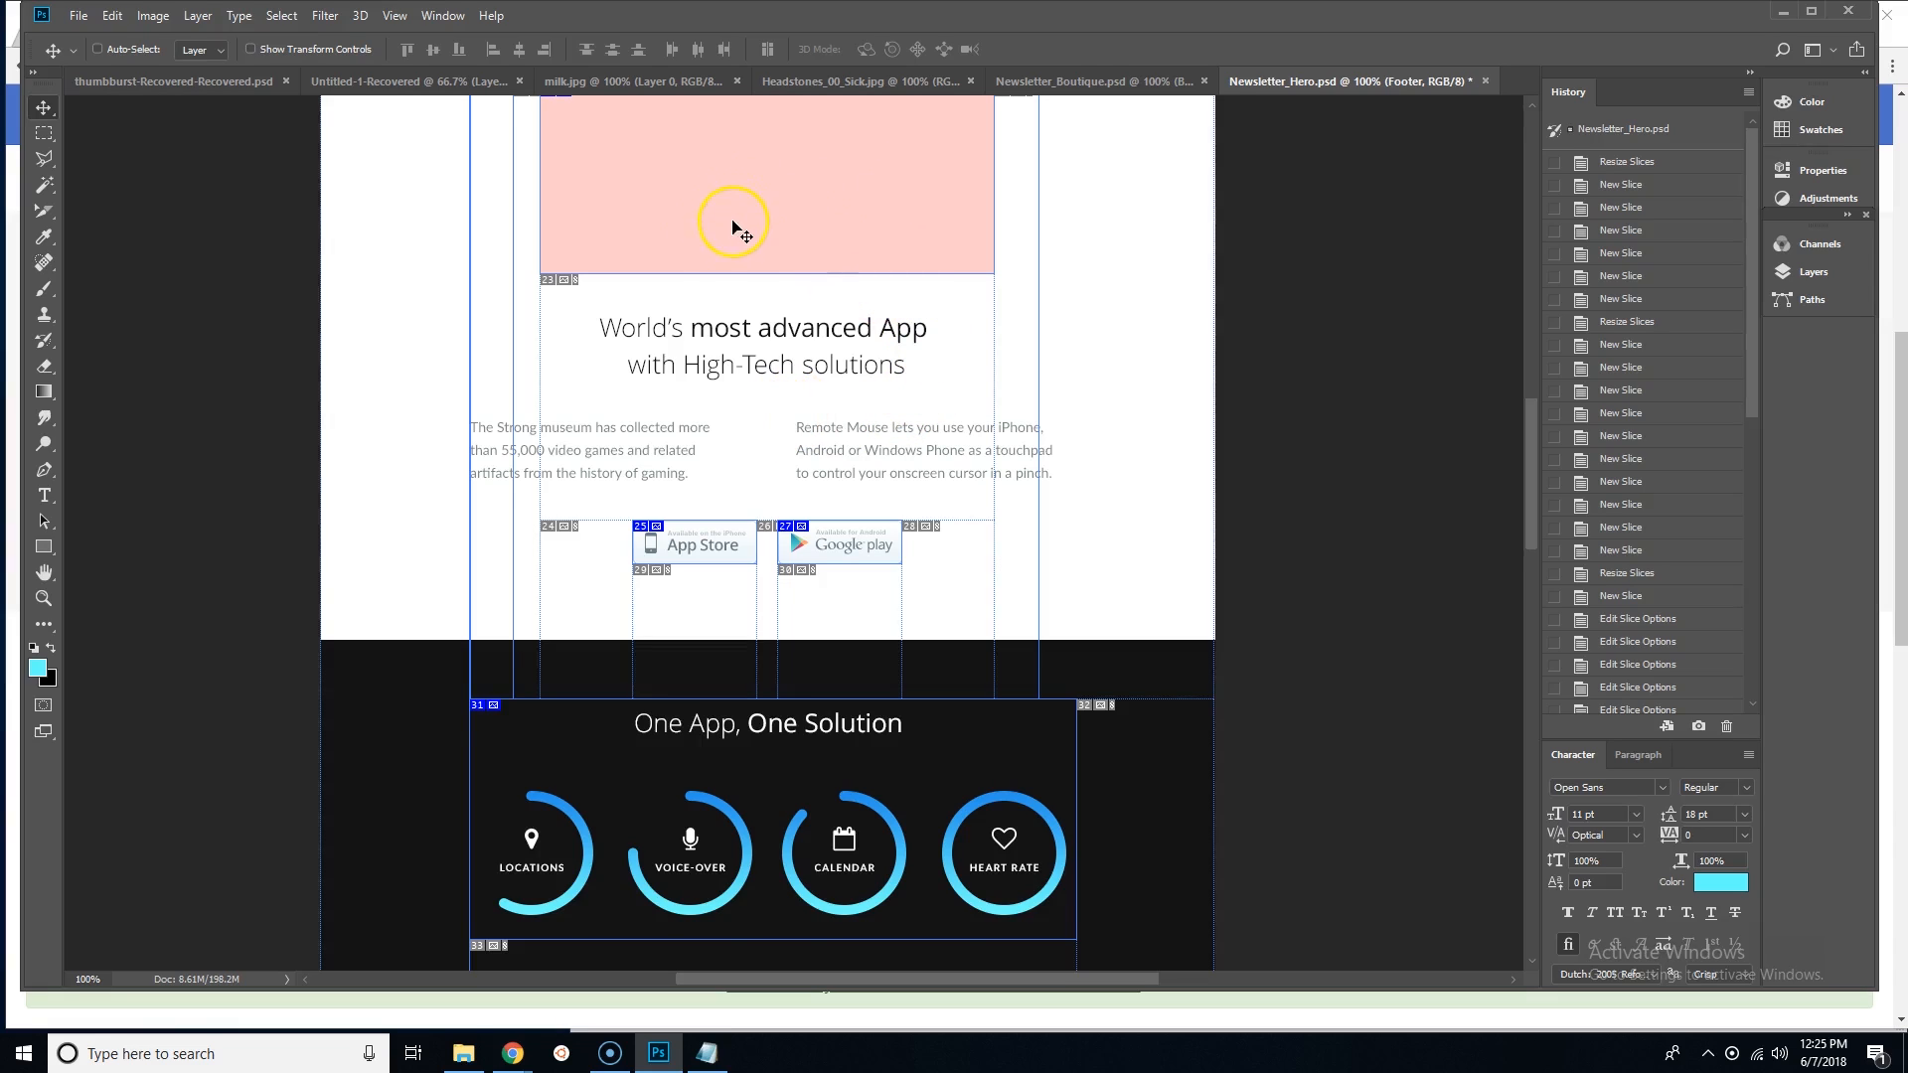
{"action": "scroll", "scroll_direction": "down", "scroll_amount": 3}
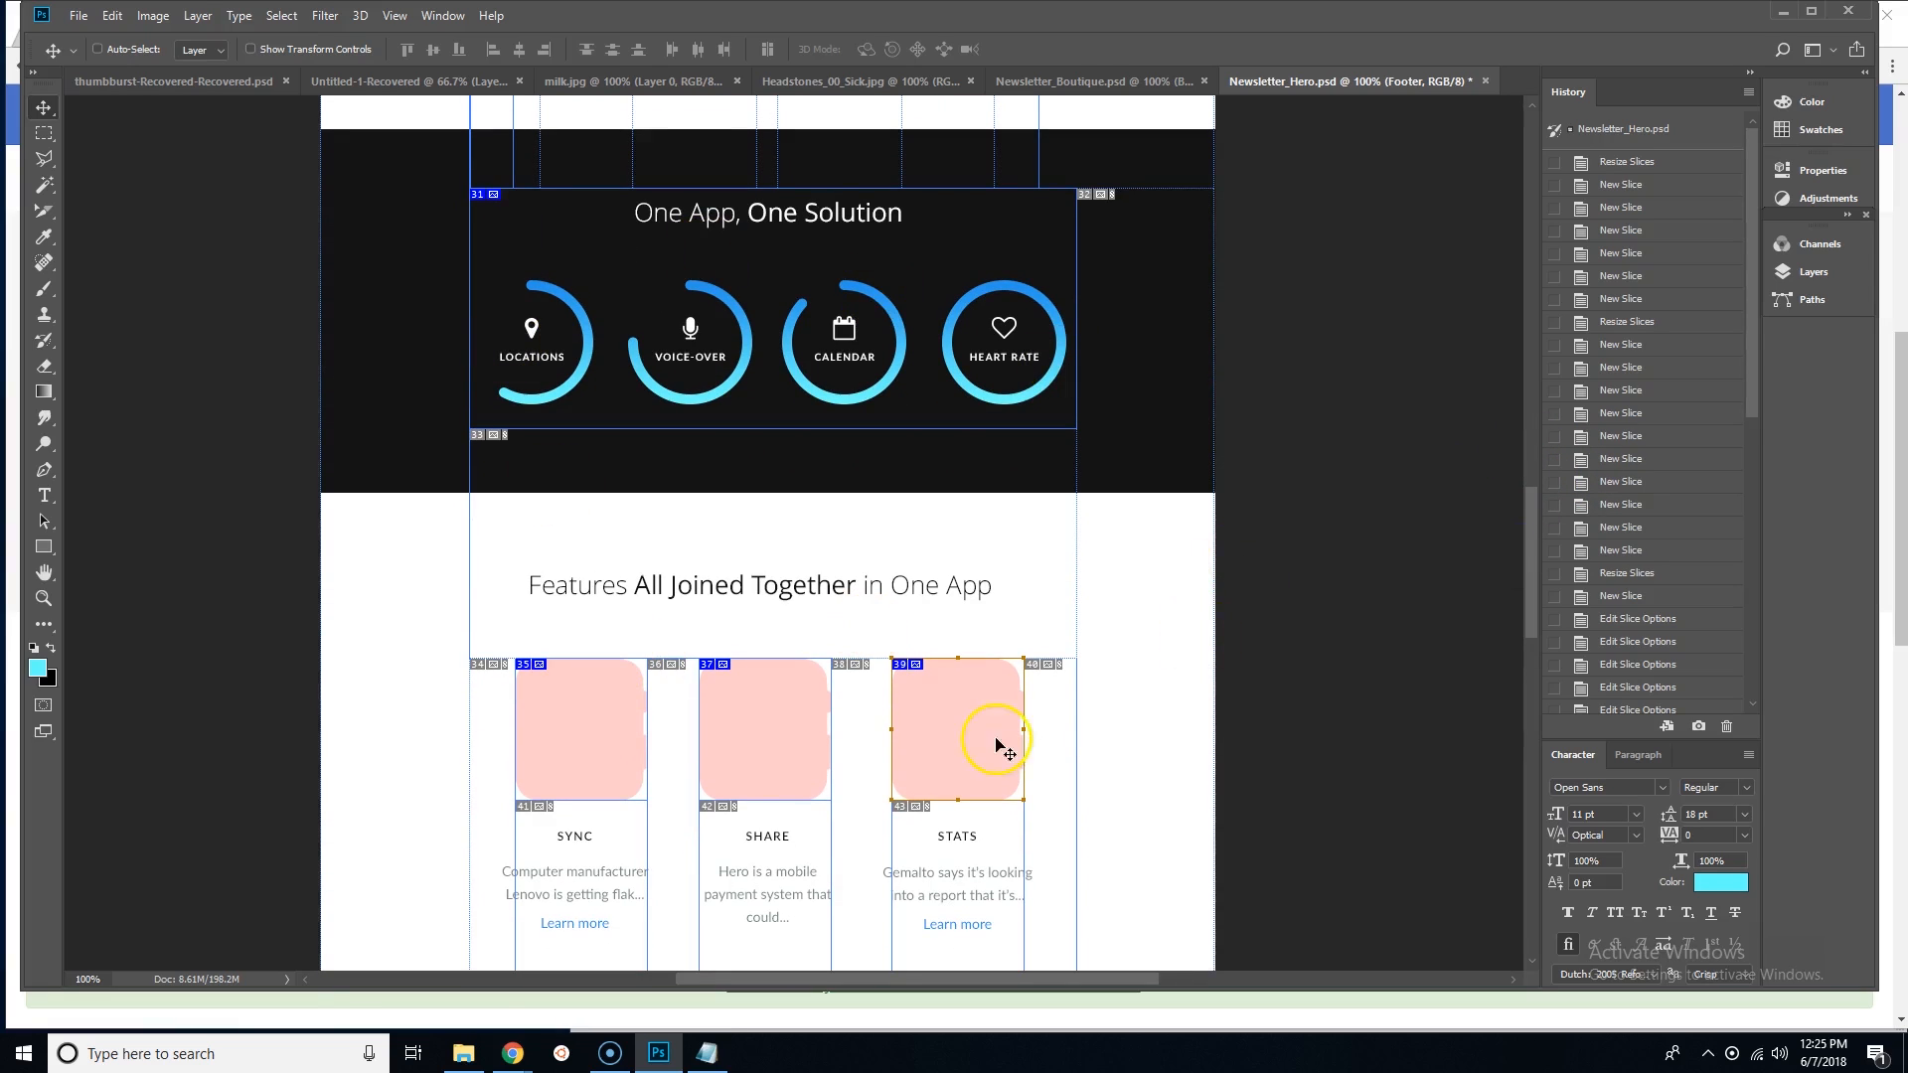
{"action": "scroll", "scroll_direction": "down", "scroll_amount": 3}
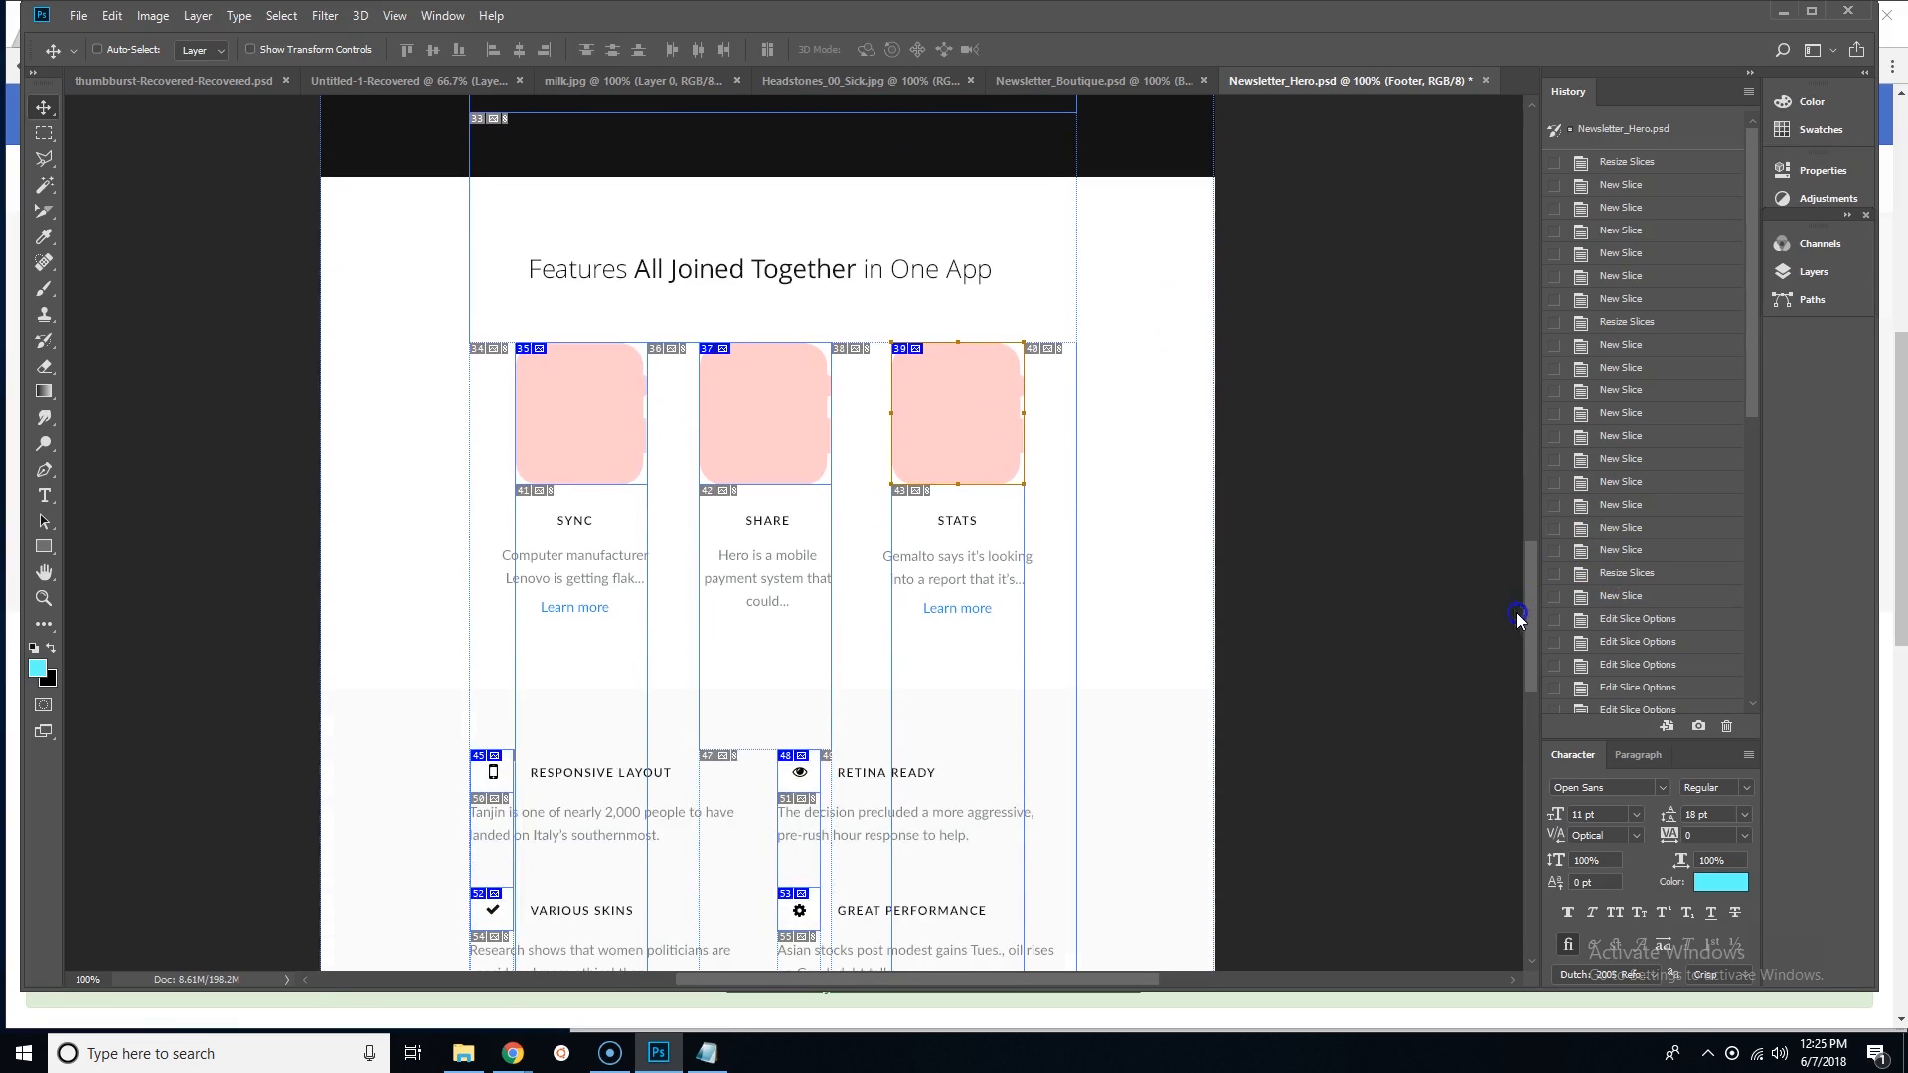
{"action": "mouse_move", "coordinate": [654, 476]}
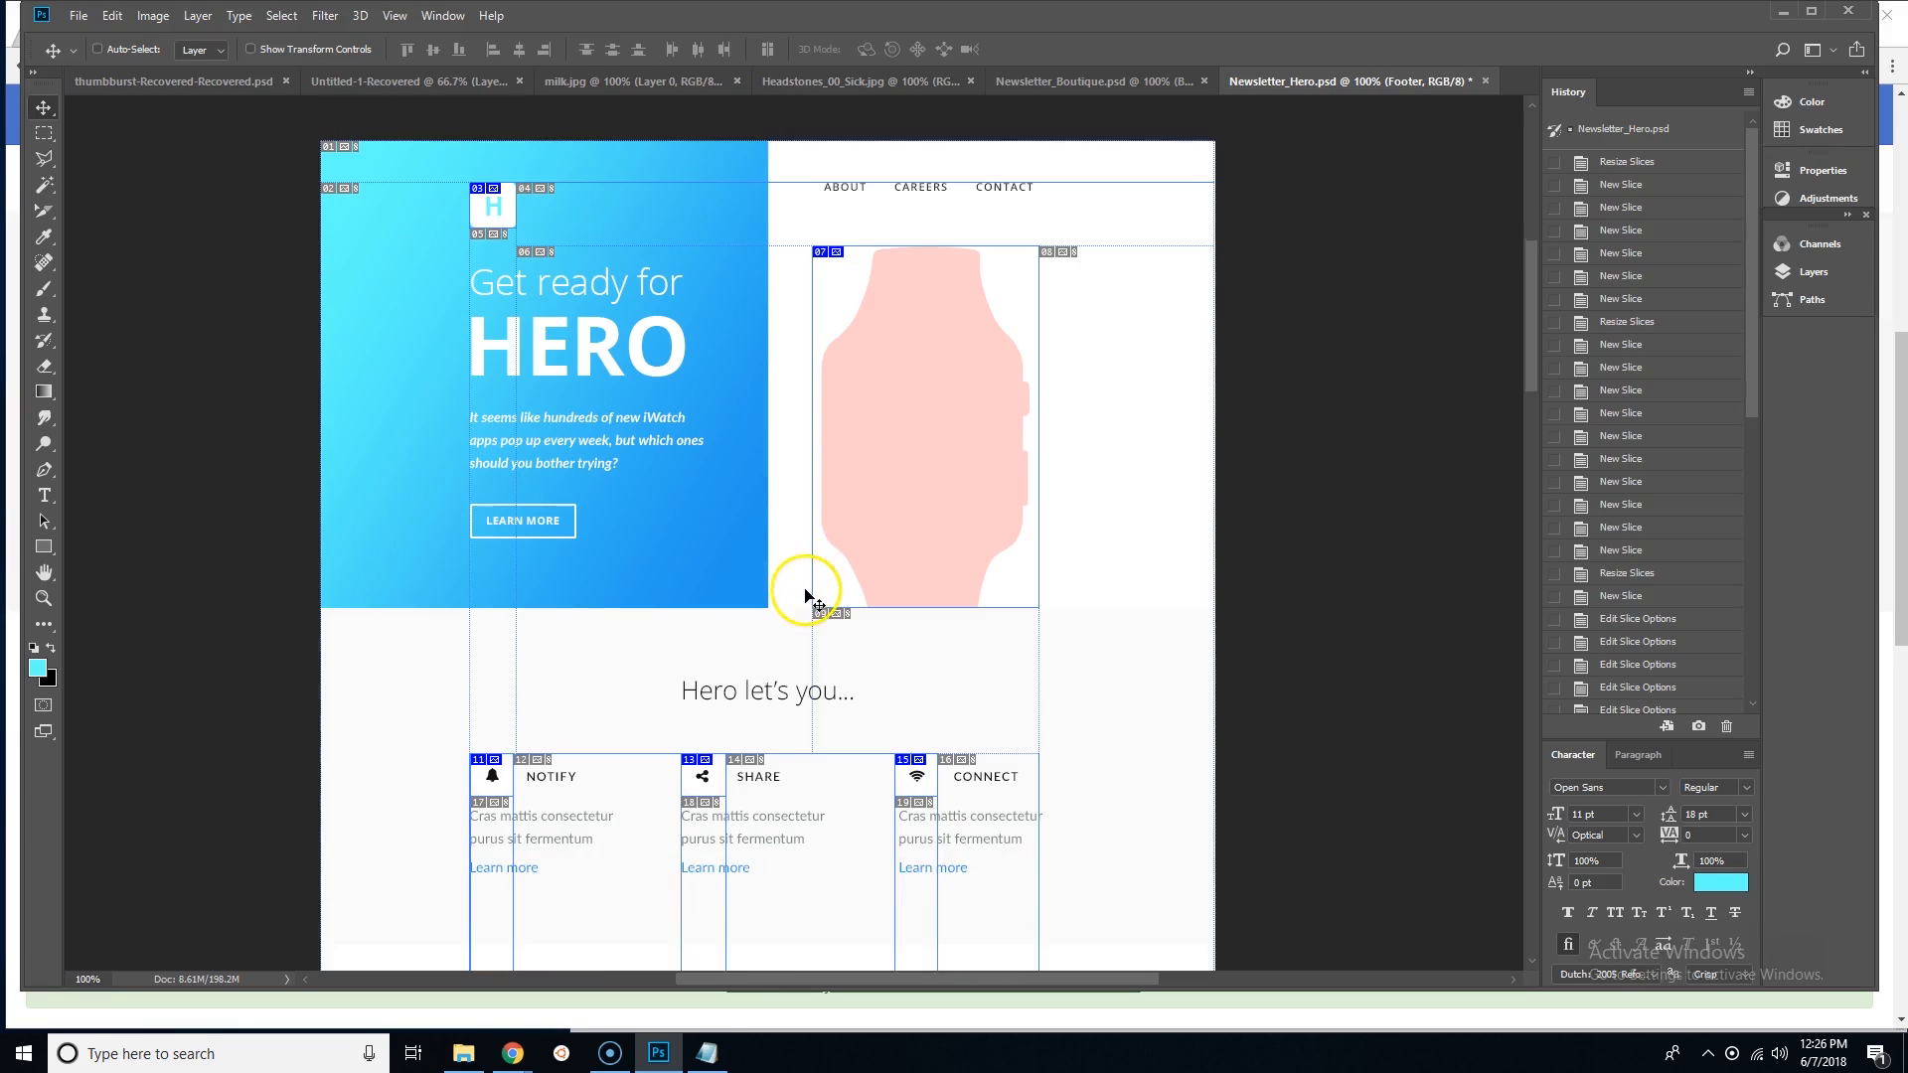
Download email-course-starting-files.zip from the GitHub courses-files repository
{"action": "left_click", "coordinate": [510, 1053]}
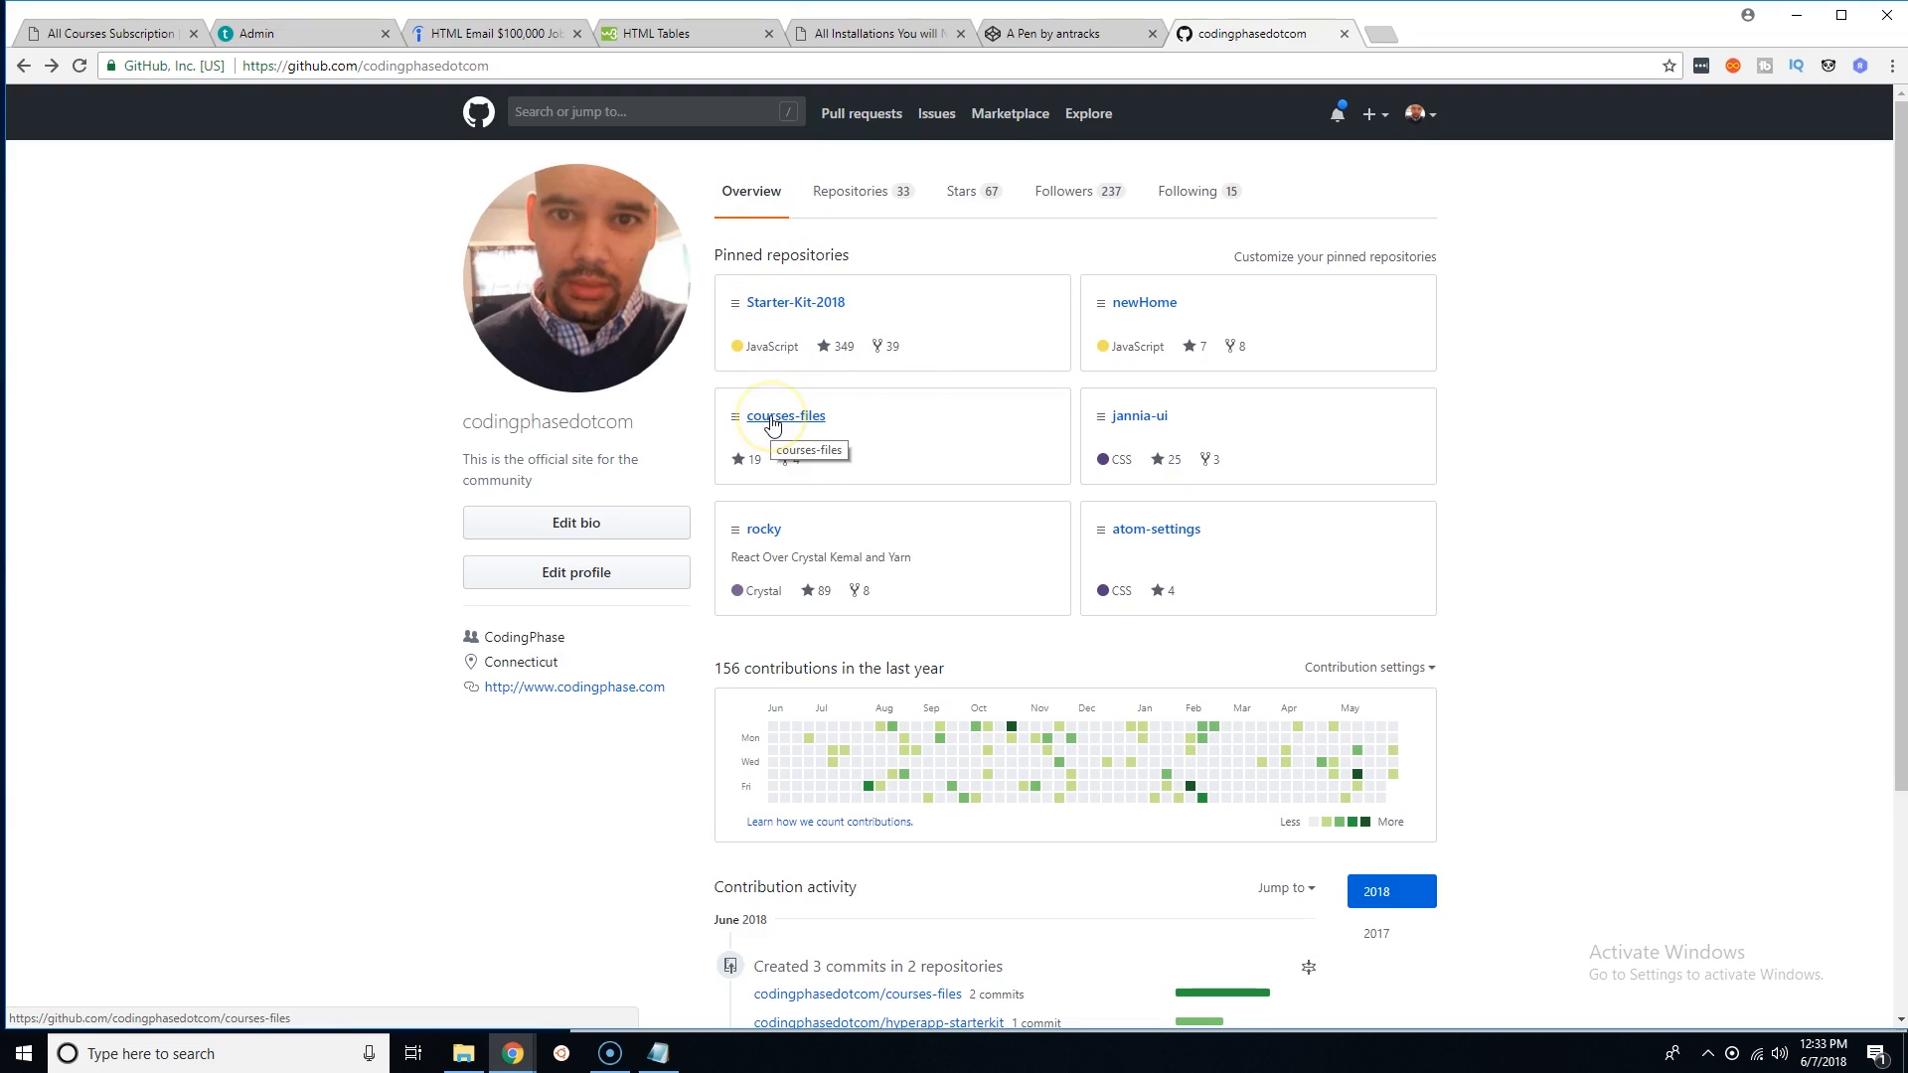
{"action": "left_click", "coordinate": [785, 416]}
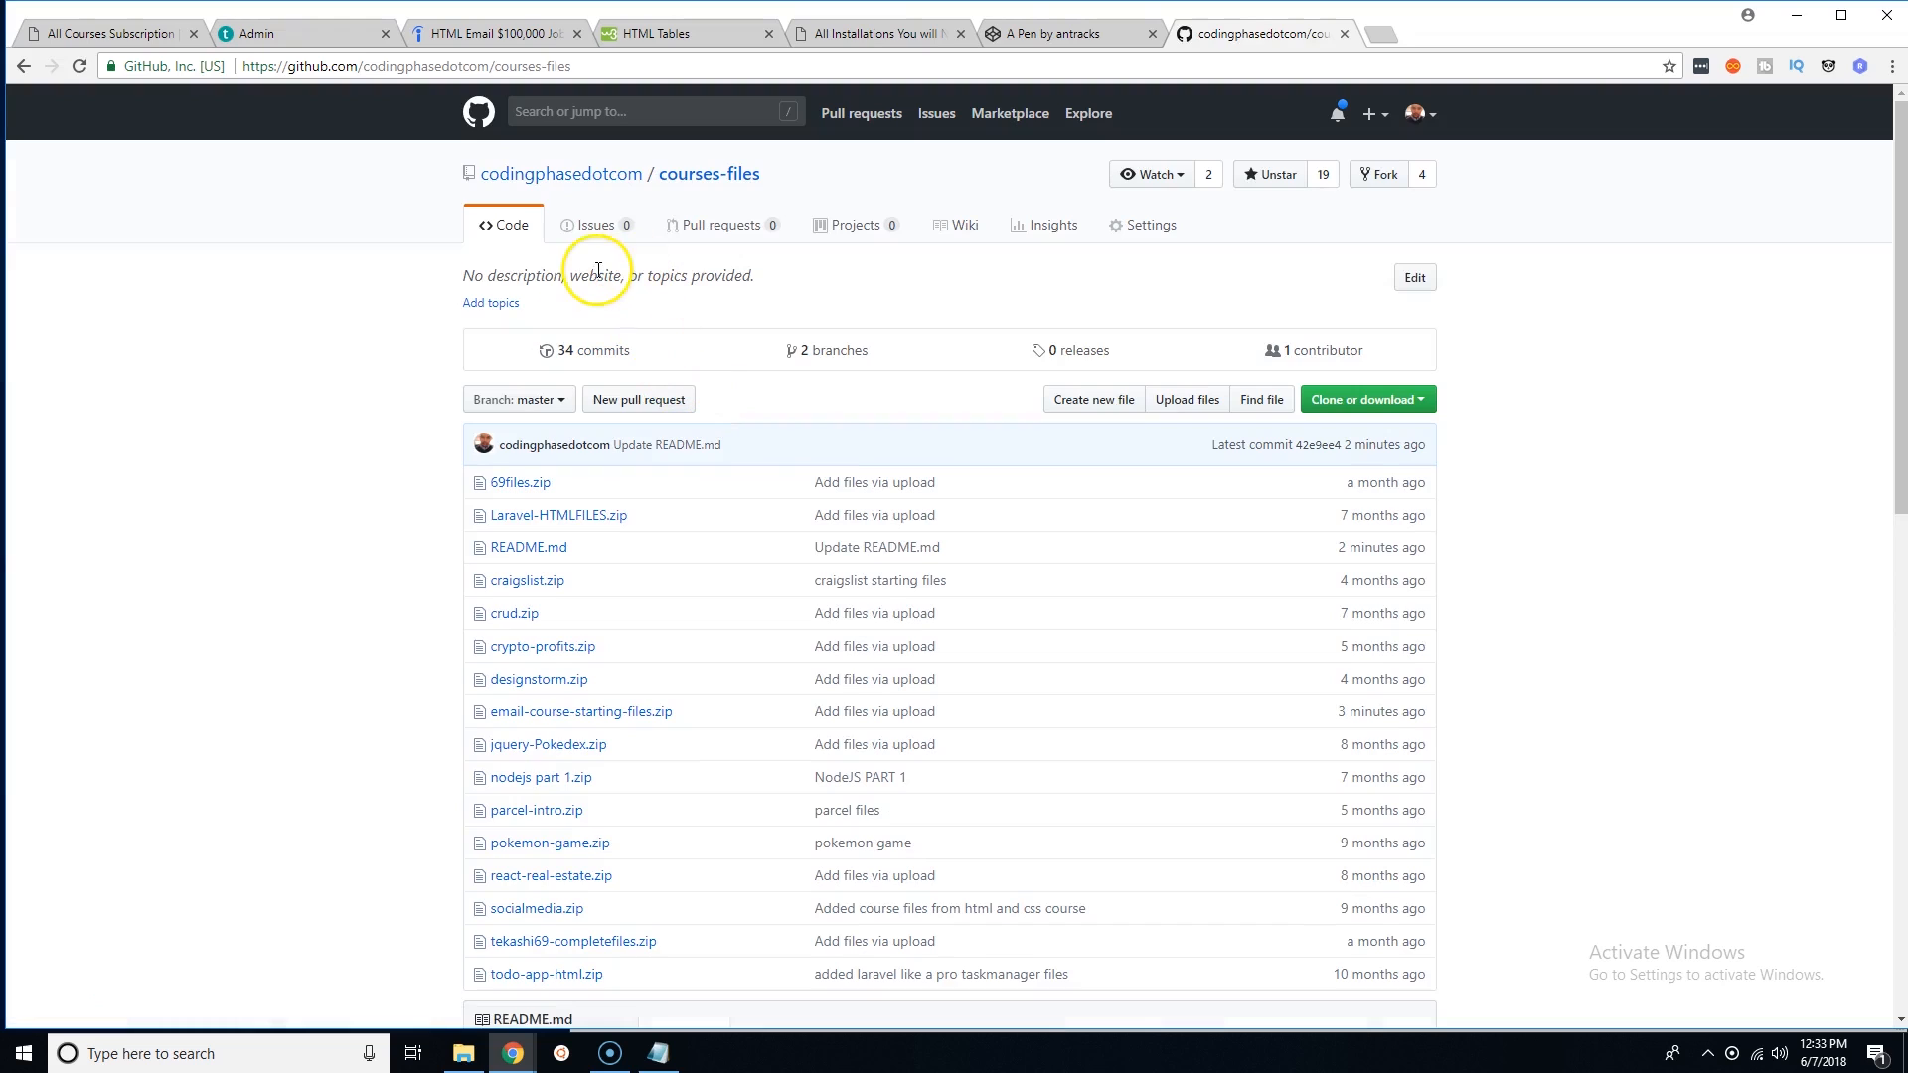
{"action": "scroll", "scroll_direction": "down", "scroll_amount": 3}
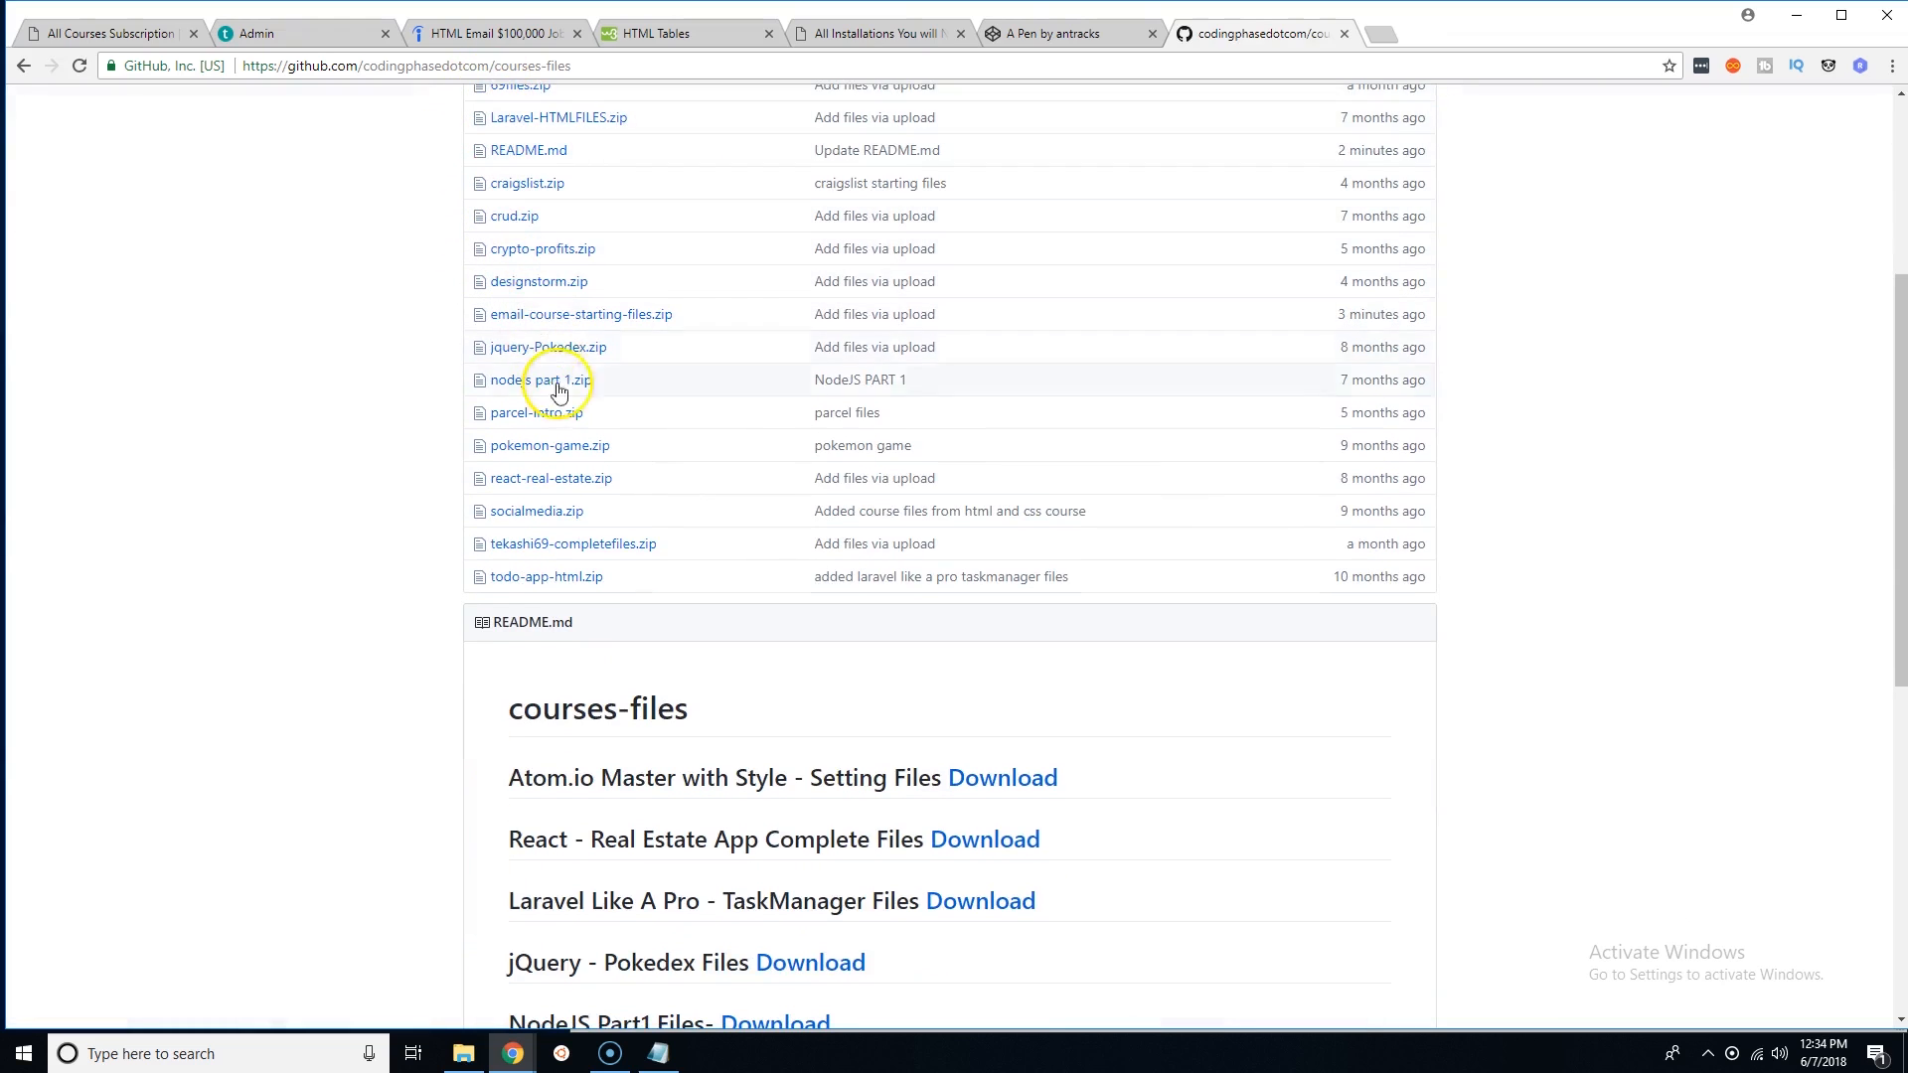
{"action": "scroll", "scroll_direction": "down", "scroll_amount": 3}
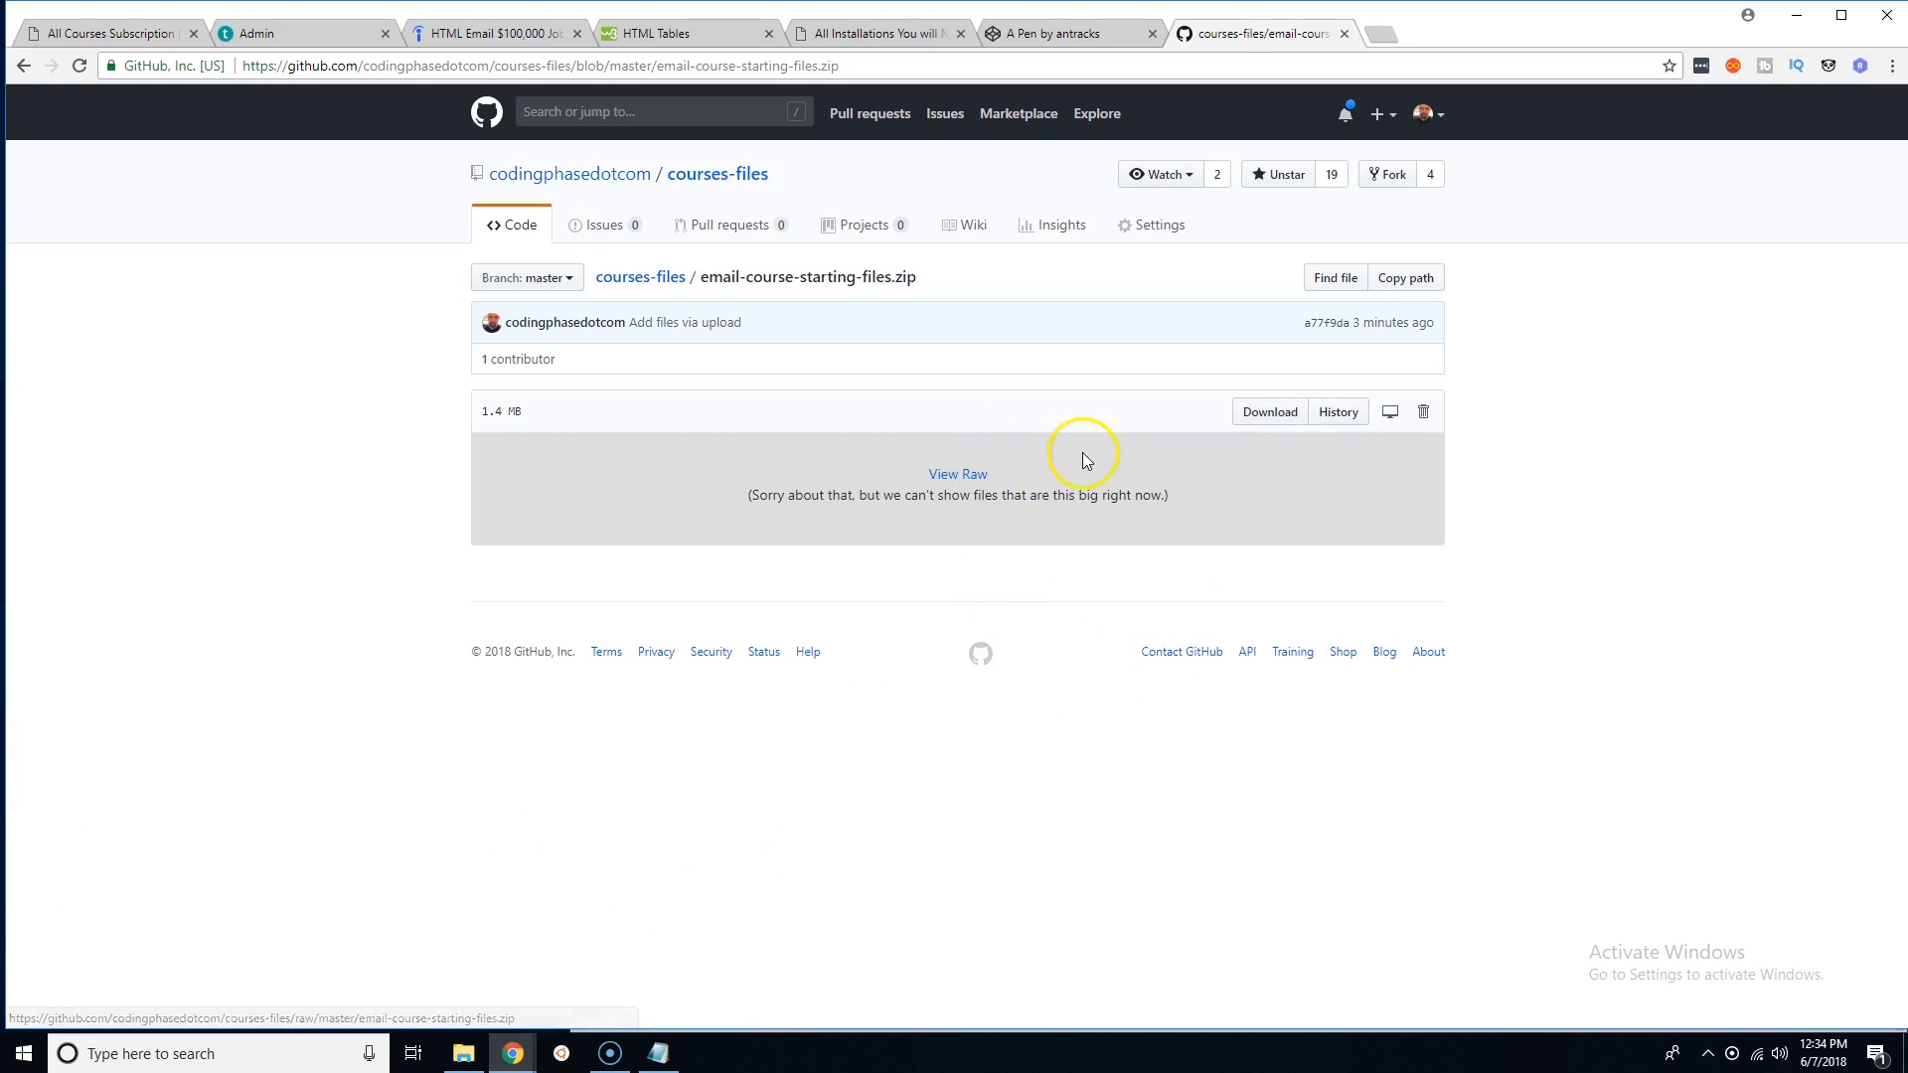
{"action": "left_click", "coordinate": [1267, 412]}
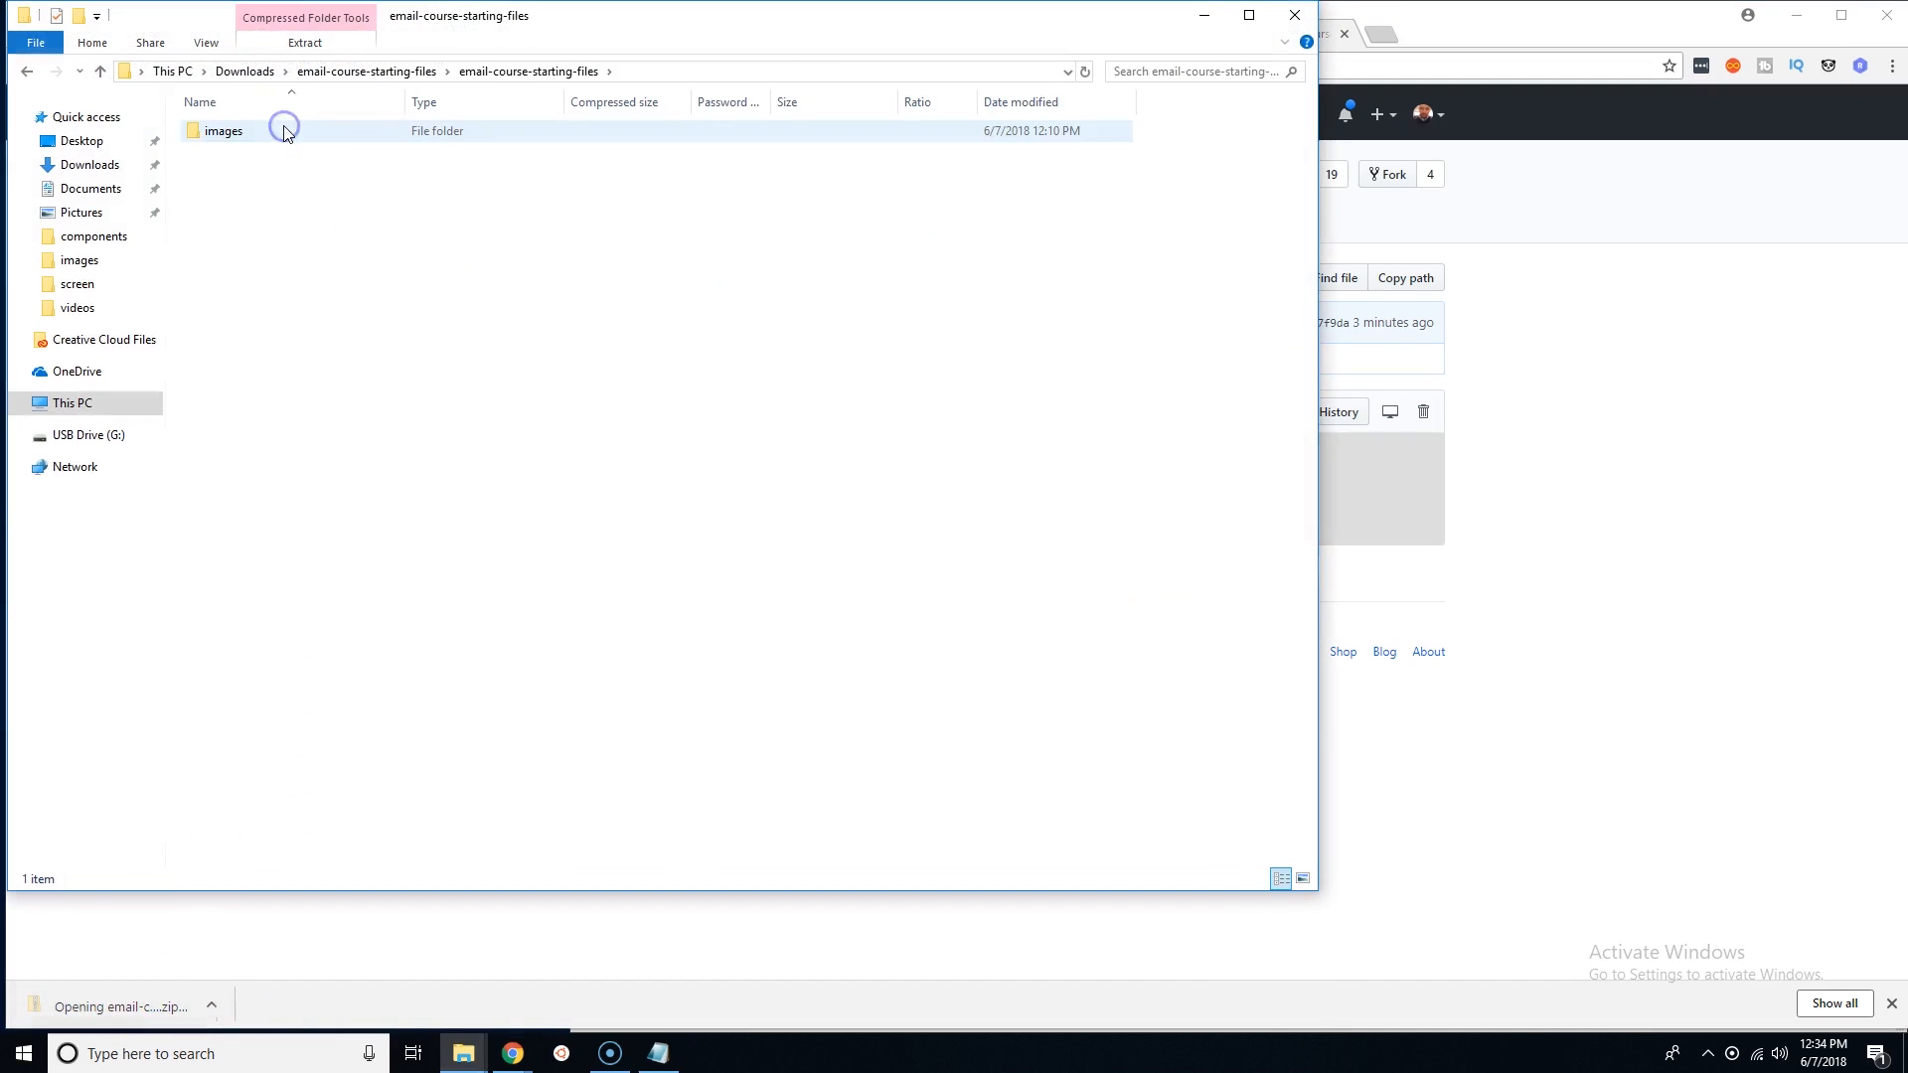
Open the archive's images folder, select the logo, then open layout.png in Photos
{"action": "double_click", "coordinate": [223, 130]}
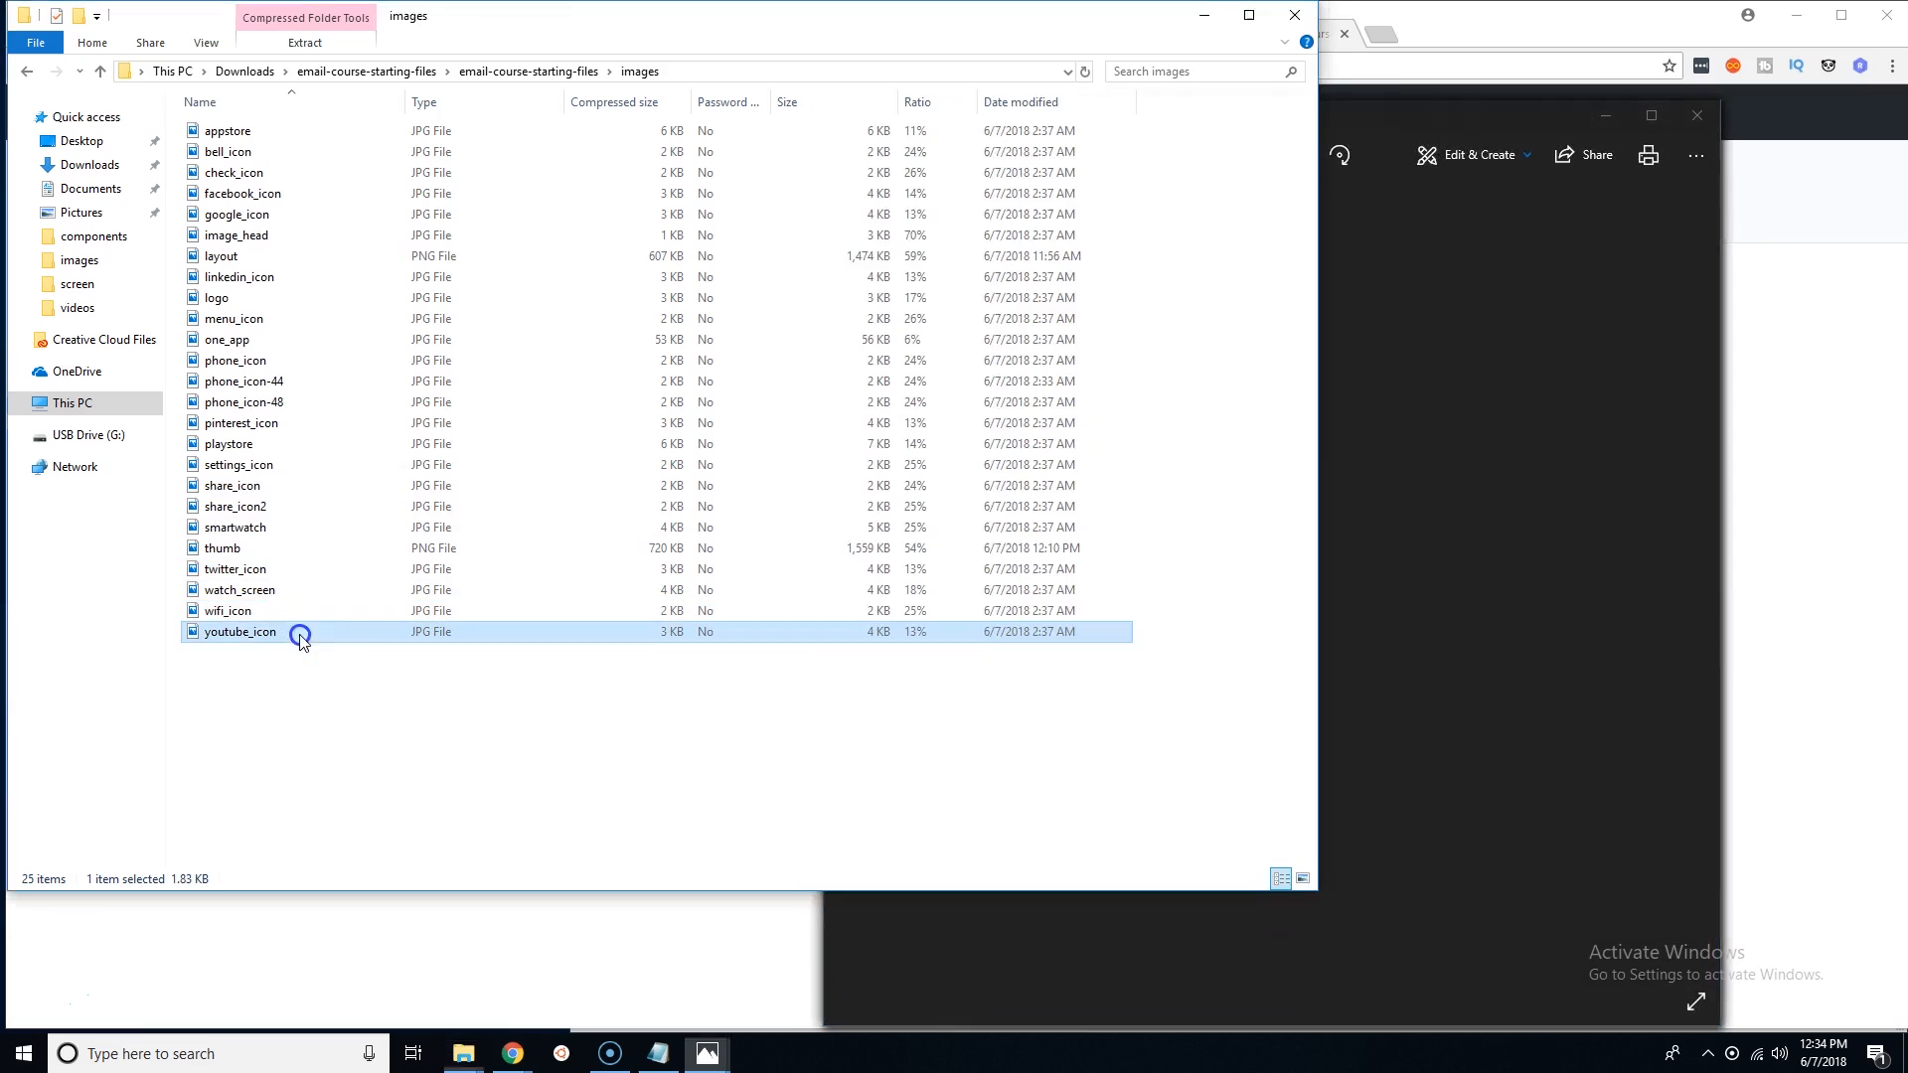
{"action": "left_click", "coordinate": [217, 297]}
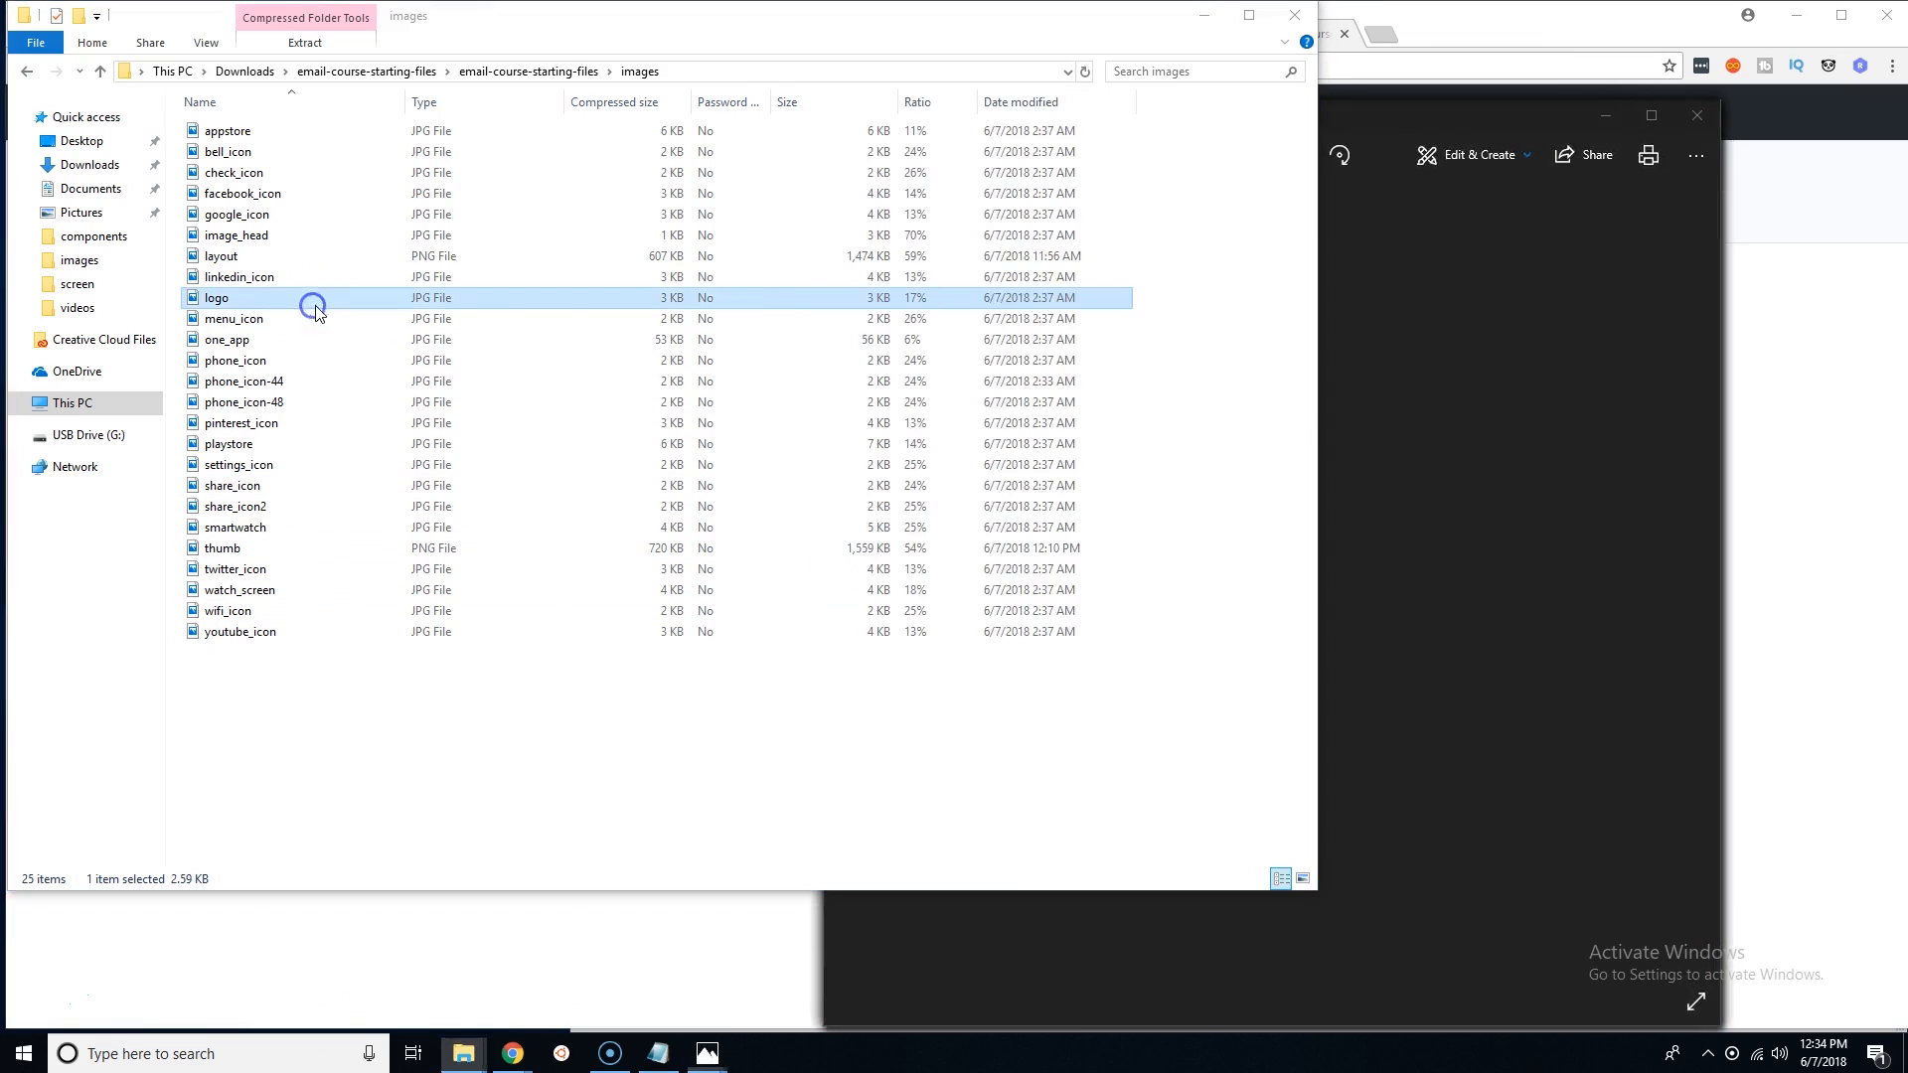
{"action": "mouse_move", "coordinate": [1696, 115]}
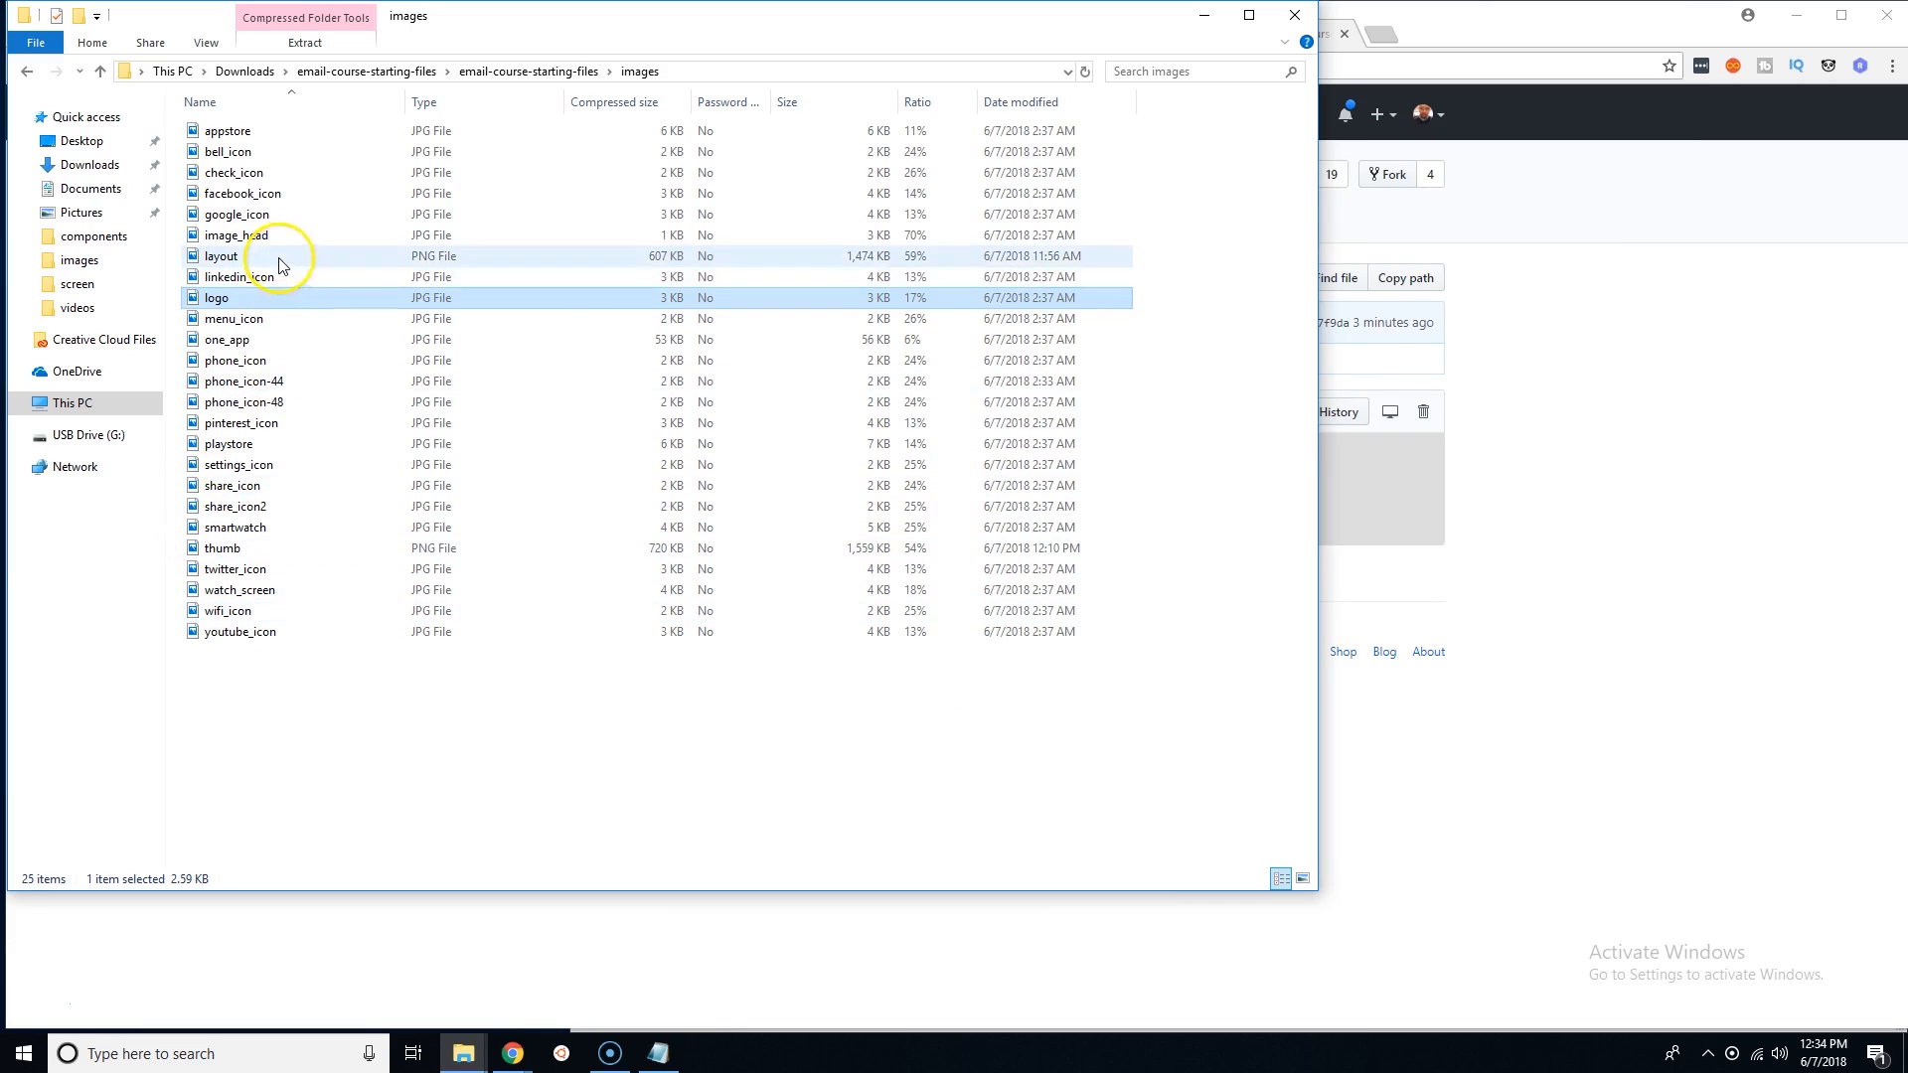
{"action": "double_click", "coordinate": [222, 256]}
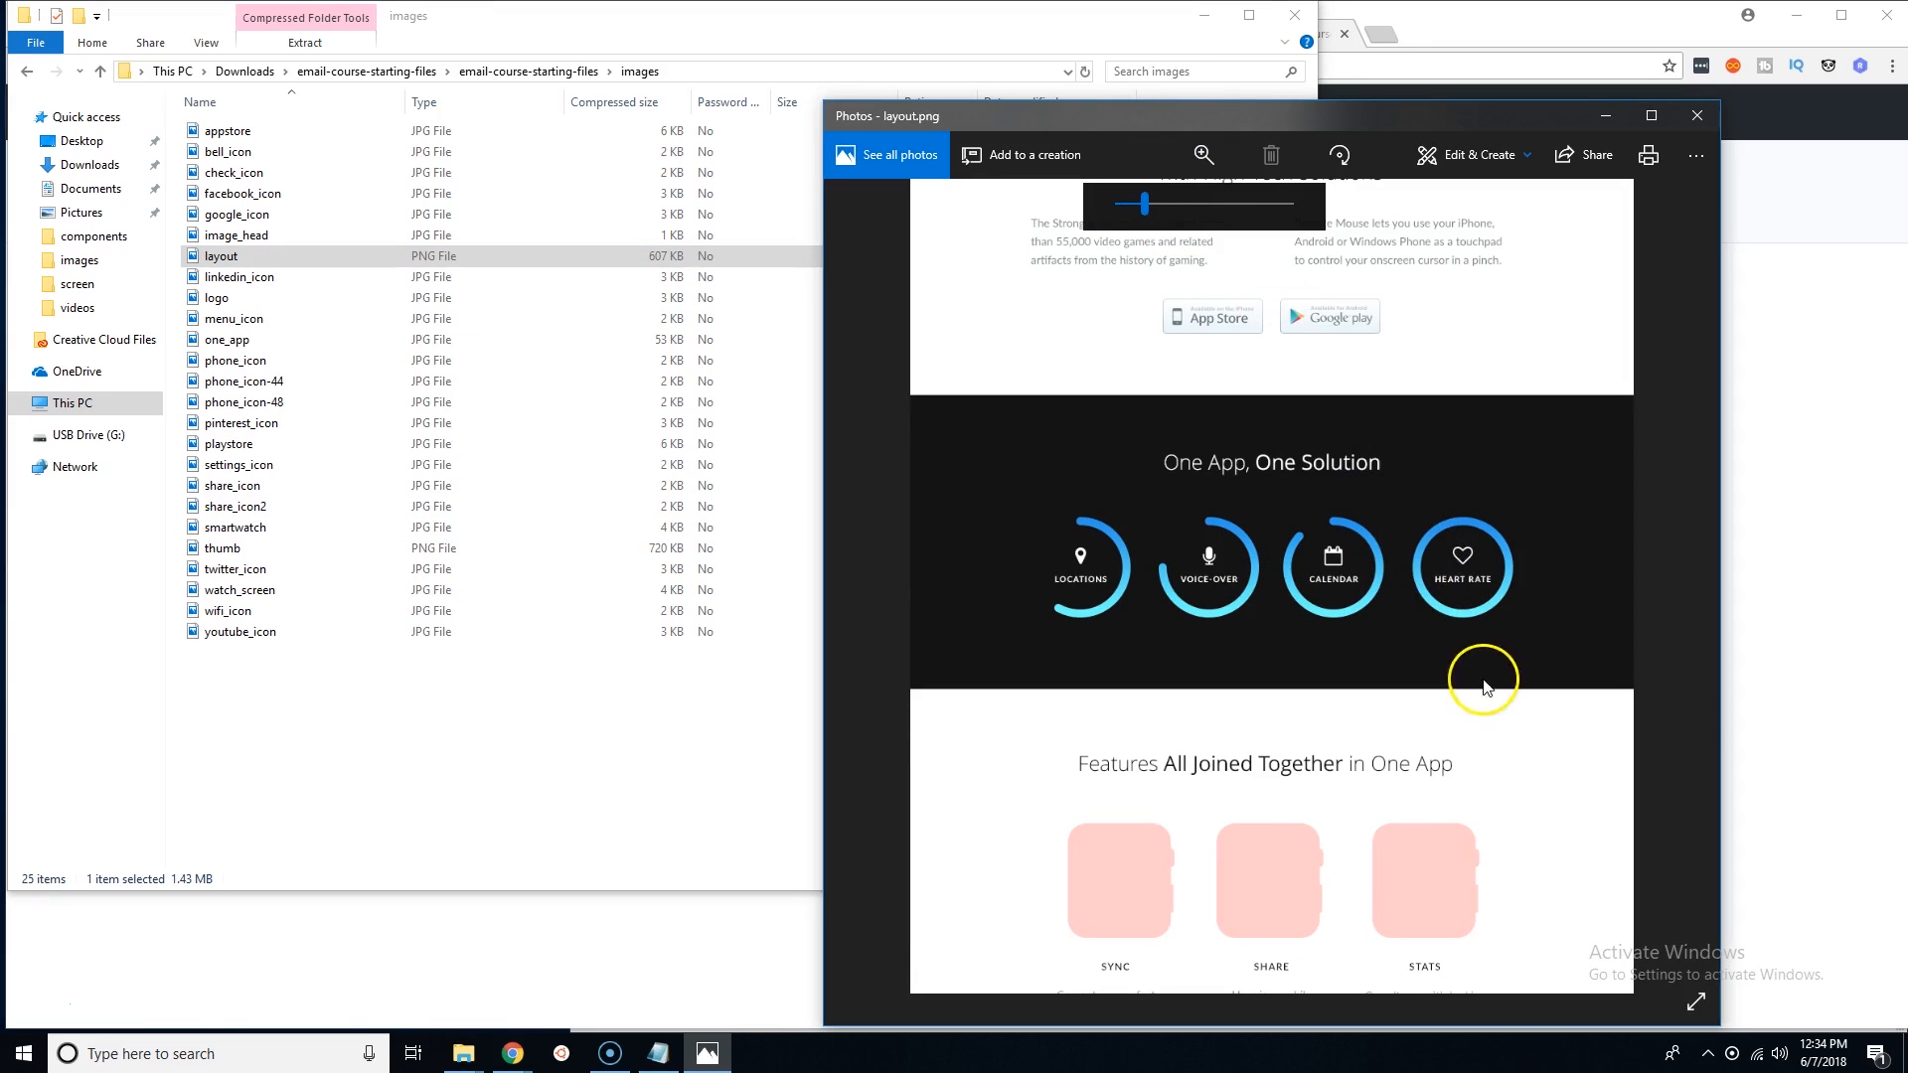
View the full layout.png design in Photos, then close the viewer
{"action": "left_click", "coordinate": [1202, 155]}
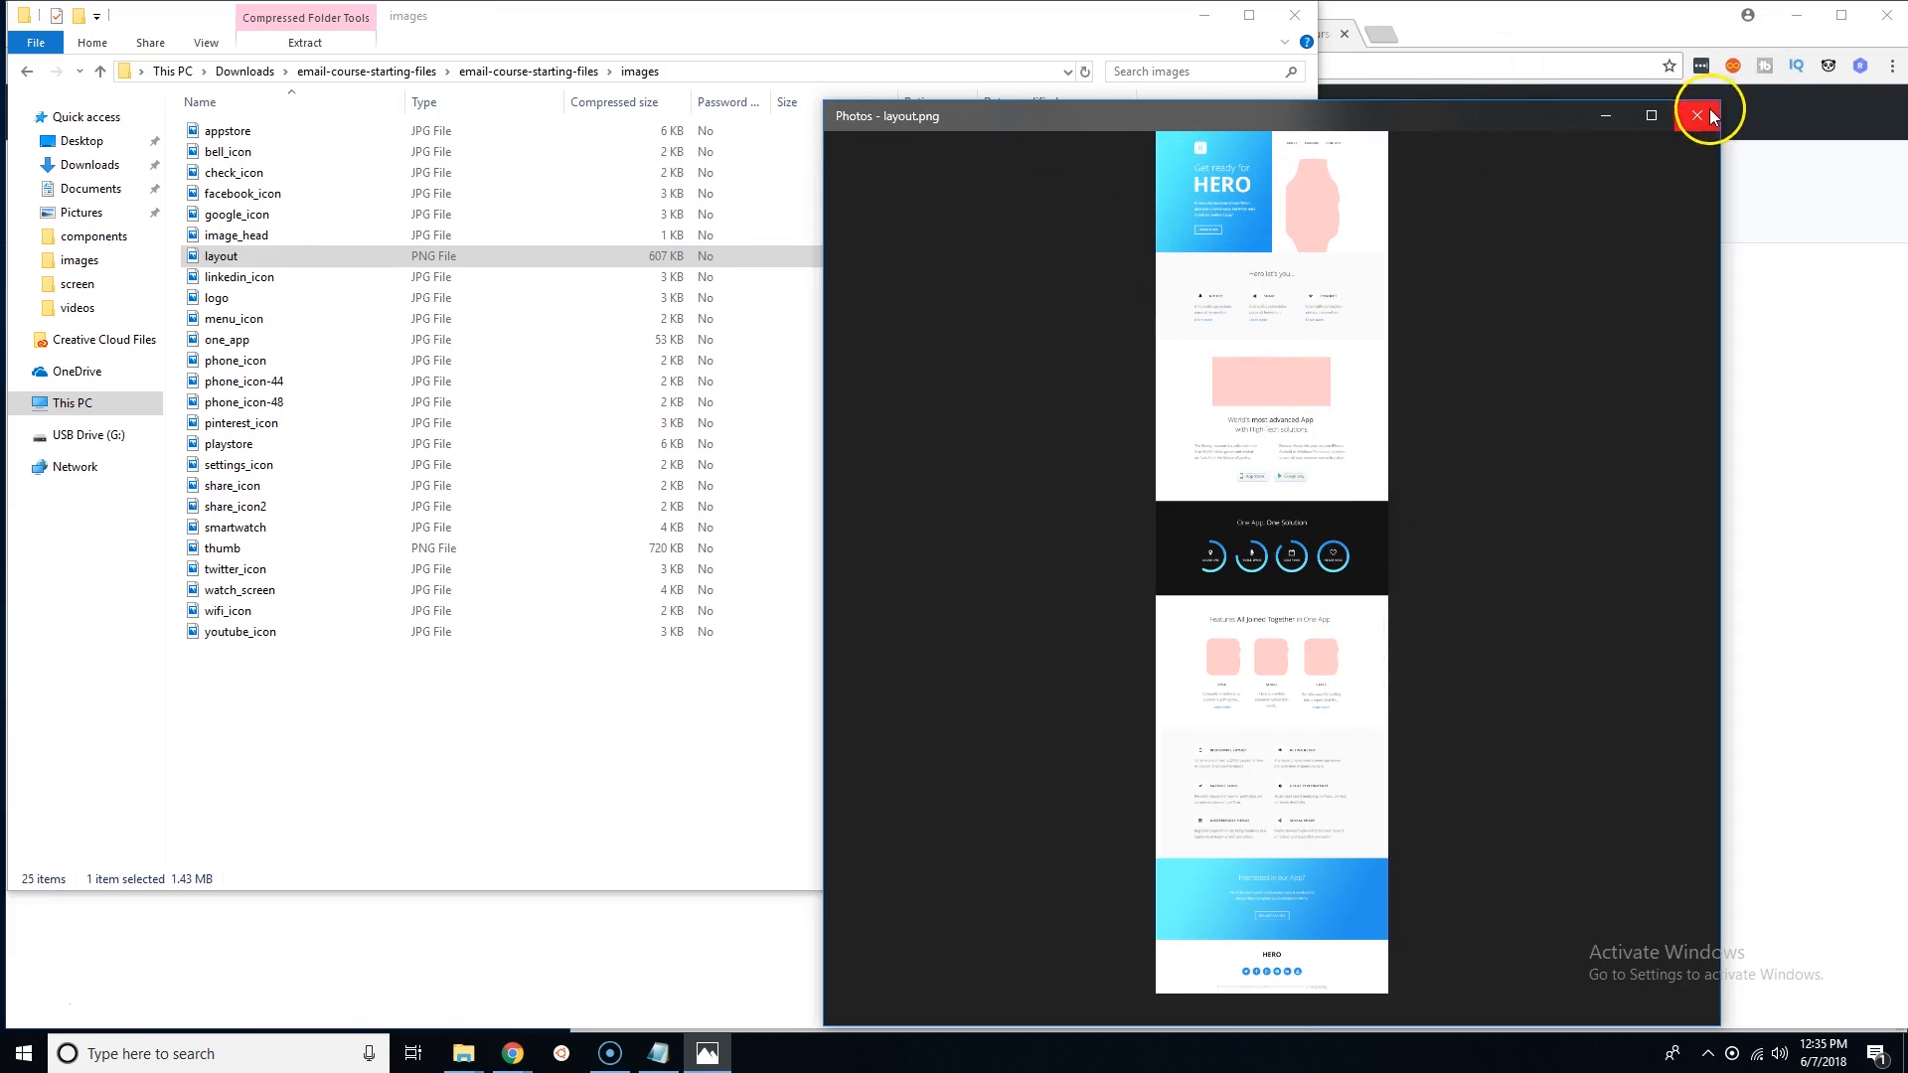
{"action": "left_click", "coordinate": [1696, 116]}
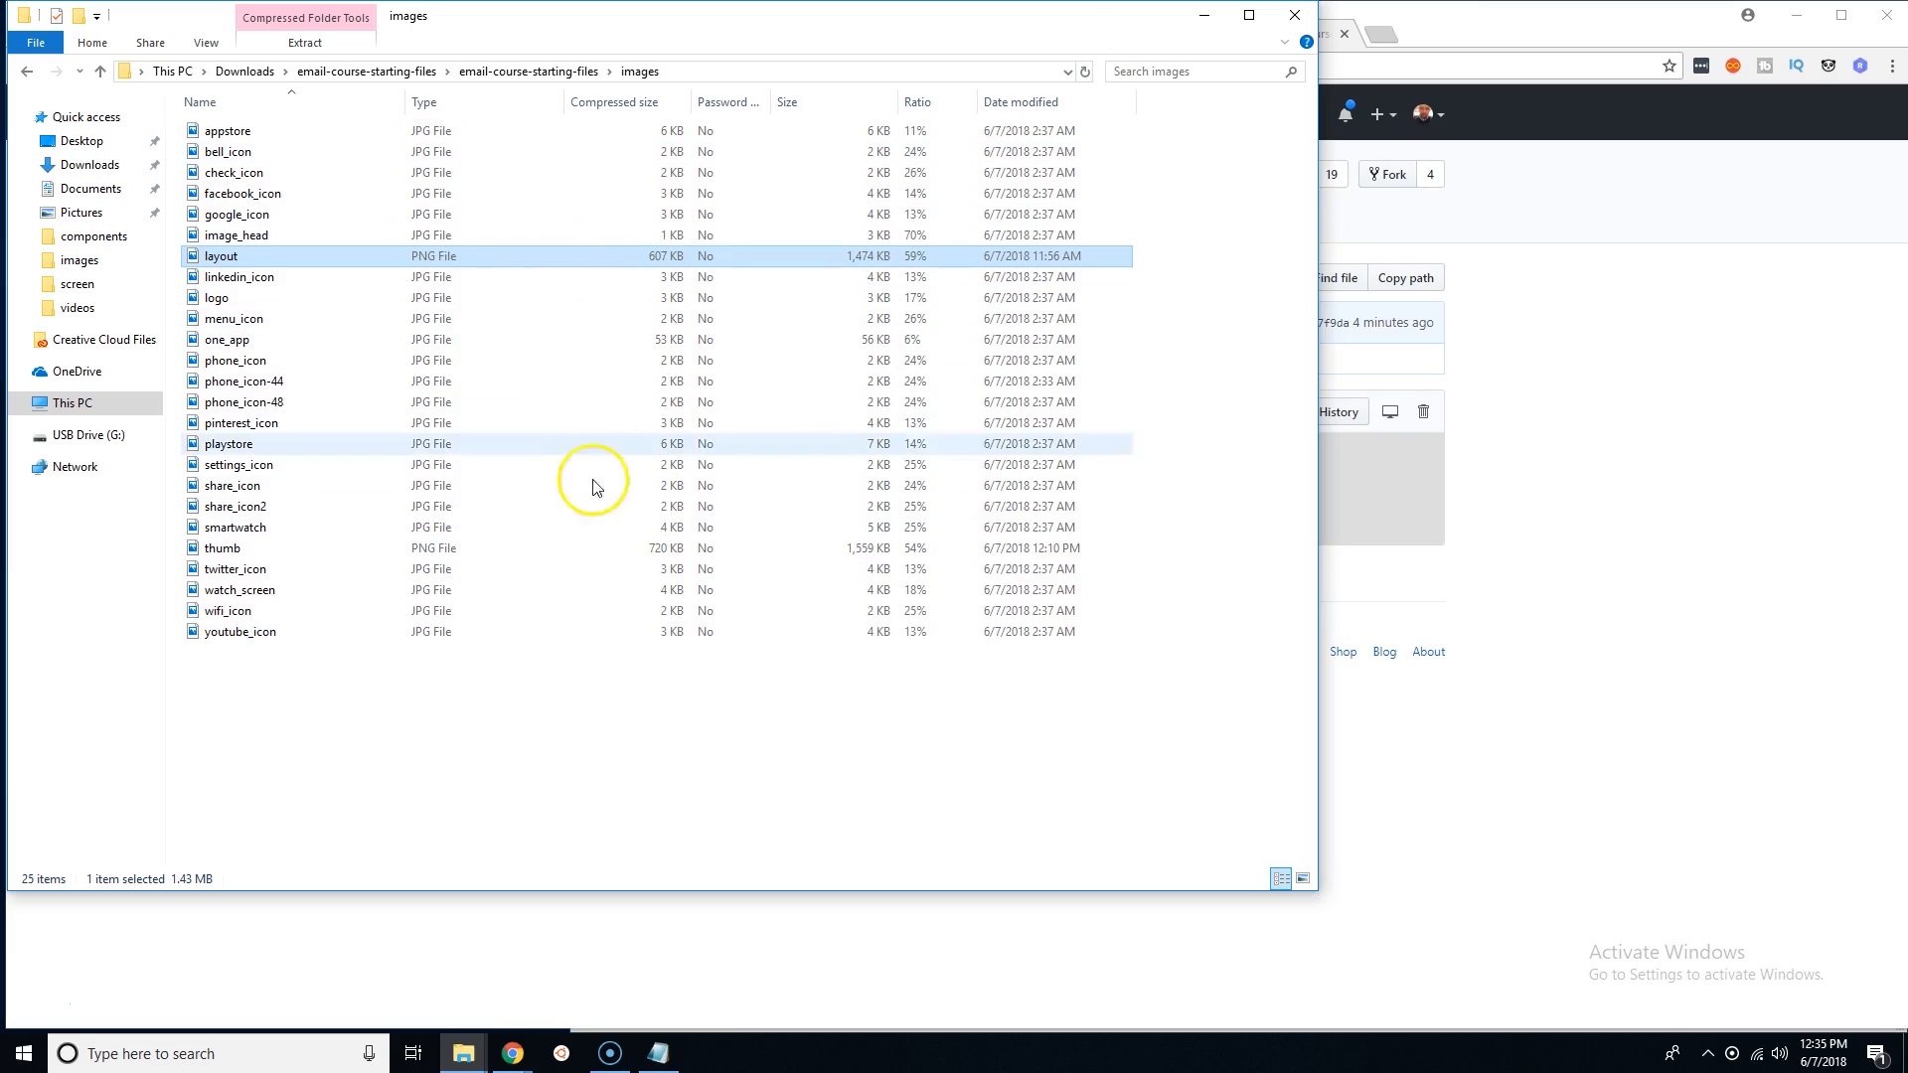
{"action": "mouse_move", "coordinate": [760, 742]}
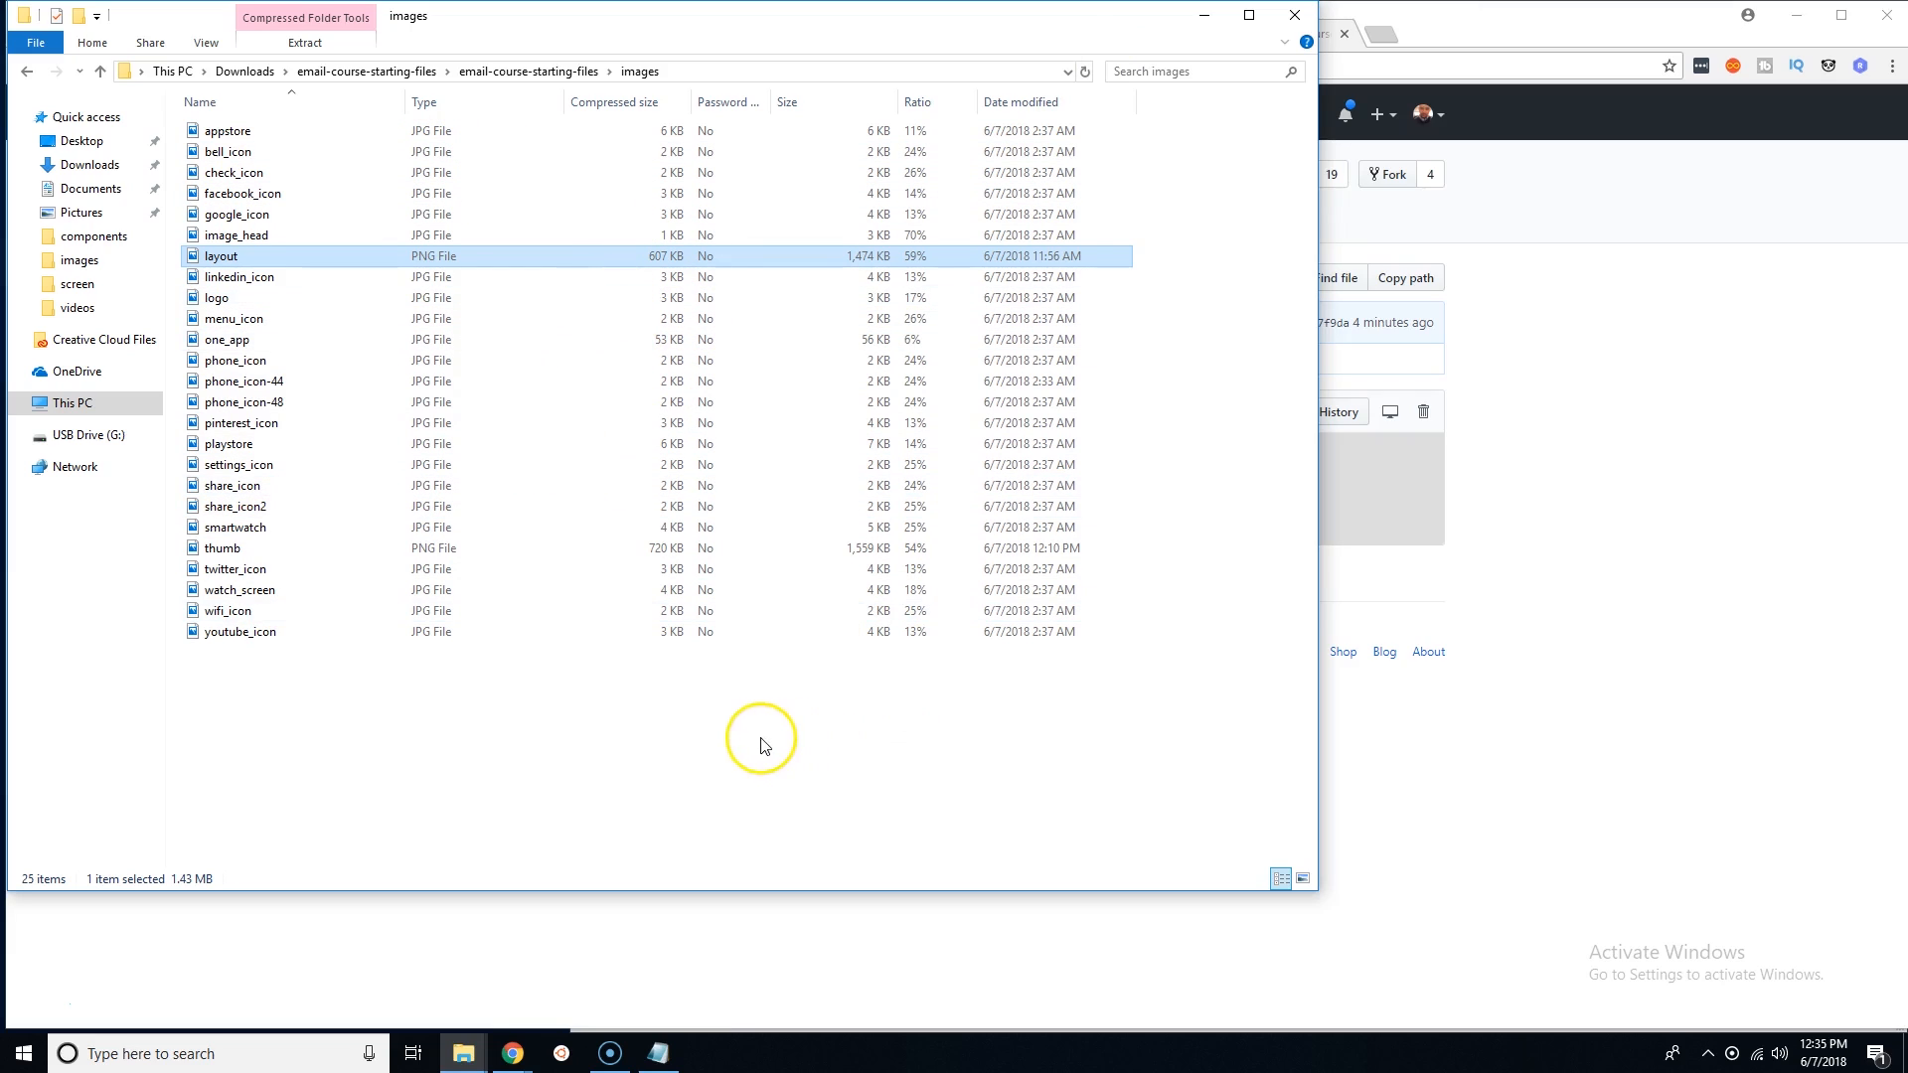
{"action": "mouse_move", "coordinate": [598, 758]}
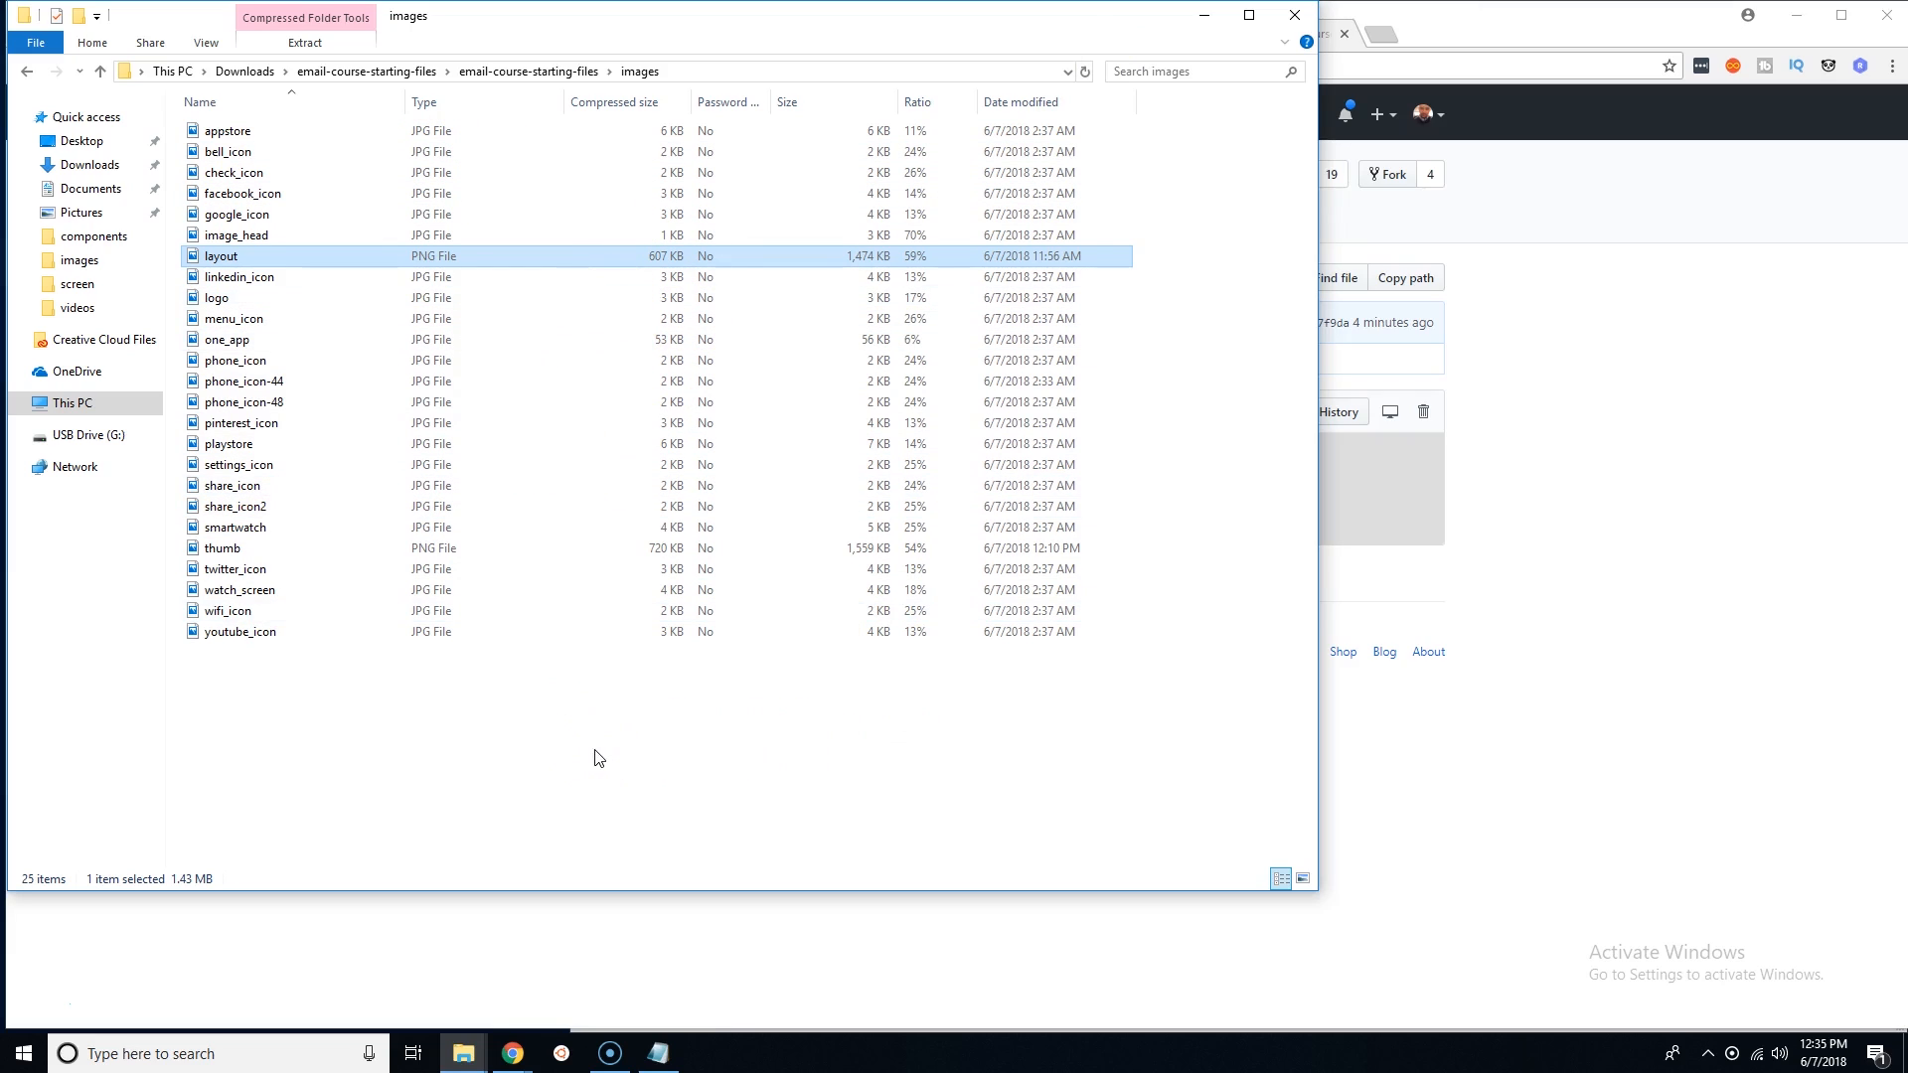